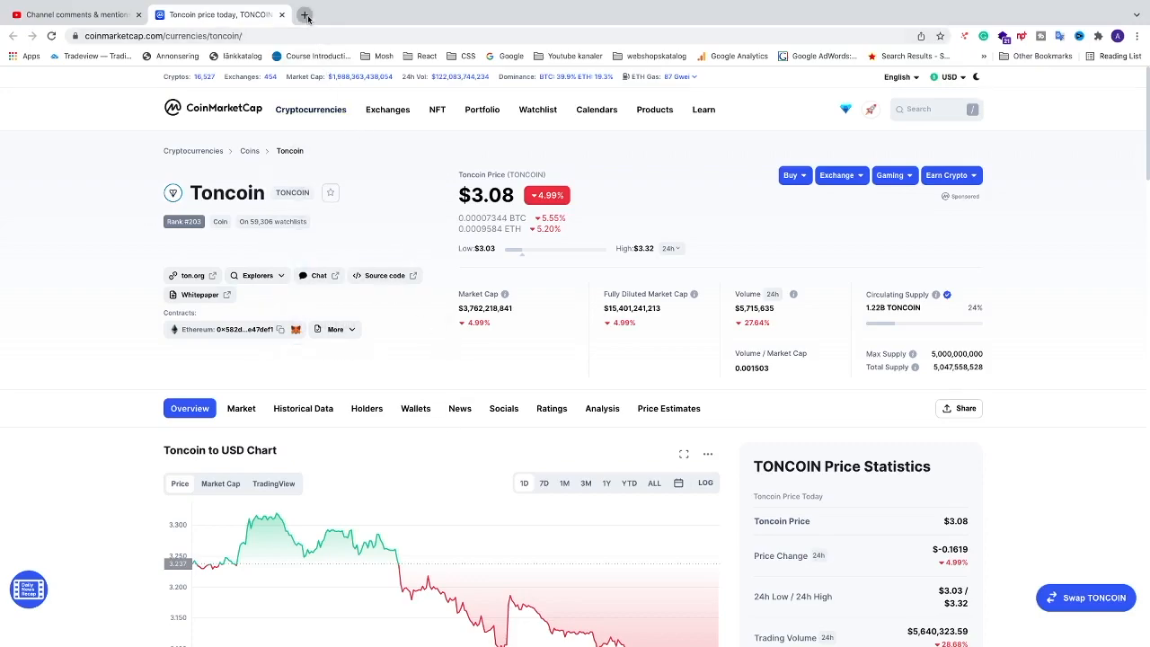
# Search Google for 'toncoin' from a new tab
pyautogui.click(306, 14)
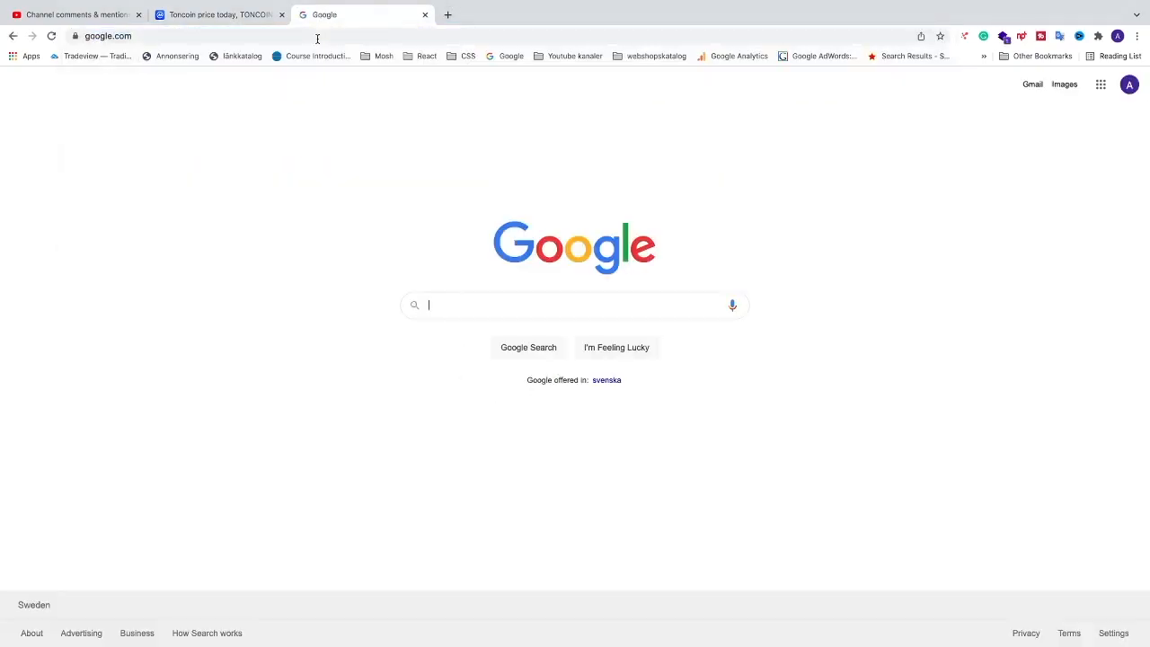
pyautogui.write('toncoin')
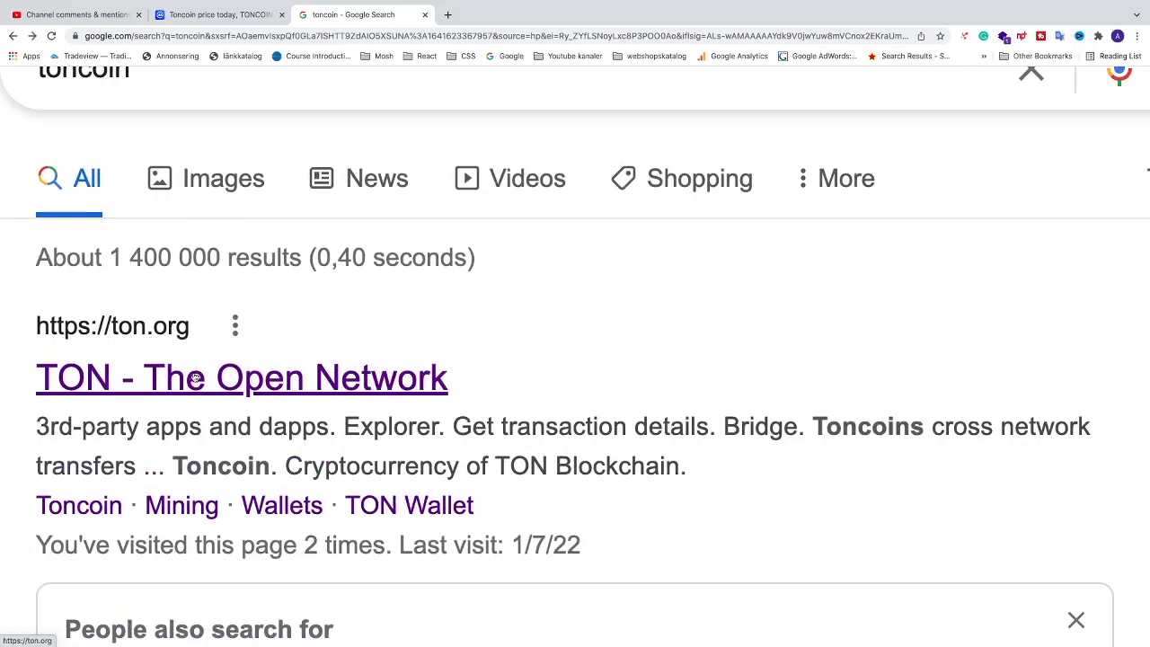
# Go from the ton.org result to its Mining page and the TON Whales pool documentation
pyautogui.click(241, 377)
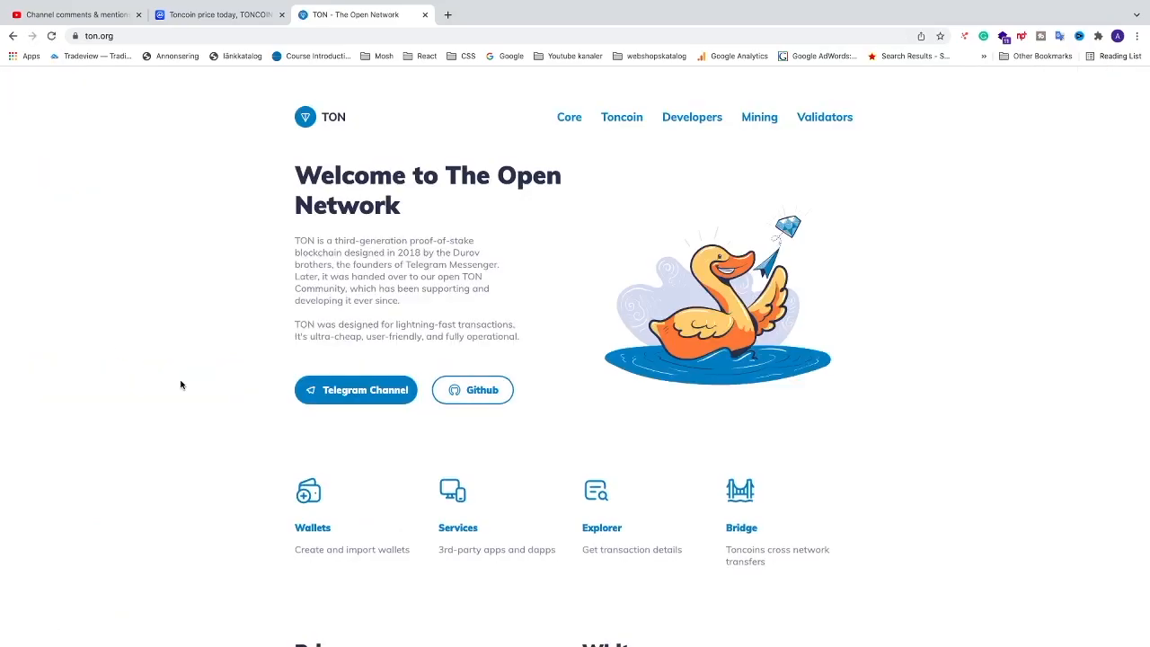
pyautogui.click(473, 388)
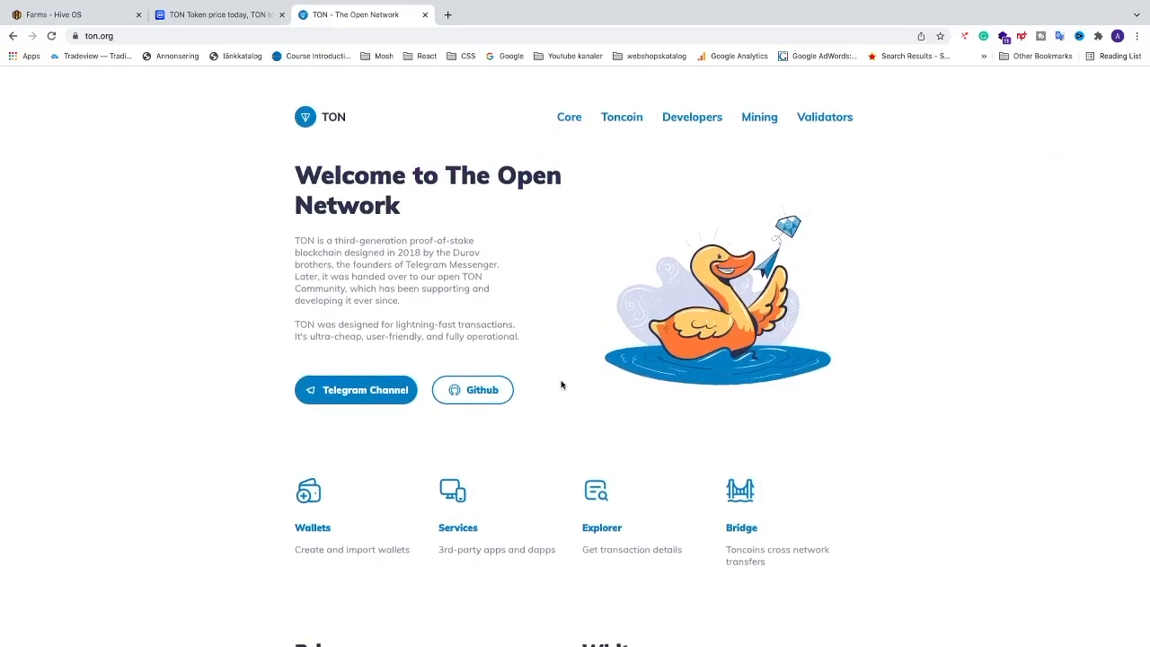
pyautogui.moveTo(564, 377)
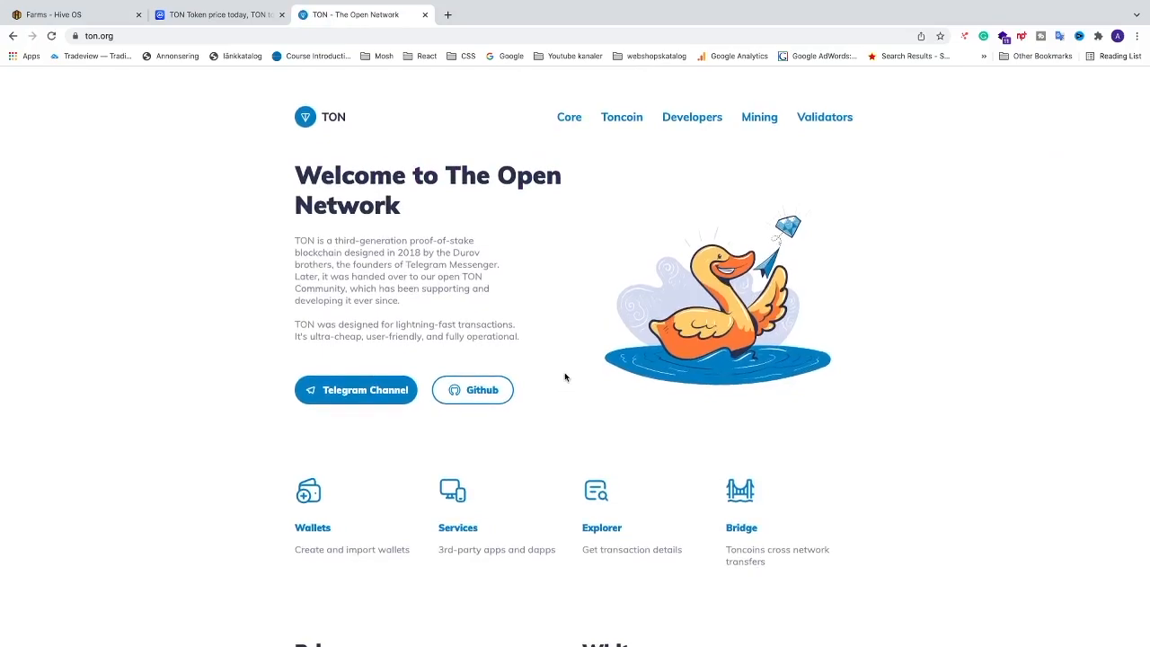
pyautogui.click(758, 117)
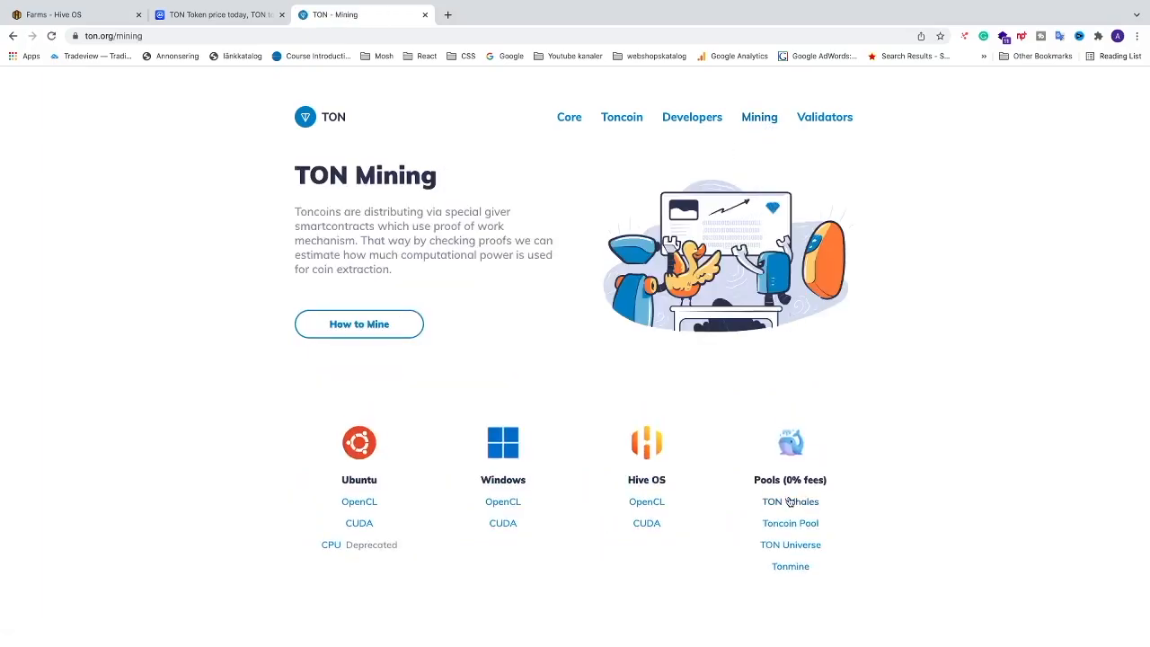
pyautogui.scroll(-3)
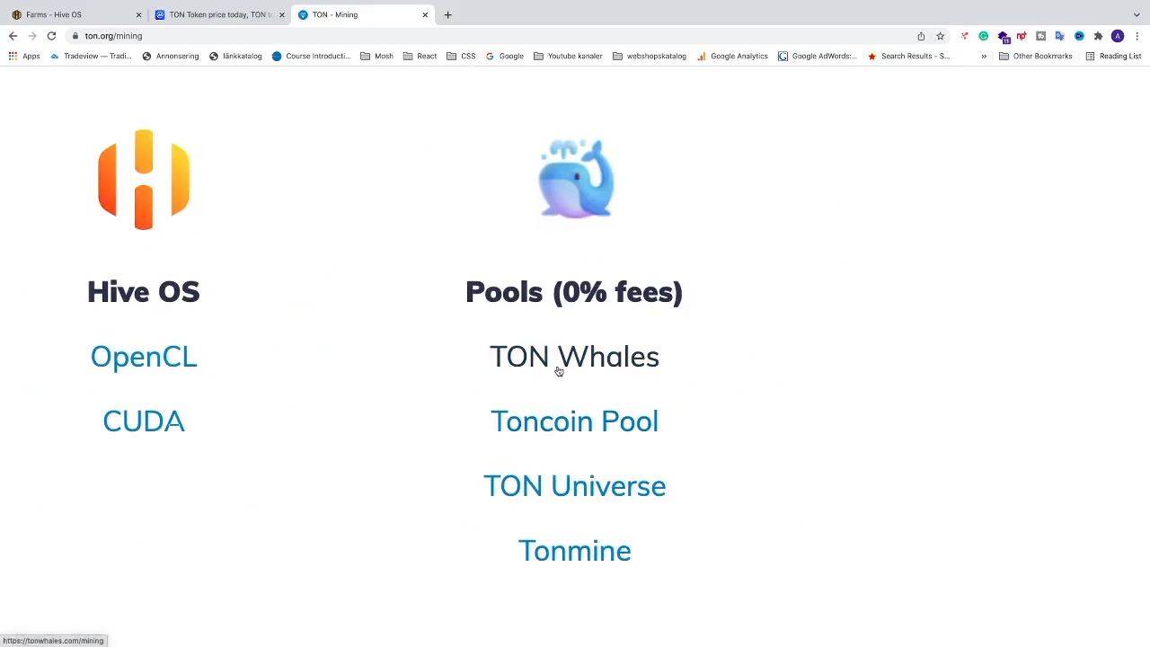
pyautogui.click(575, 356)
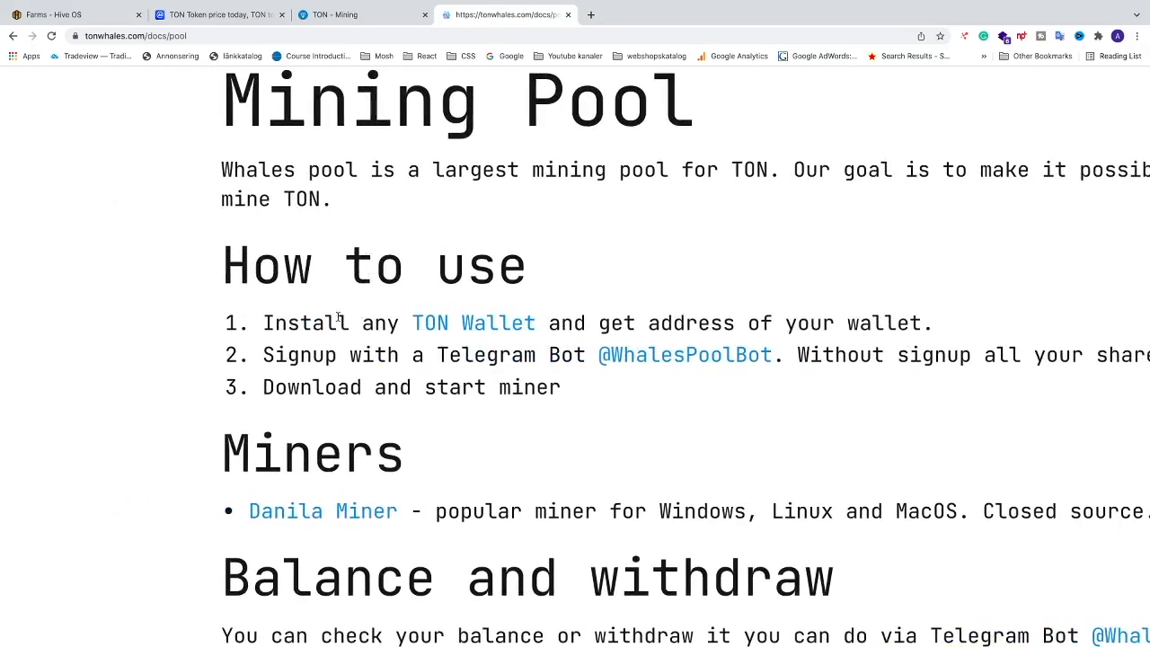
# Follow the TON Wallet install link to the ton.org Wallets download page
pyautogui.doubleClick(474, 324)
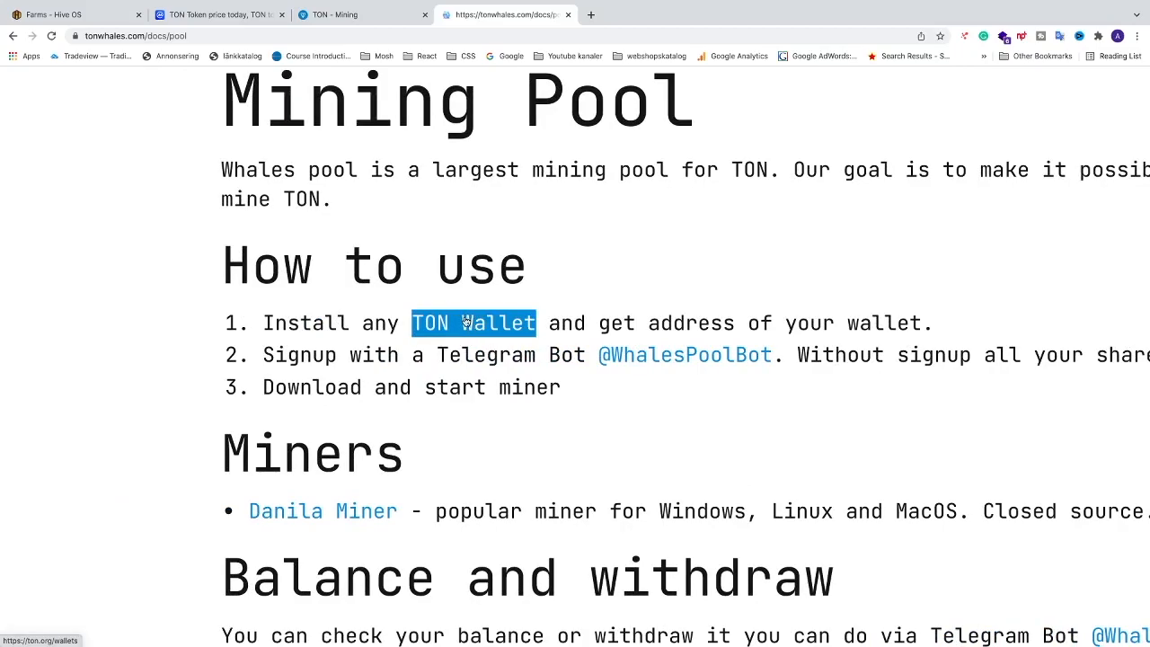
pyautogui.click(472, 323)
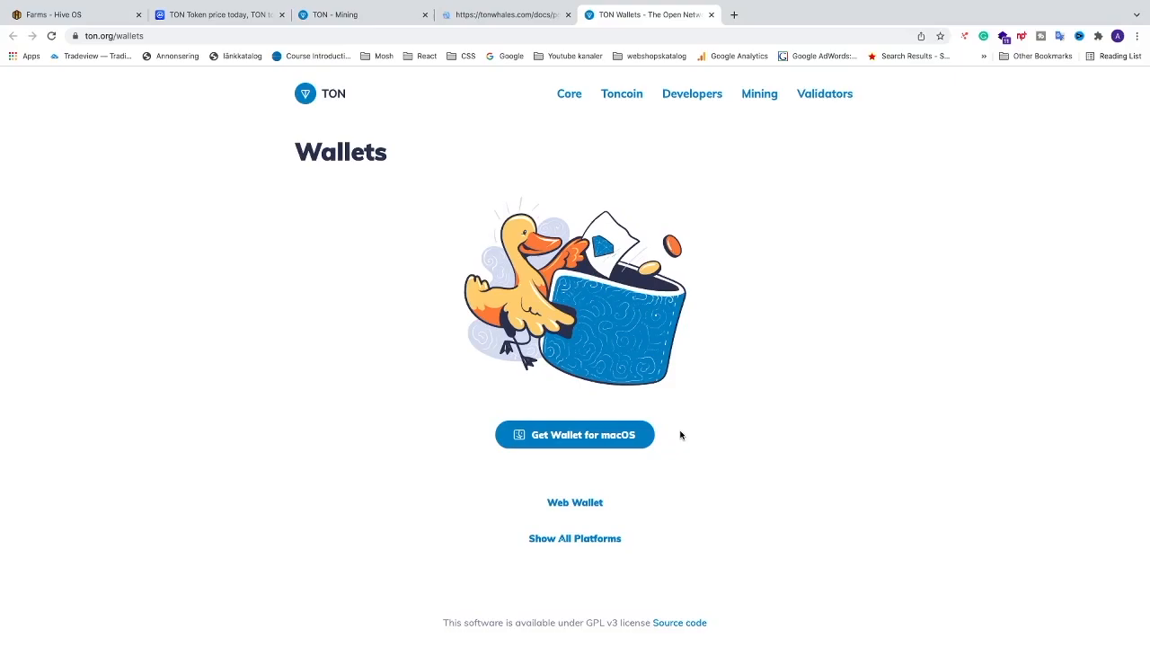
pyautogui.scroll(-3)
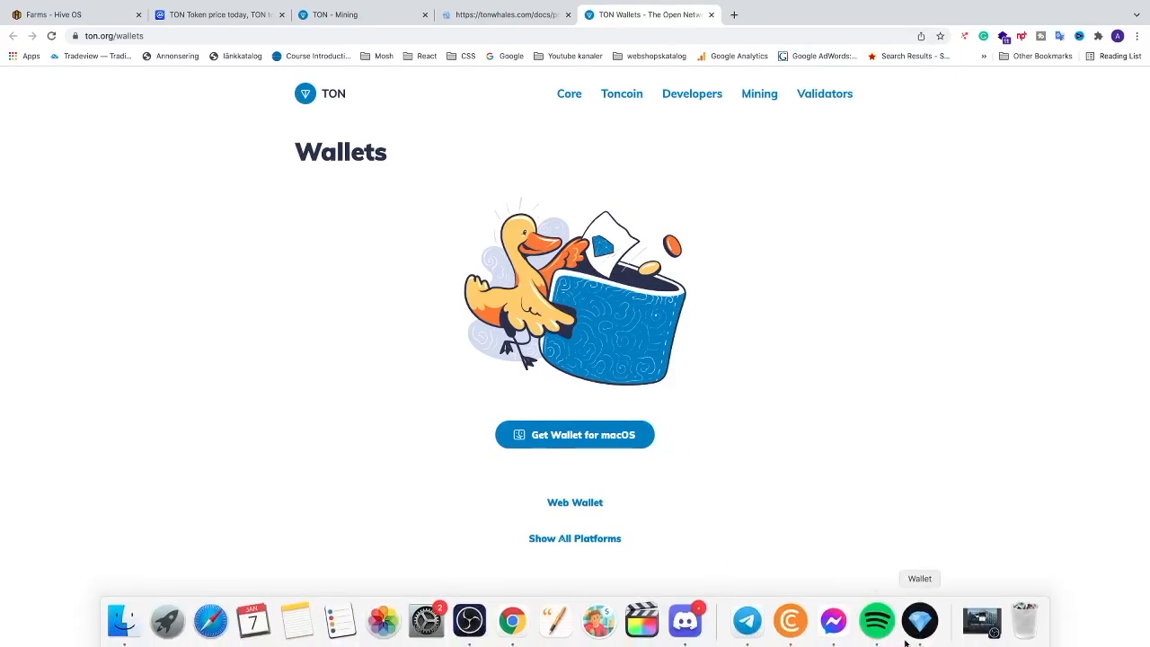
# Copy the receiving address from the TON Wallet app and return to the browser
pyautogui.click(920, 622)
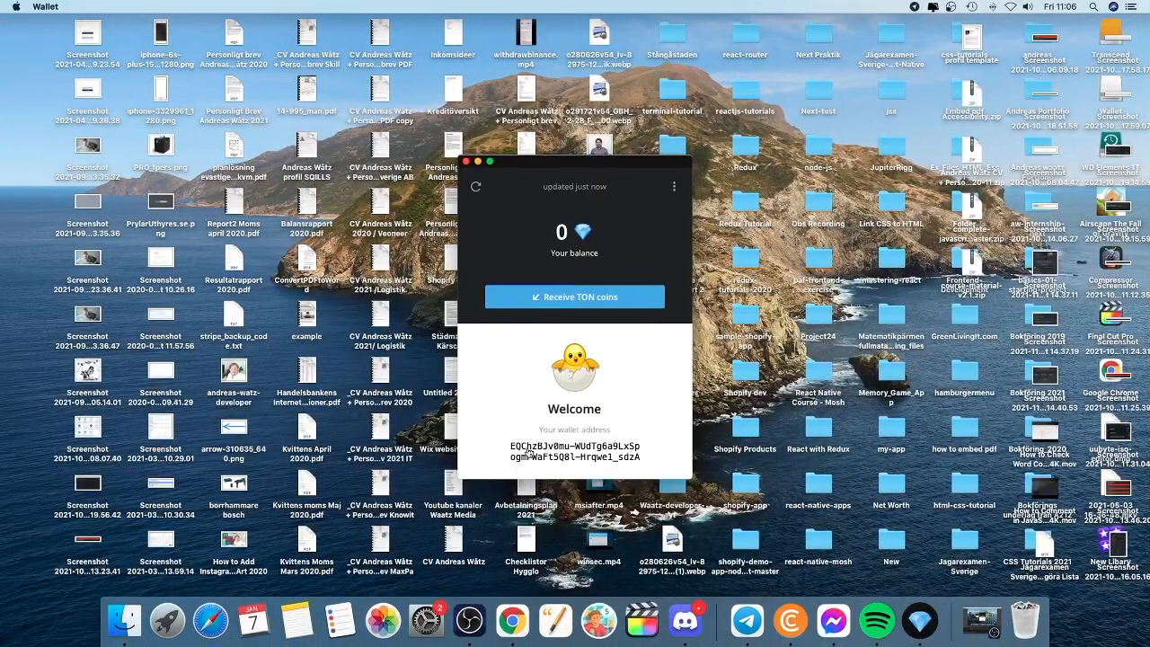
pyautogui.click(575, 449)
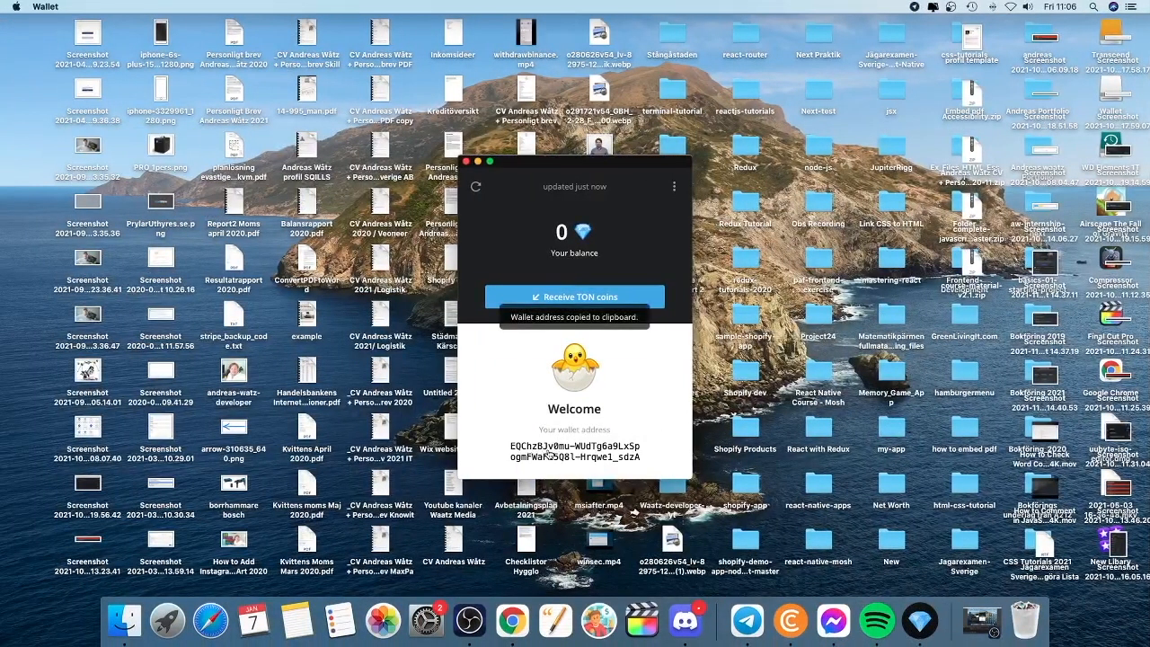
pyautogui.click(512, 620)
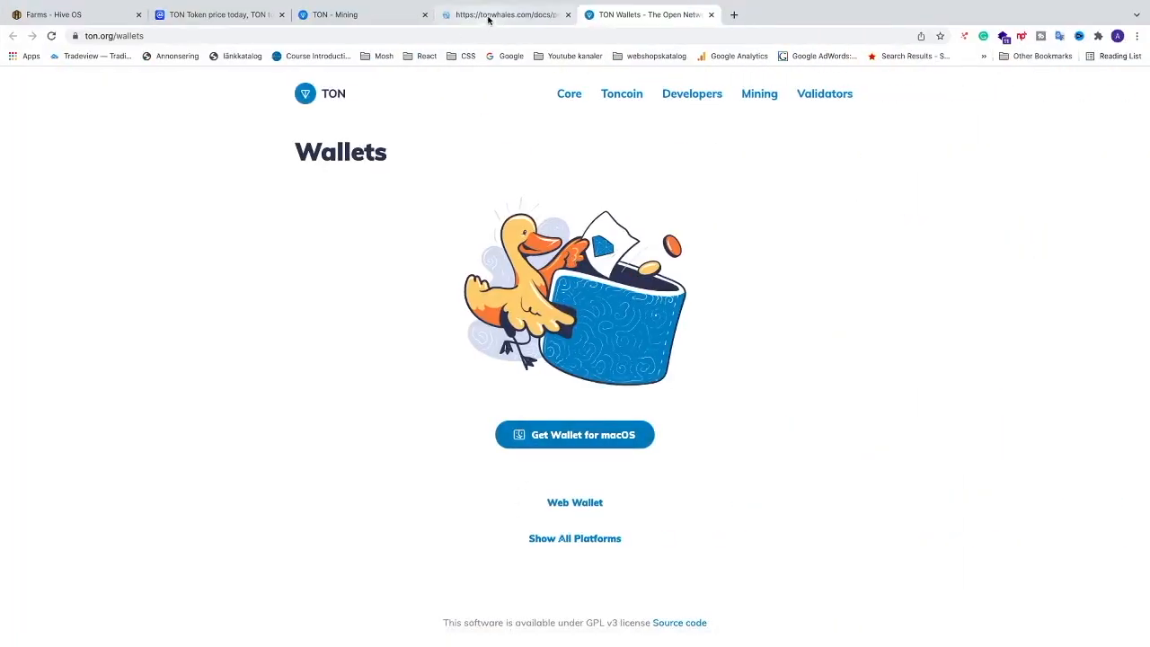
pyautogui.click(503, 14)
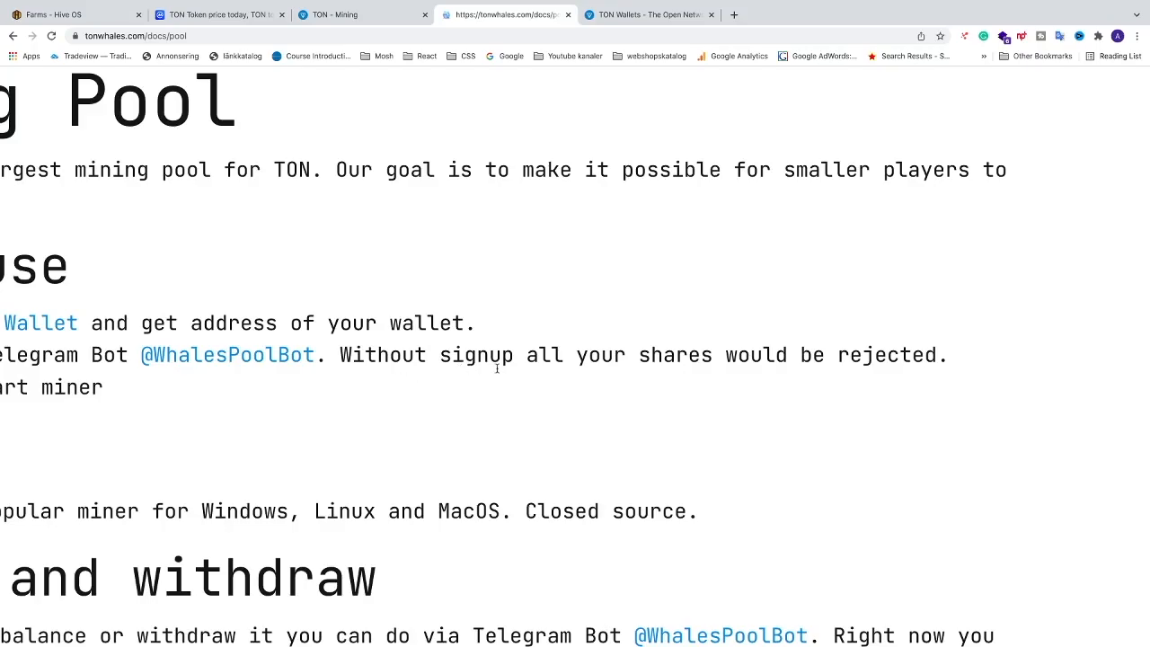
pyautogui.moveTo(728, 368)
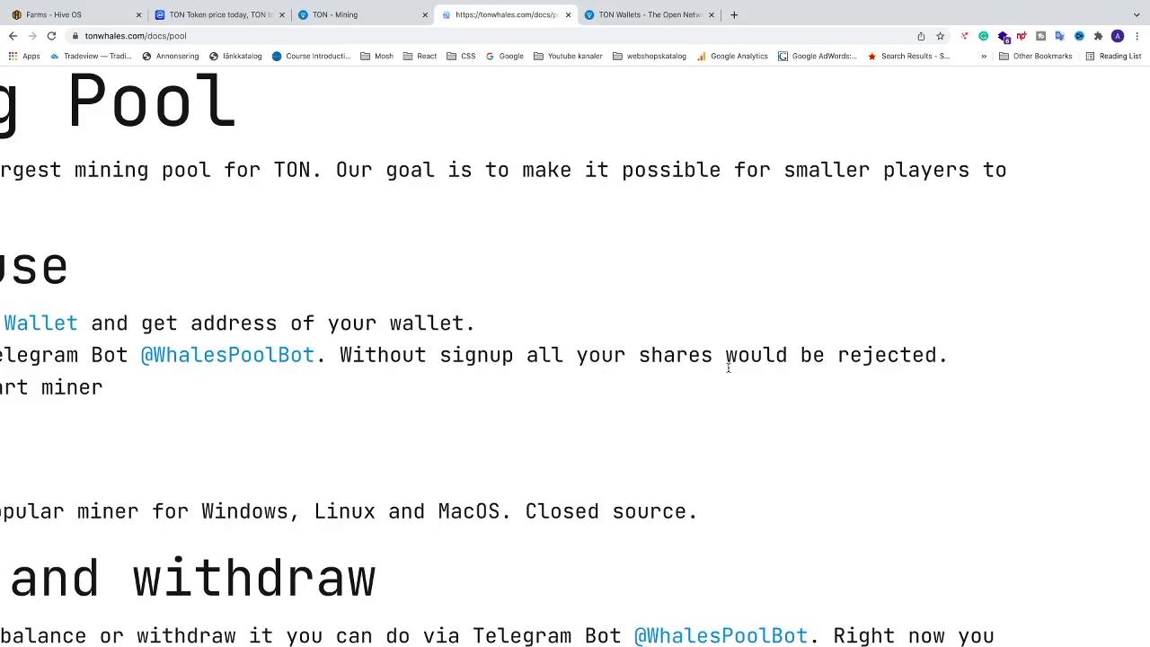
pyautogui.hscroll(-3)
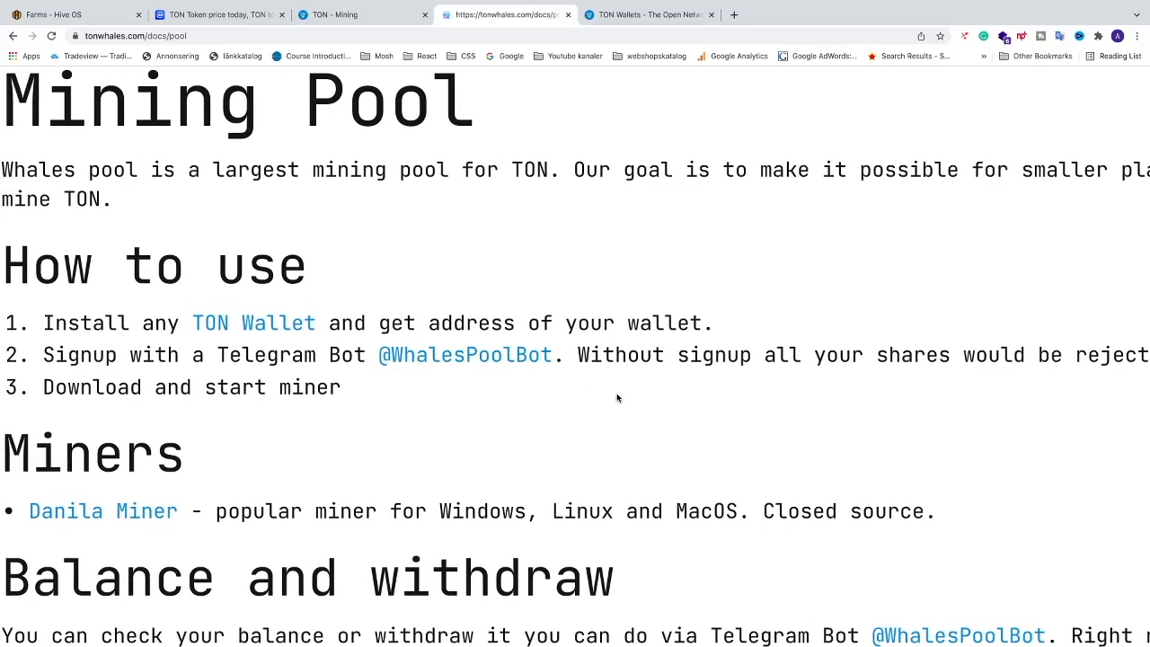
pyautogui.doubleClick(464, 354)
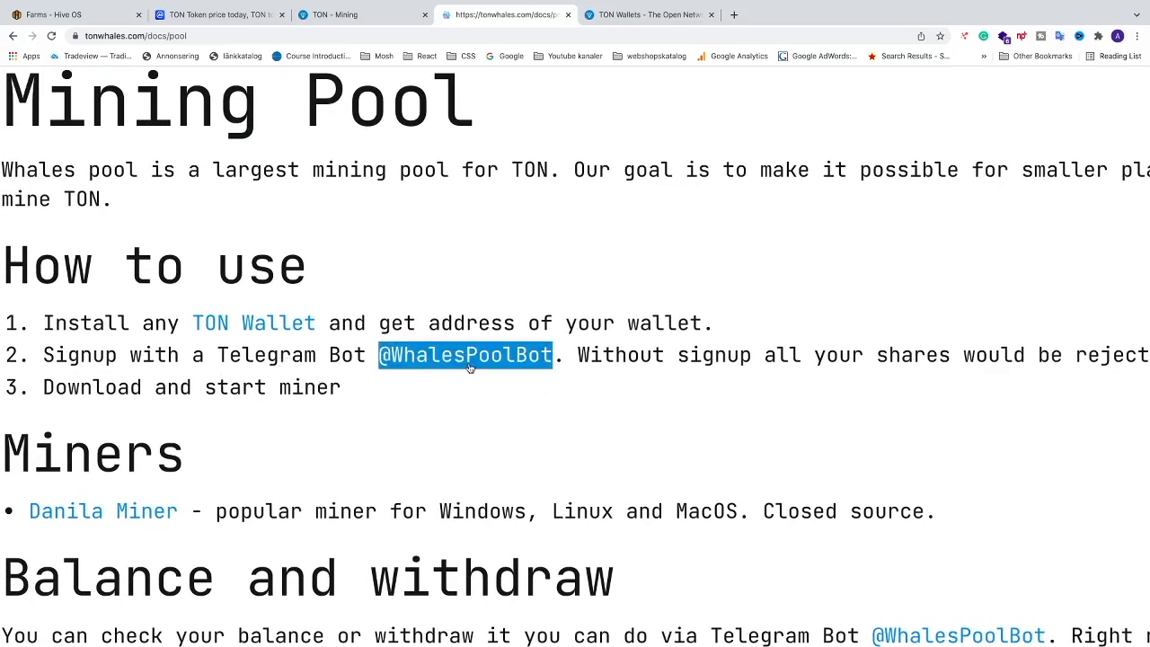
pyautogui.click(464, 356)
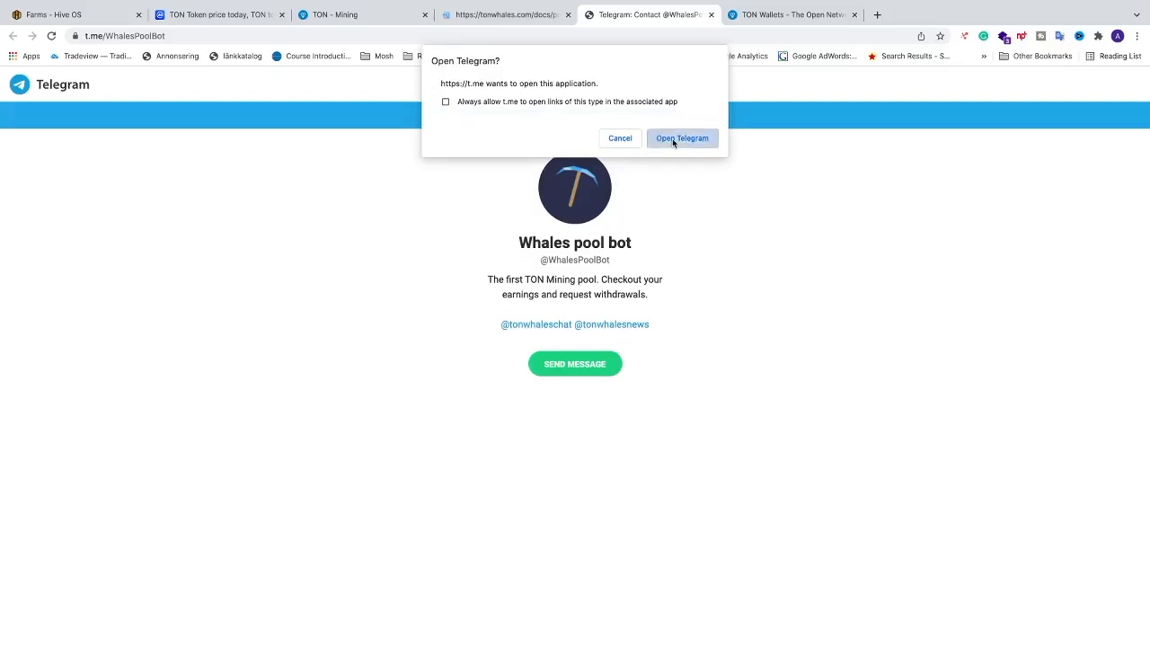
pyautogui.click(681, 136)
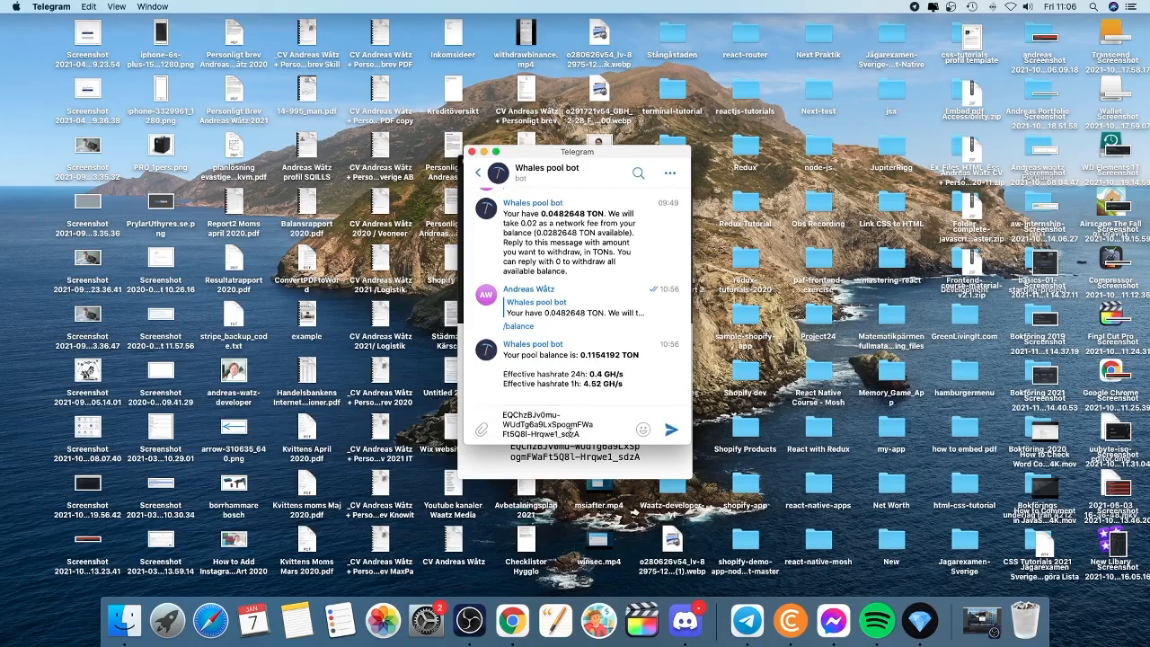
# Review the pool bot's registration, balance and hashrate messages in the chat history
pyautogui.click(672, 428)
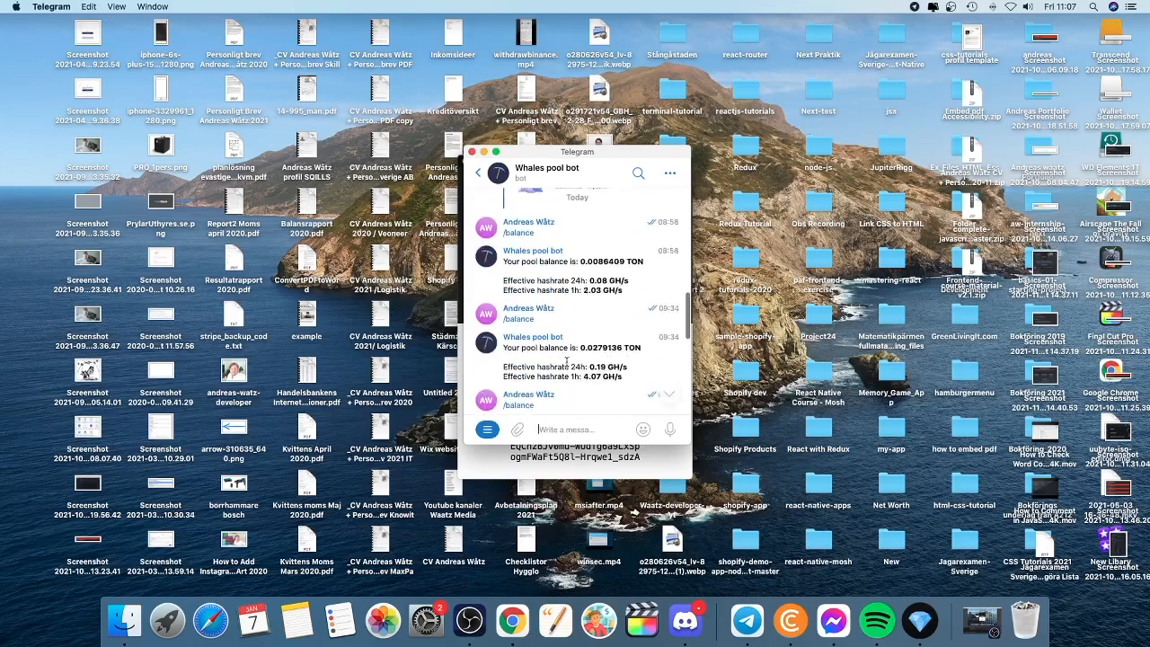
pyautogui.scroll(3)
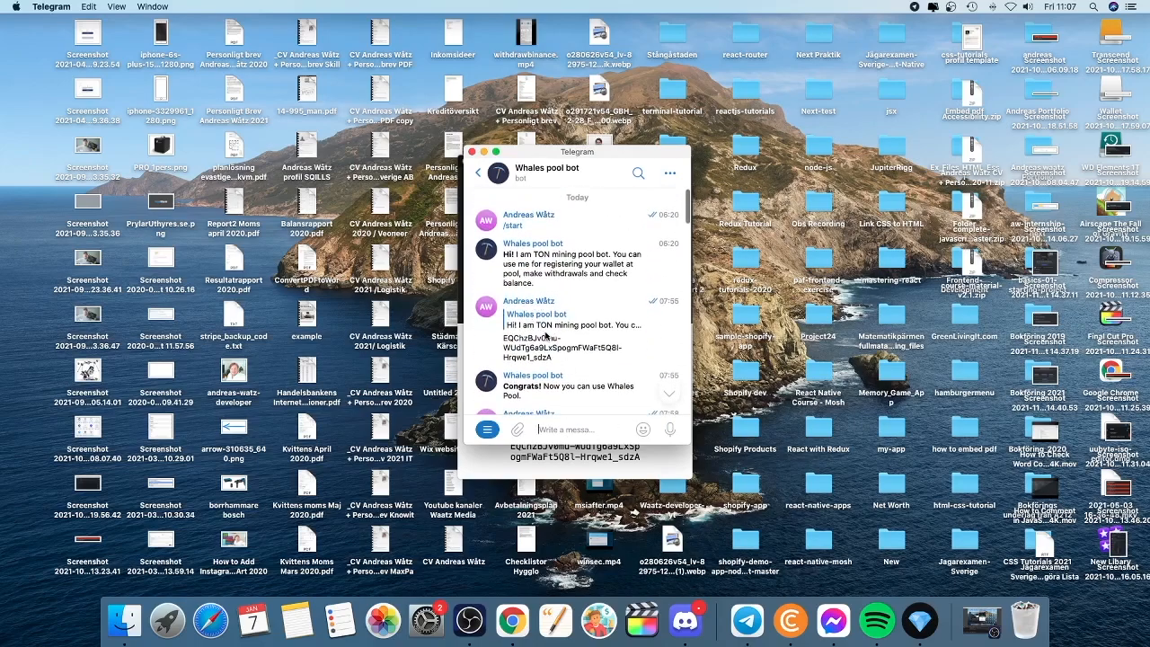
pyautogui.scroll(-3)
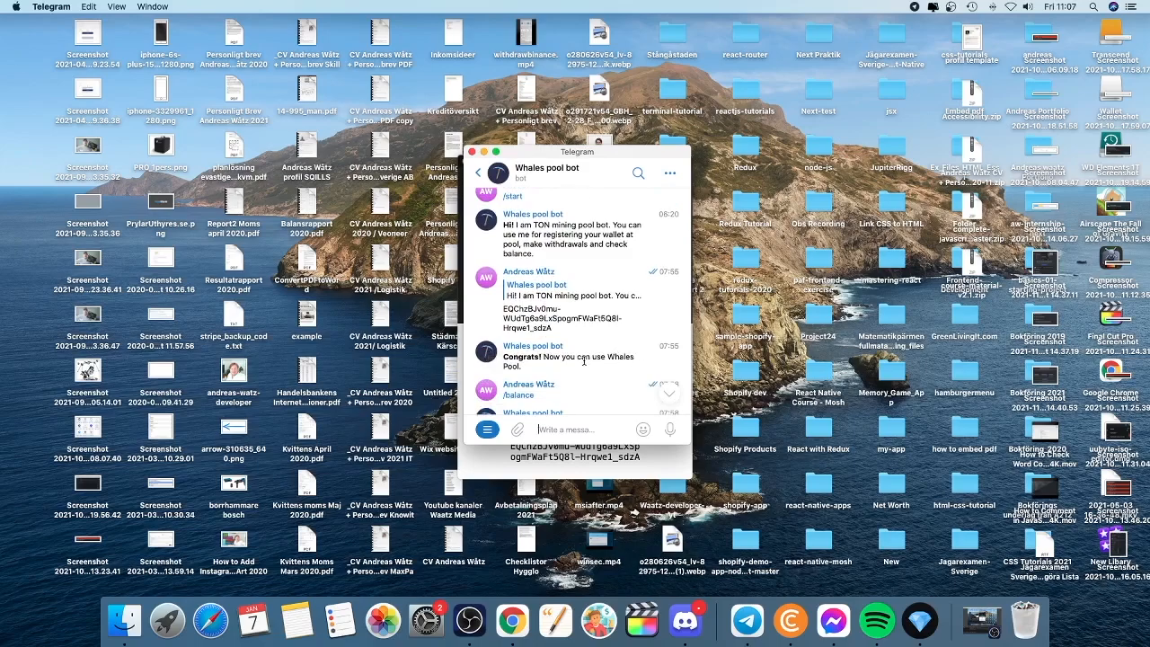
pyautogui.scroll(-3)
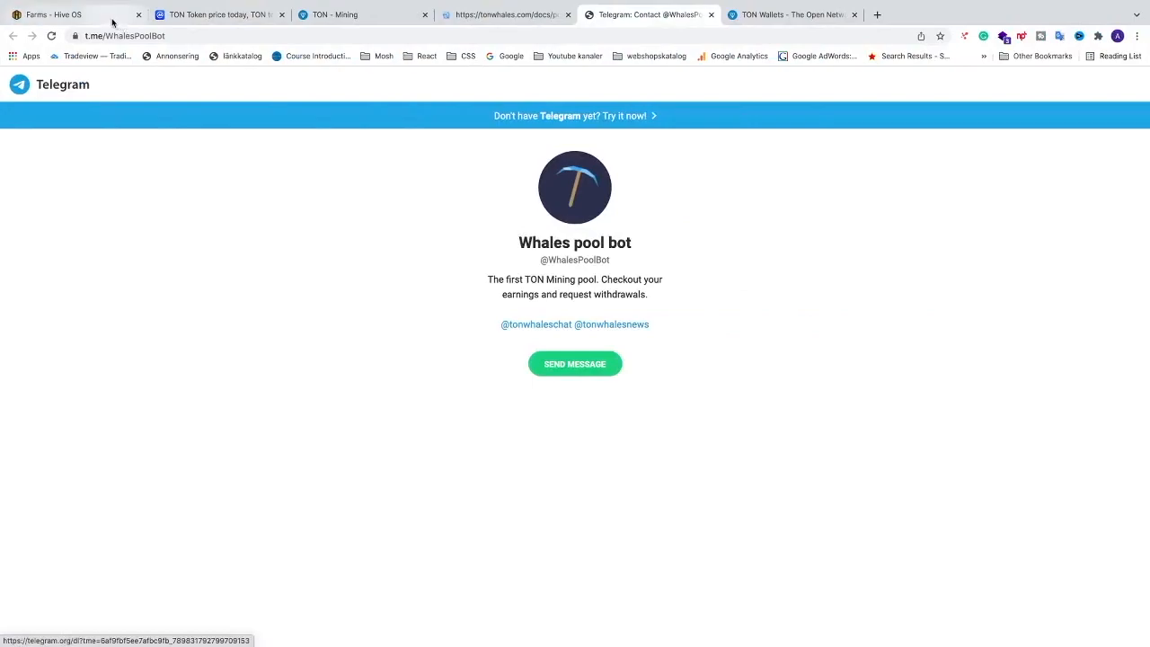
# Switch to the Hive OS farms page and go to the owner Wallets list
pyautogui.click(72, 14)
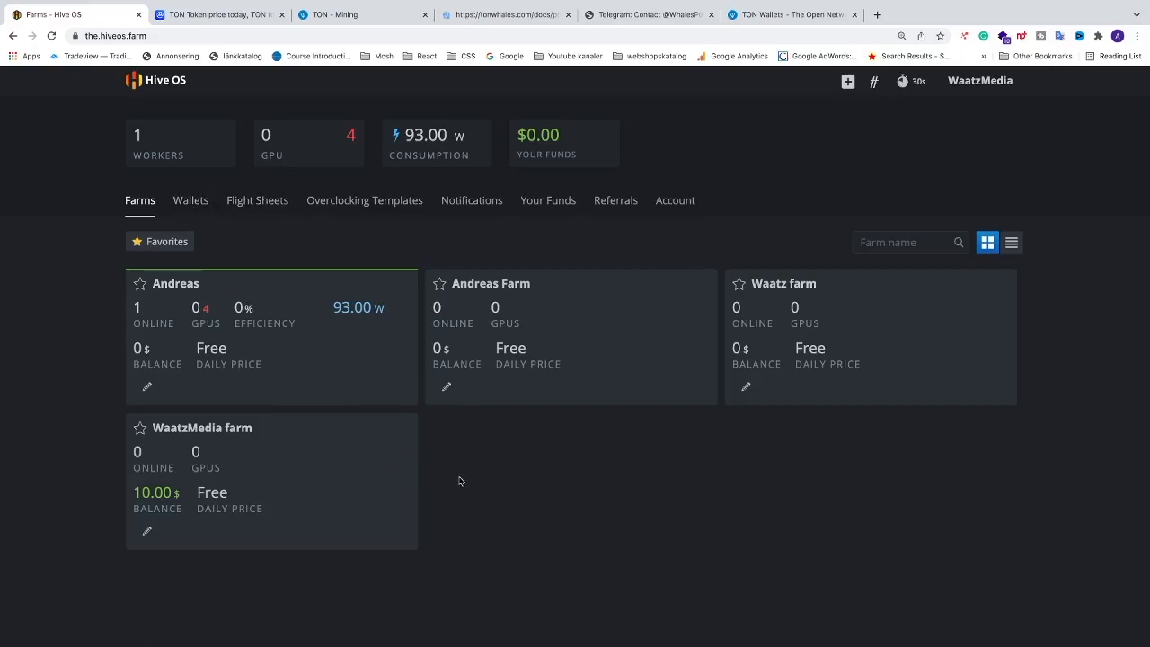
pyautogui.moveTo(190, 200)
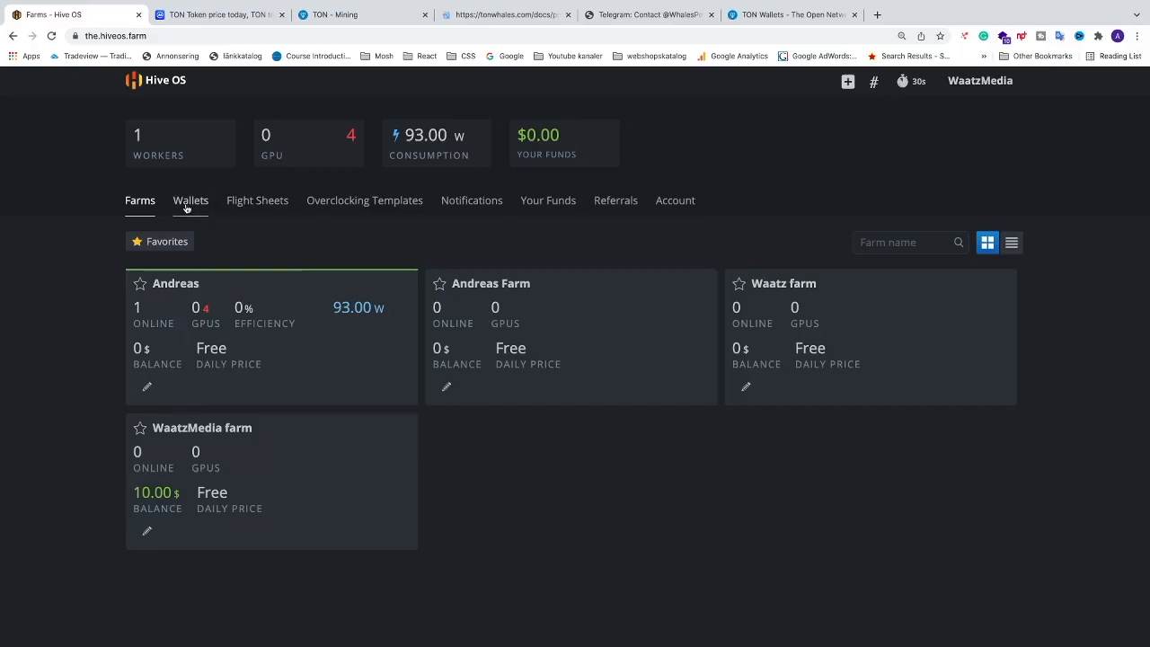
pyautogui.click(190, 201)
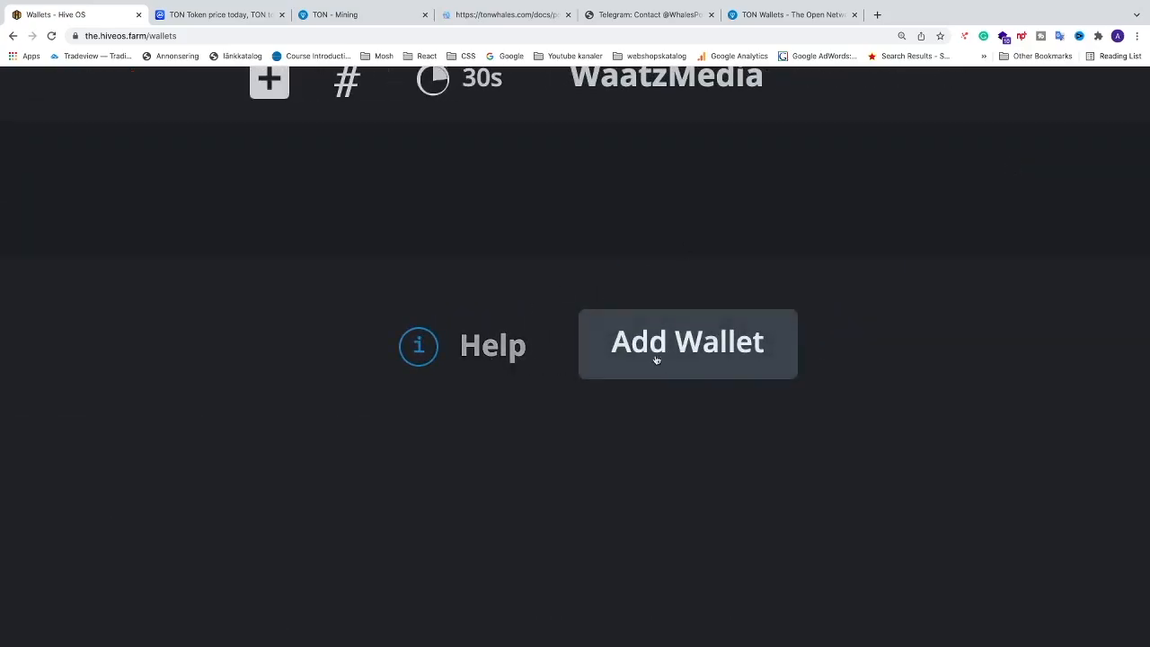
# Start a new wallet and choose TON as its coin
pyautogui.click(686, 341)
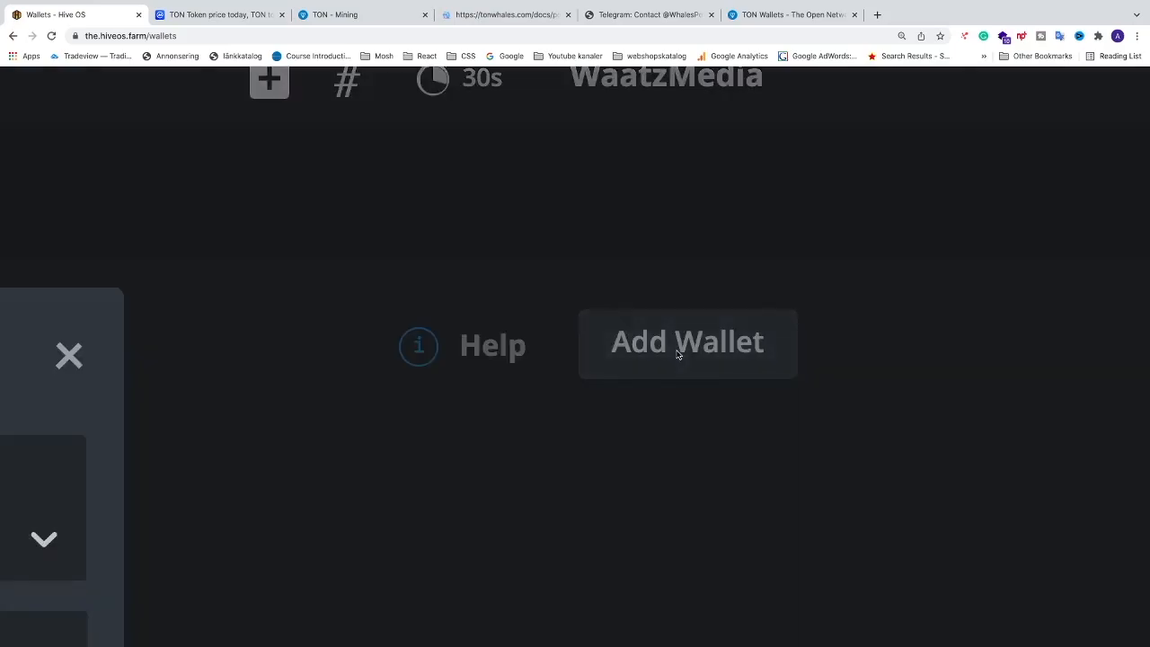
pyautogui.click(686, 342)
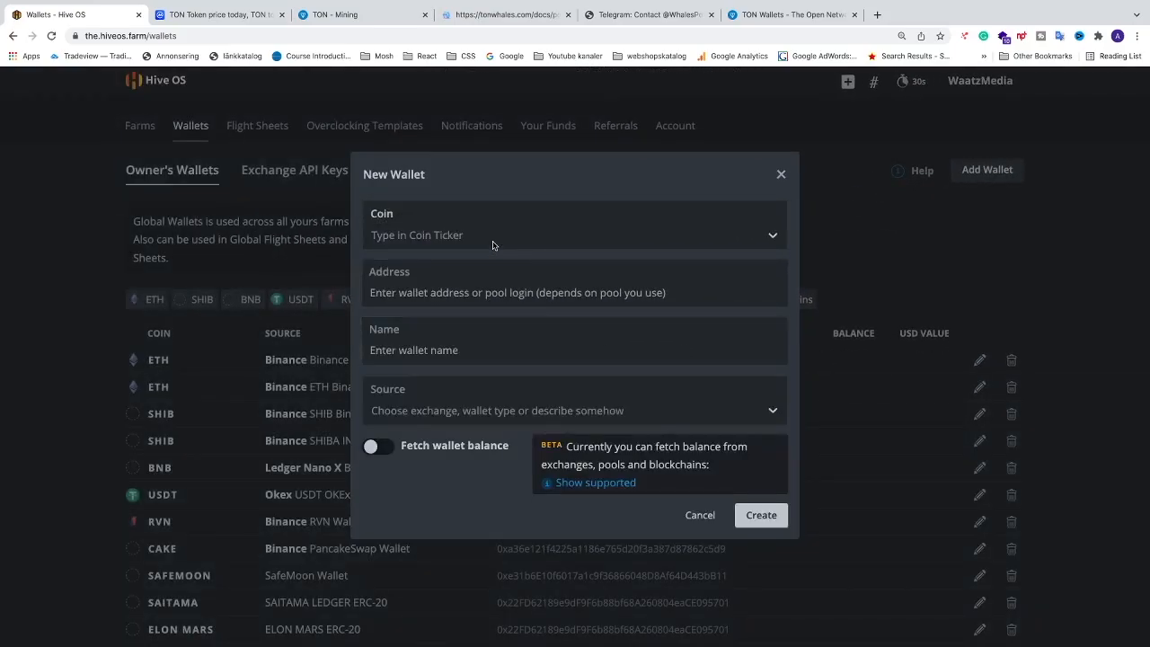
pyautogui.click(575, 233)
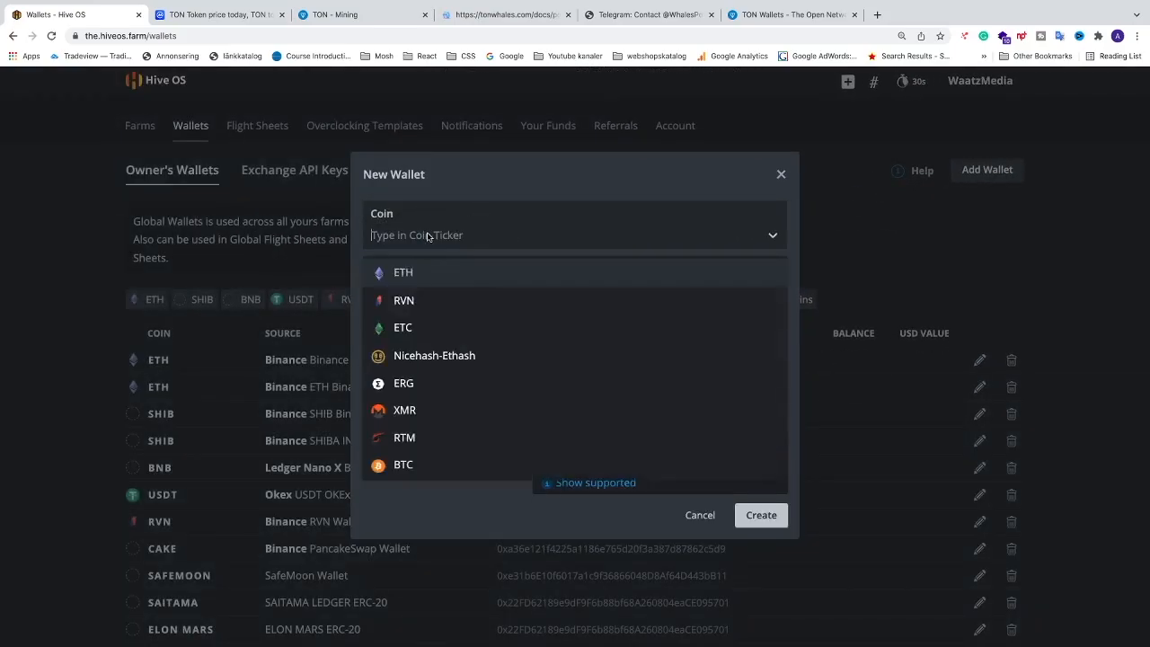
pyautogui.scroll(-3)
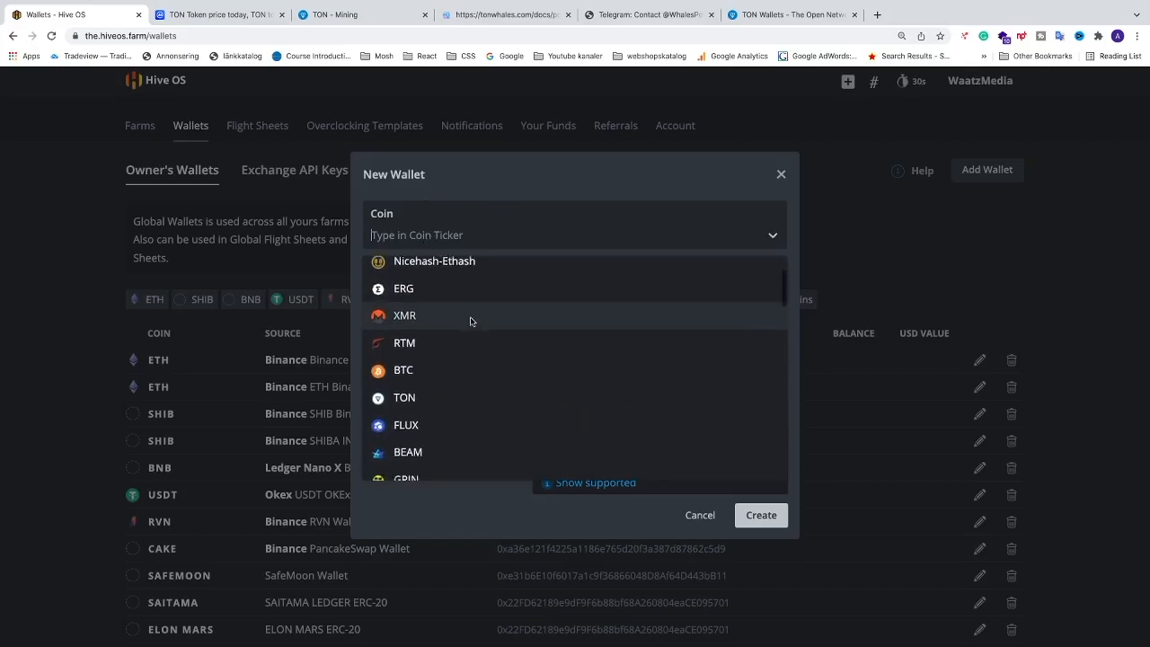
pyautogui.scroll(-3)
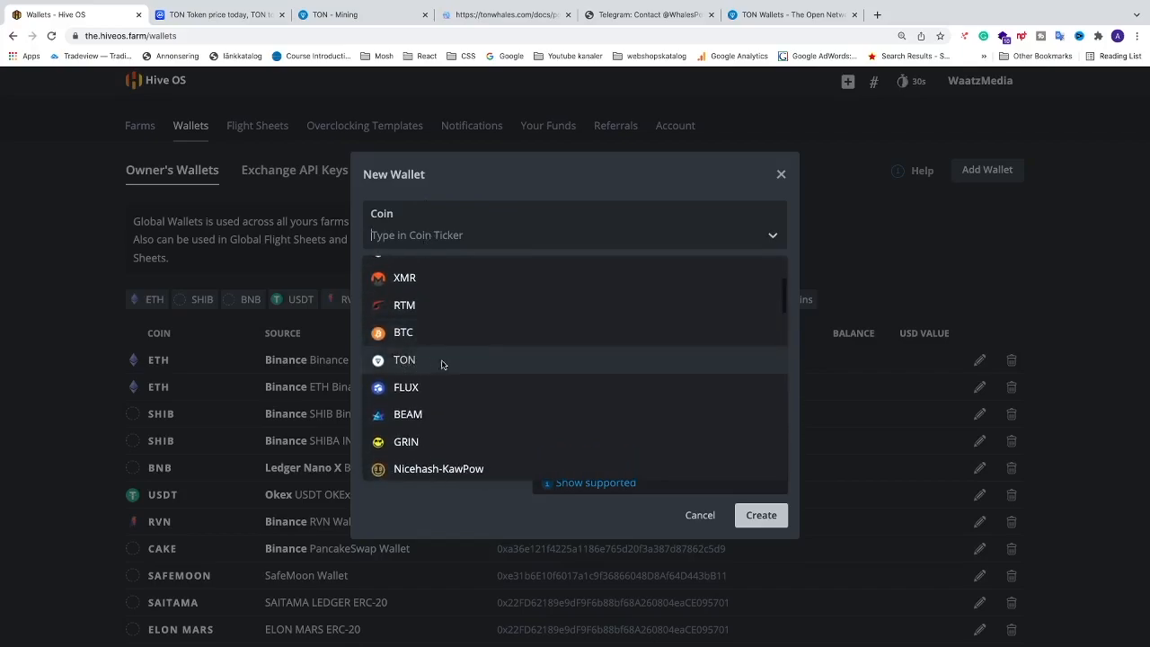
pyautogui.moveTo(409, 363)
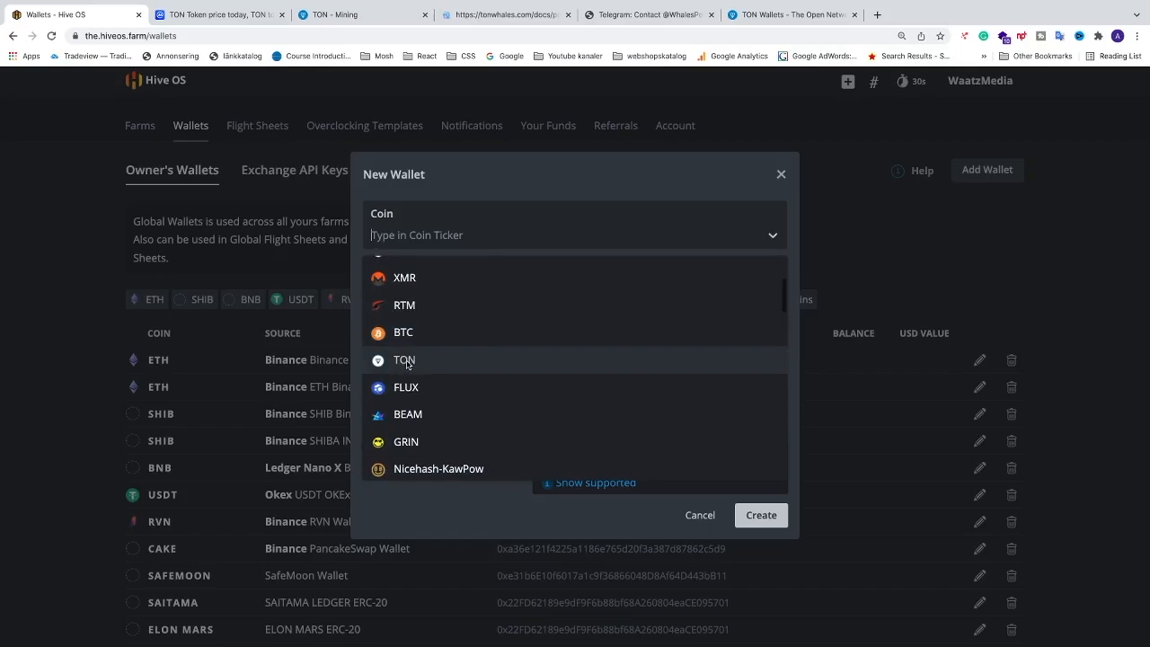
pyautogui.click(405, 359)
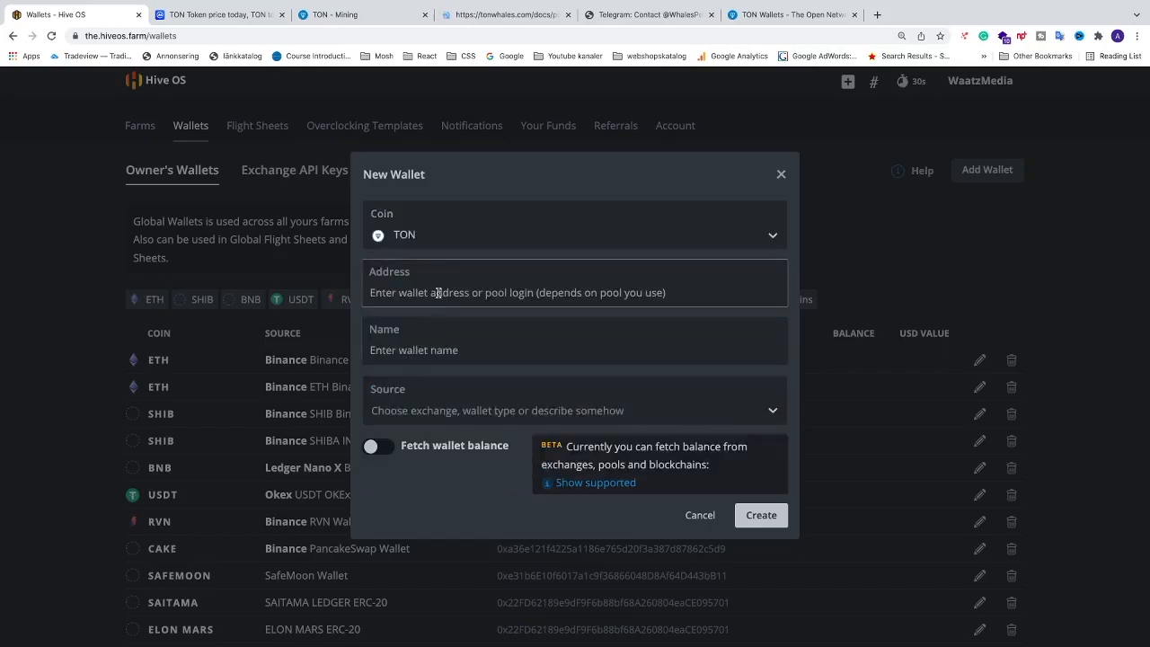
pyautogui.write('EQChzBJv0mqEWUdTg6a9LxSpogmFWaFt5Q8l-Hrqwe1_sdzA')
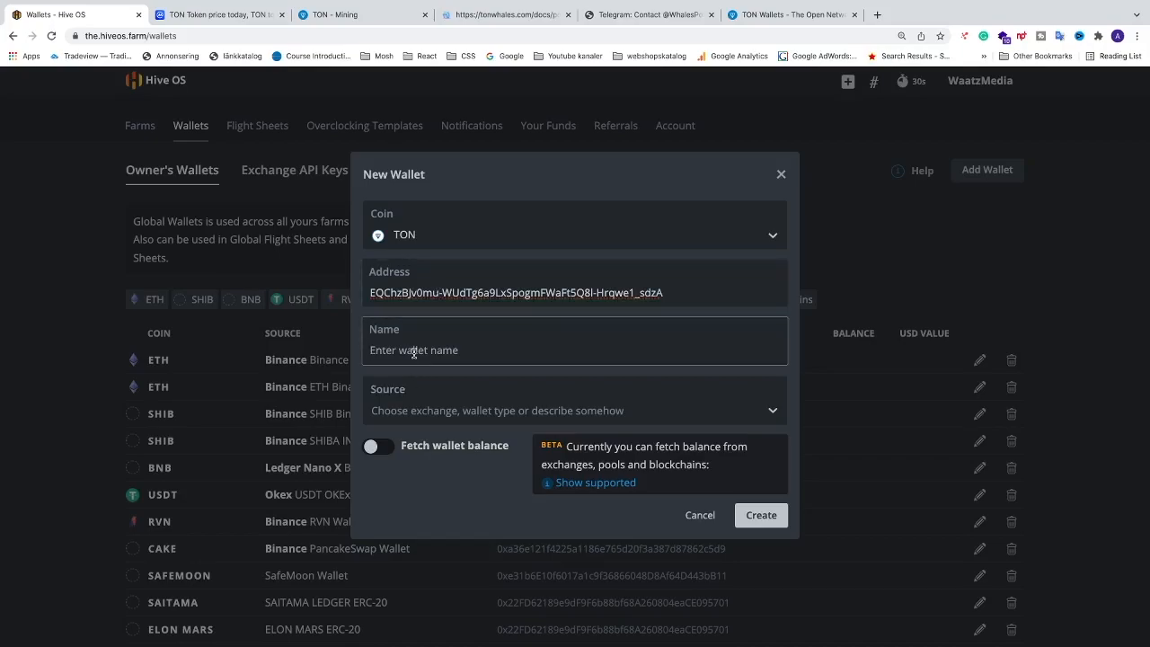
pyautogui.write('TO')
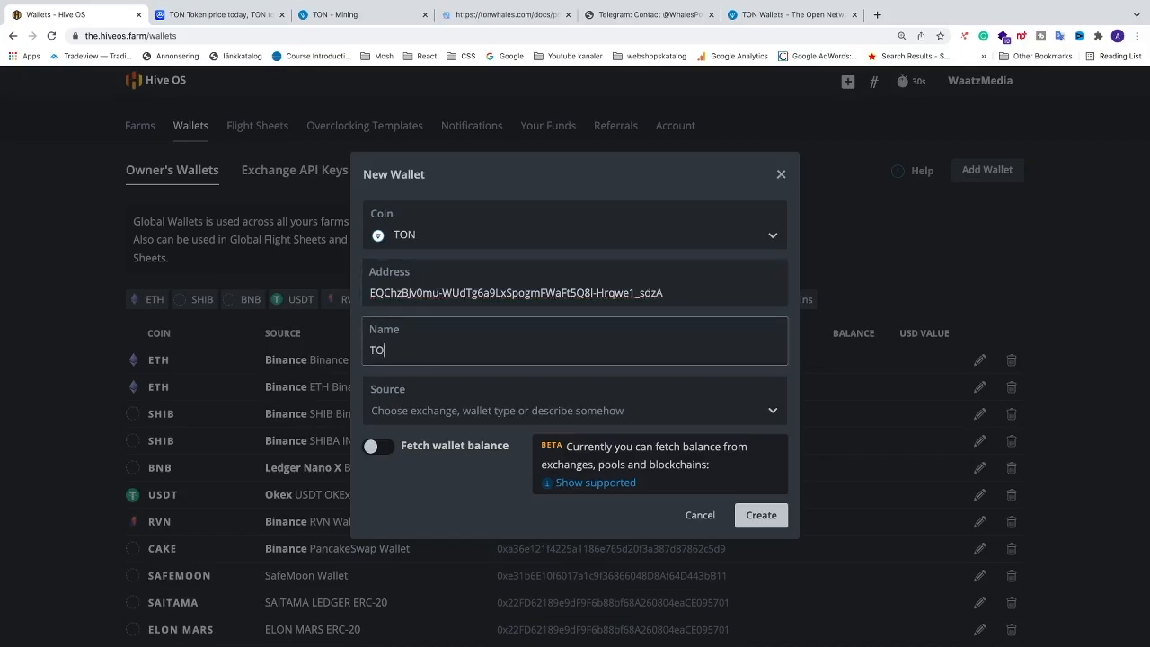
pyautogui.write('N Wallet')
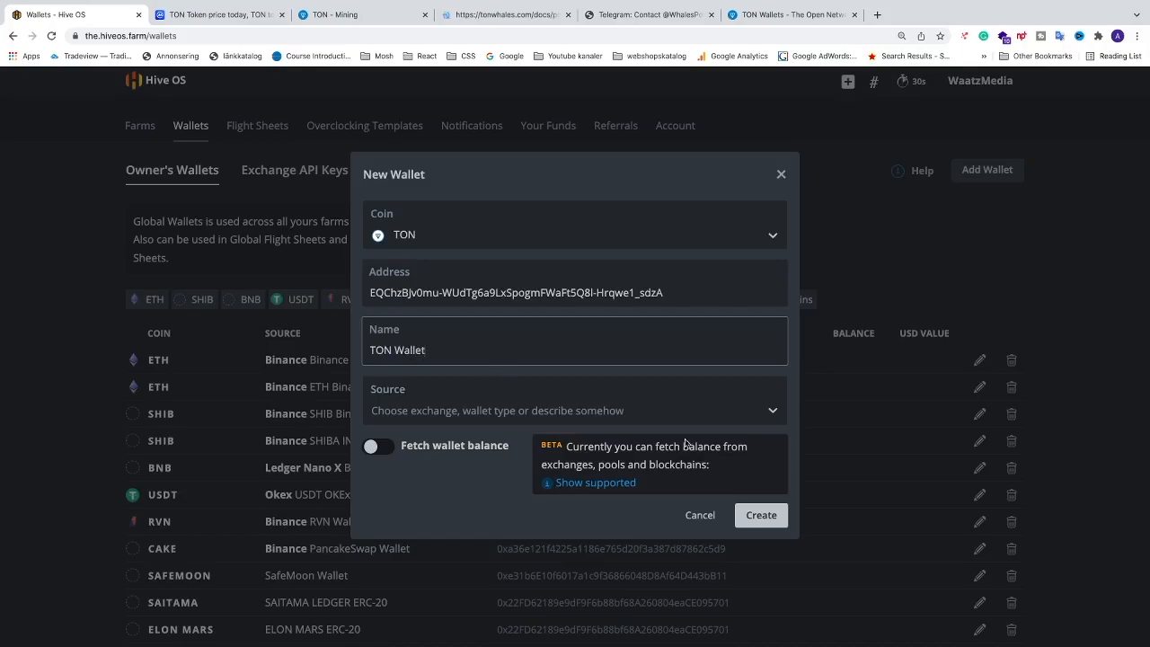
pyautogui.click(761, 514)
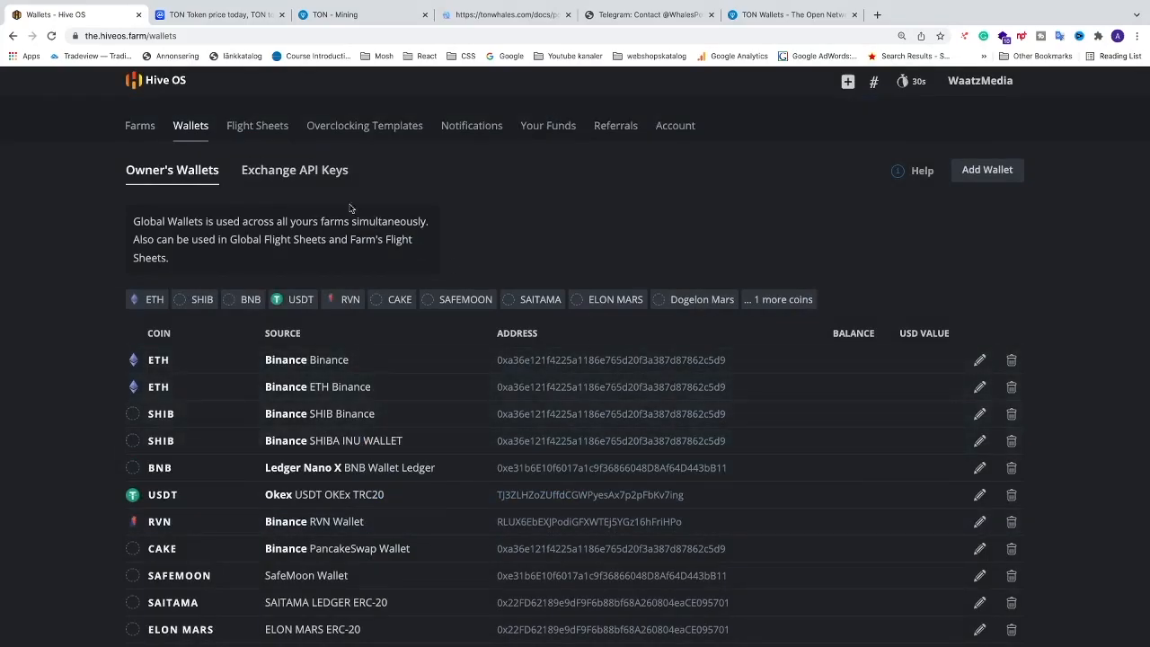
# Enter the Andreas farm's worker Sun and go to its Flight Sheet setup
pyautogui.click(140, 126)
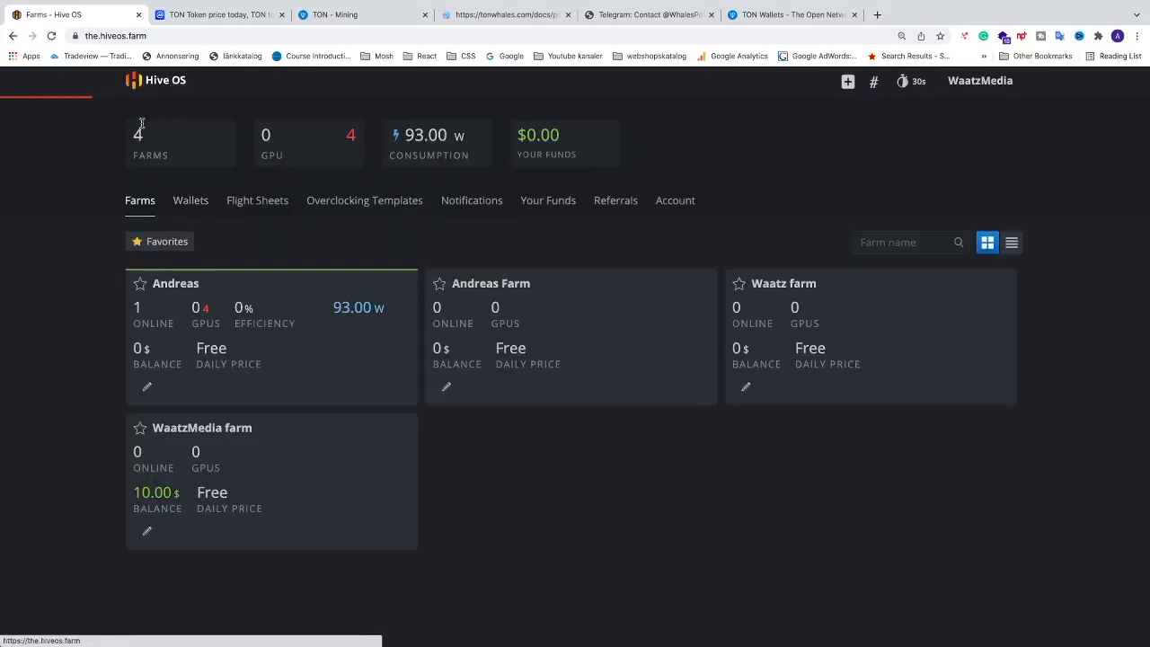
pyautogui.click(176, 284)
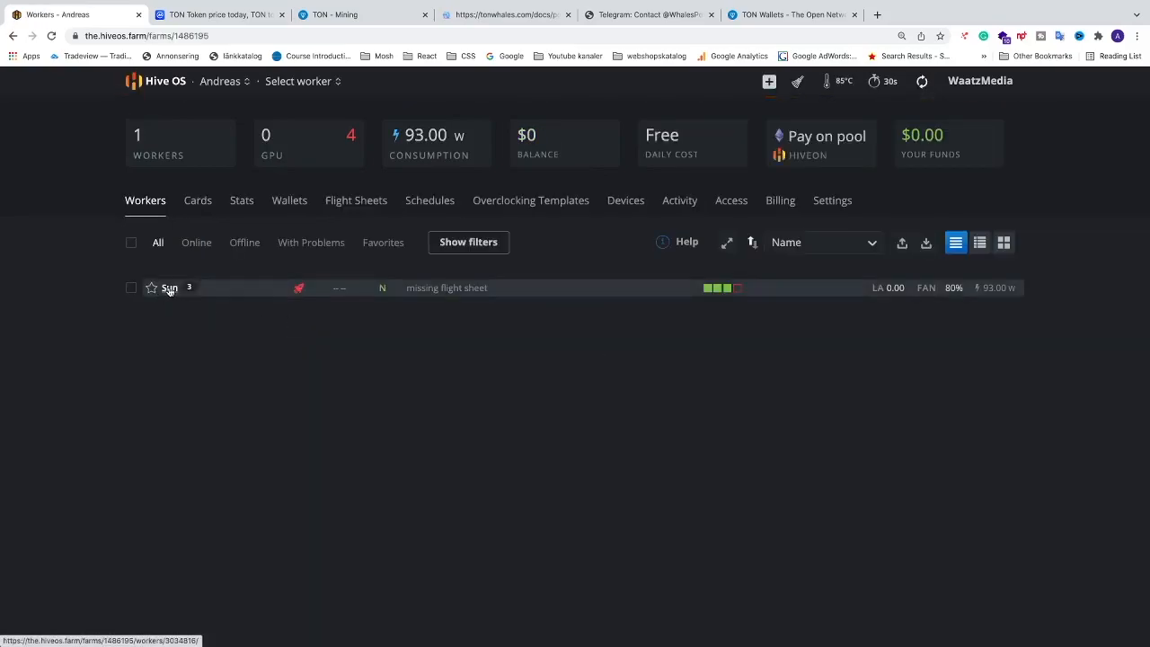
pyautogui.click(169, 287)
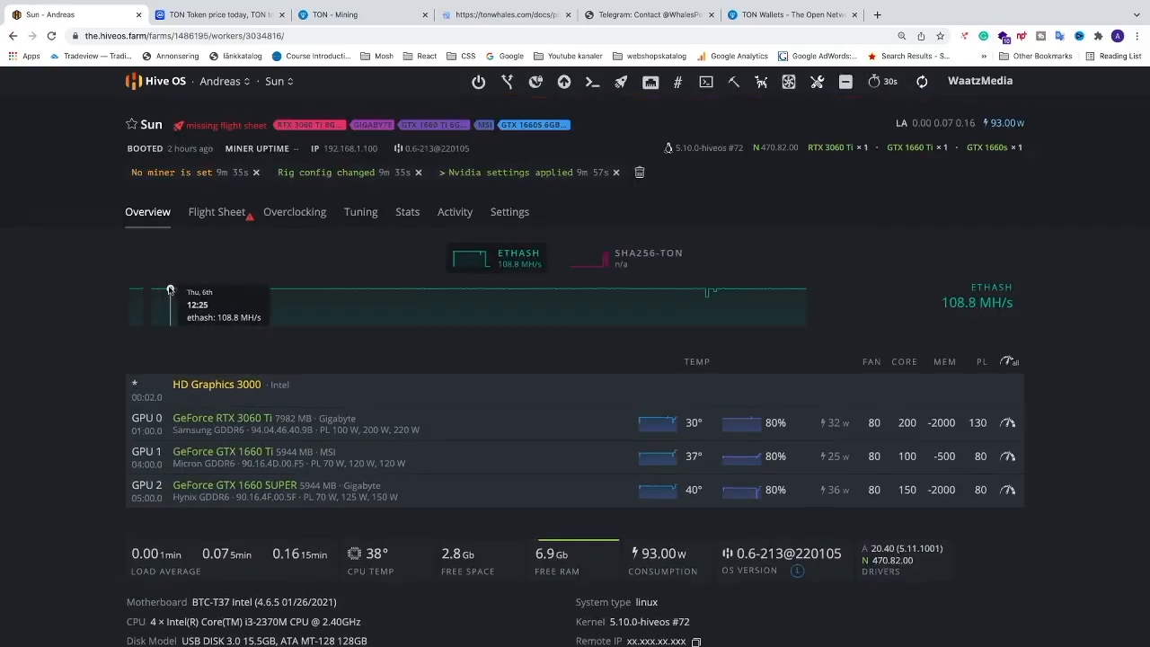
pyautogui.click(216, 212)
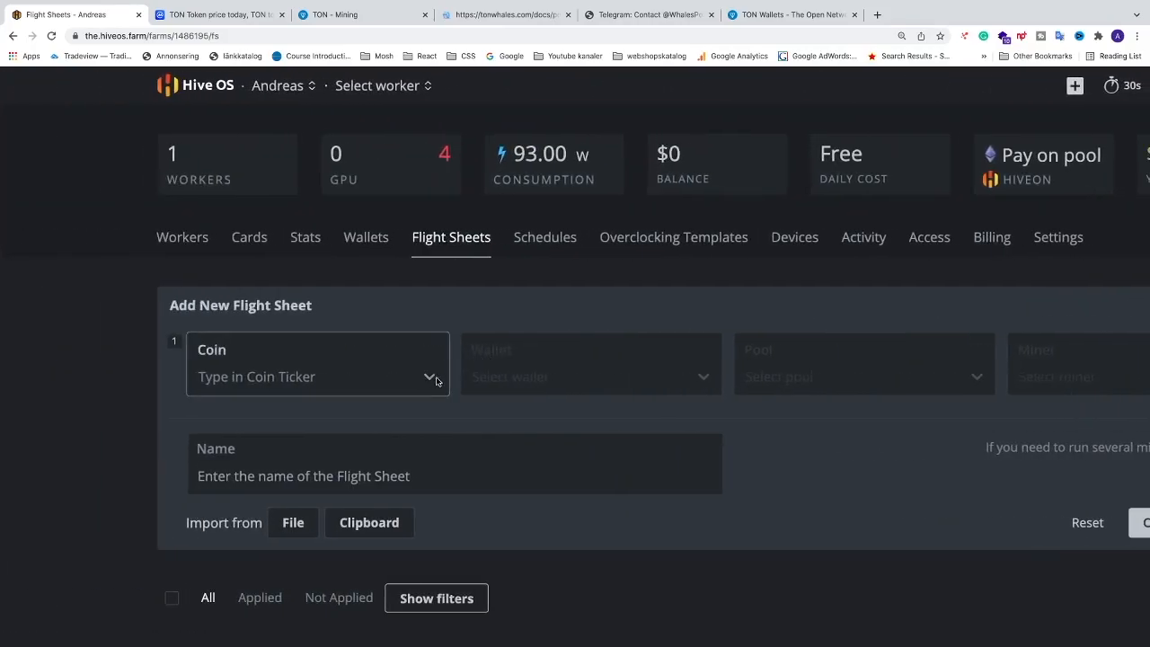
# Set the flight sheet to coin TON, wallet TON Wallet and pool whalestonpool
pyautogui.click(427, 377)
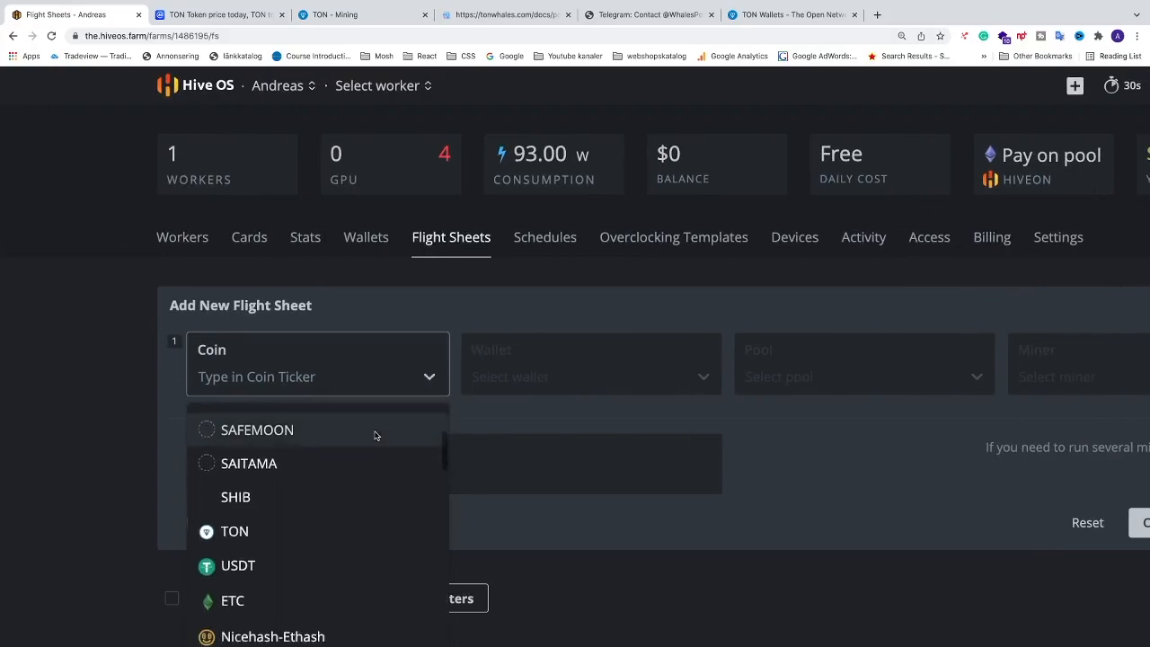
pyautogui.click(234, 530)
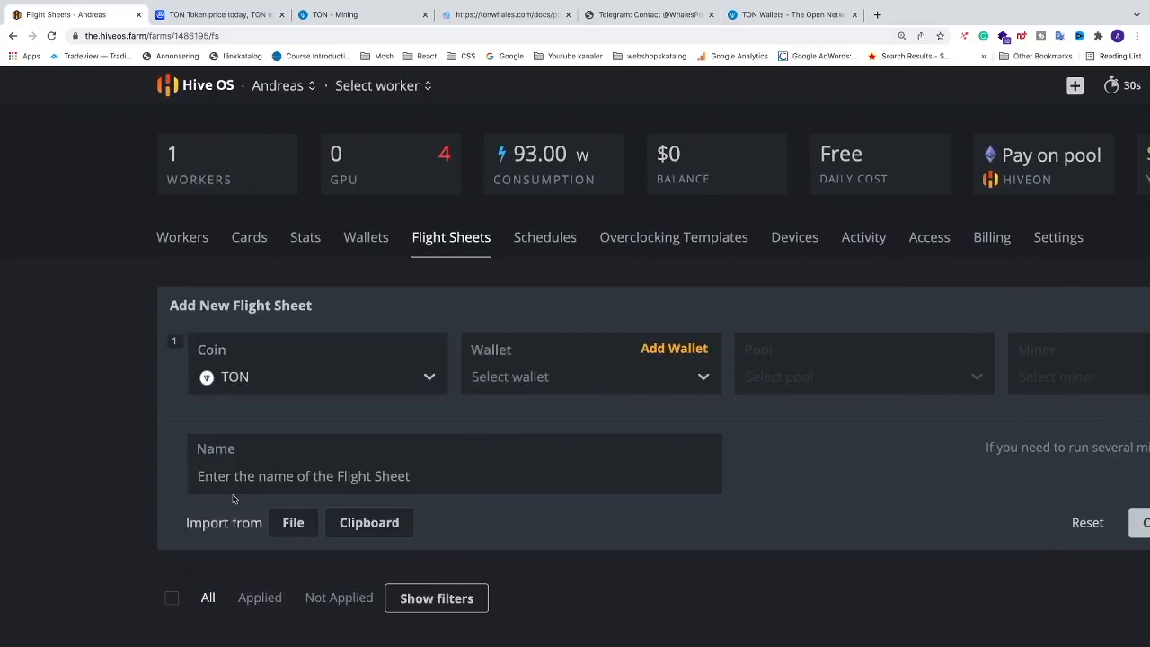
pyautogui.click(584, 377)
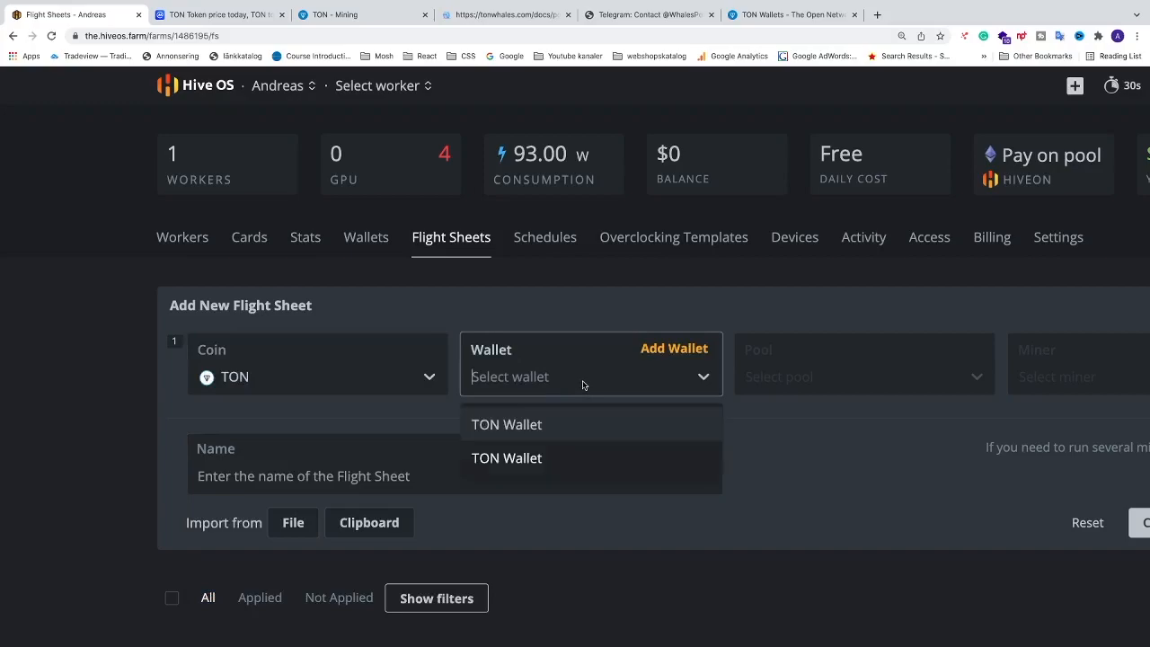
pyautogui.moveTo(571, 399)
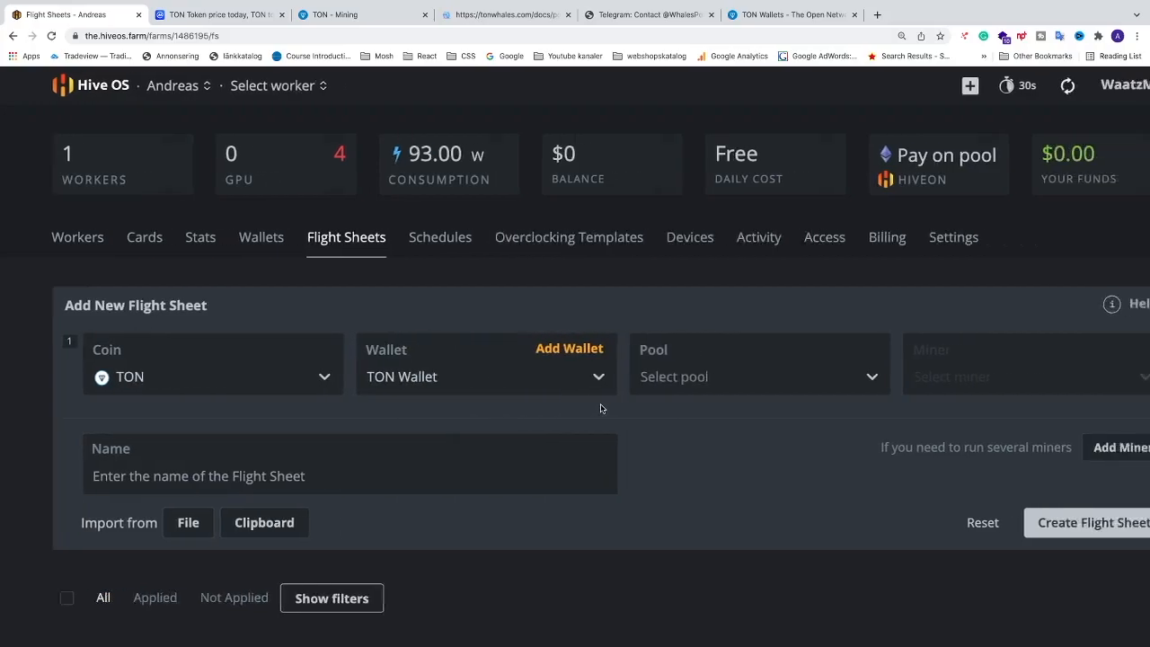
pyautogui.click(758, 378)
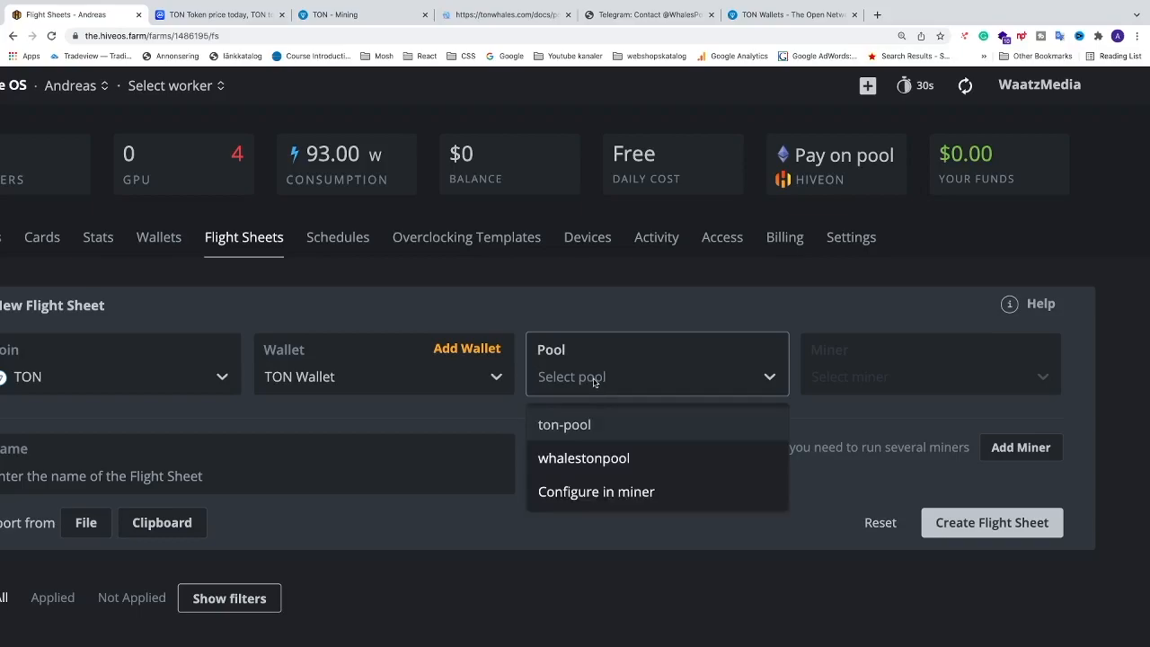
pyautogui.moveTo(582, 458)
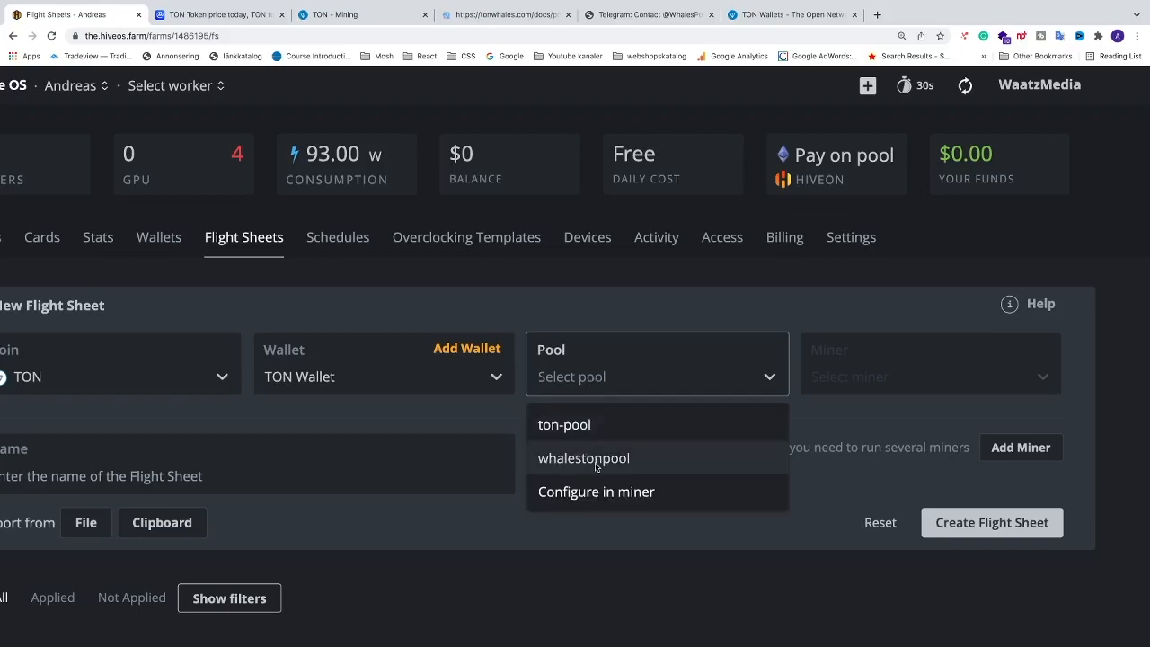
pyautogui.click(582, 459)
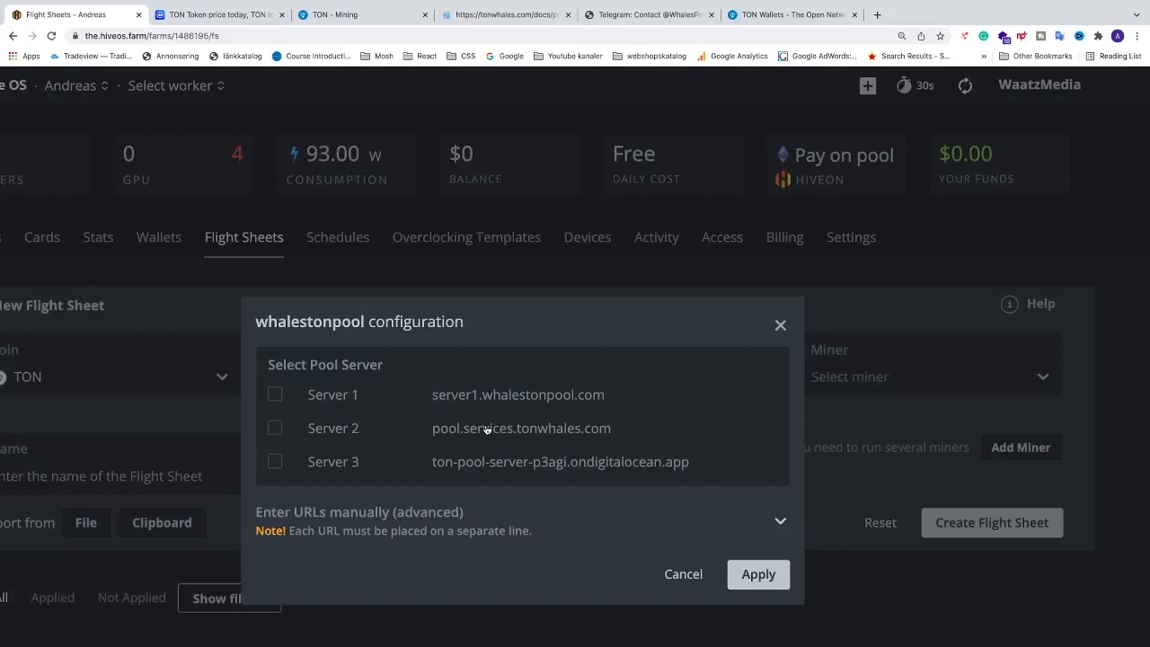
pyautogui.moveTo(433, 381)
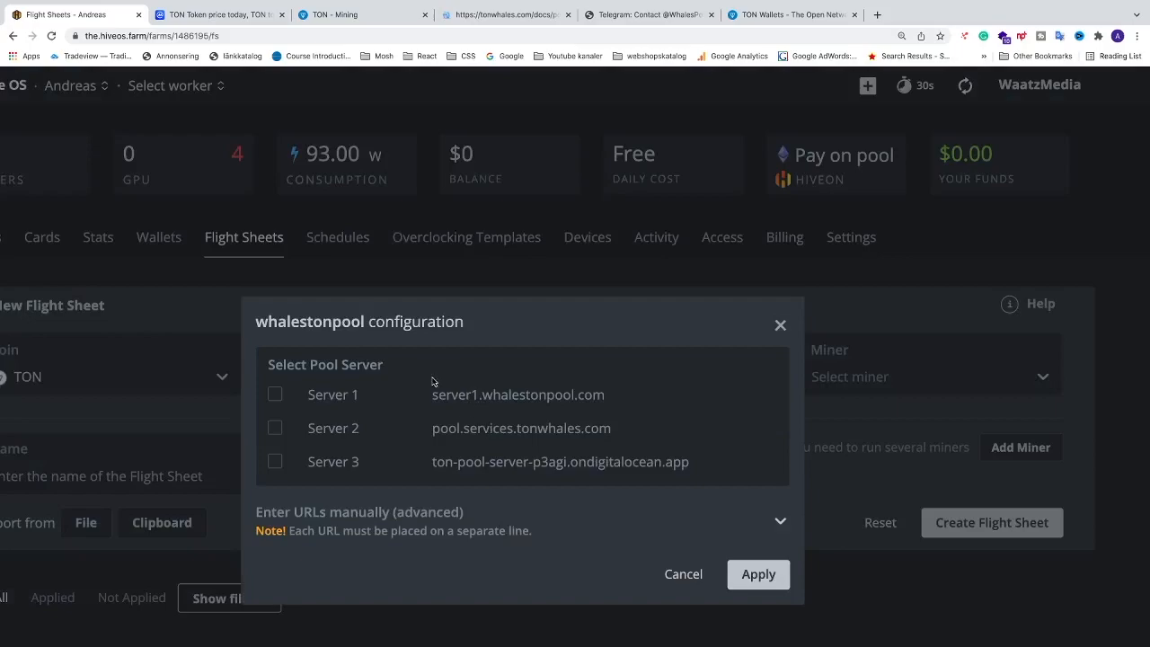
pyautogui.moveTo(352, 411)
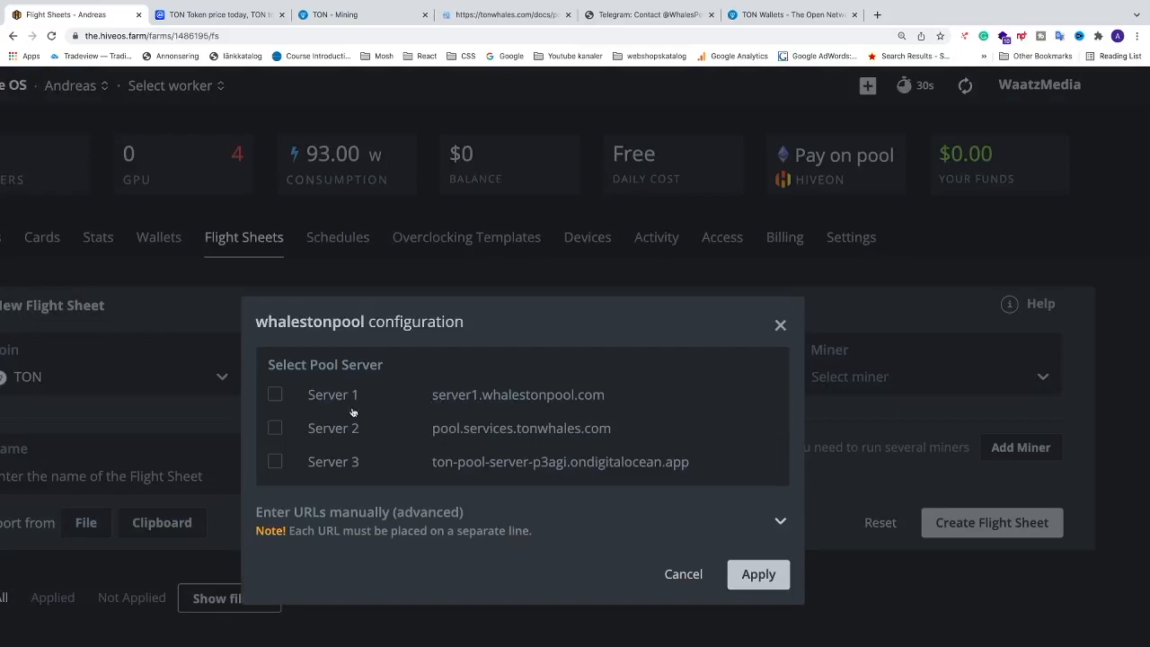
# Select Server 2 (pool.services.tonwhales.com) for whalestonpool and apply it
pyautogui.click(275, 427)
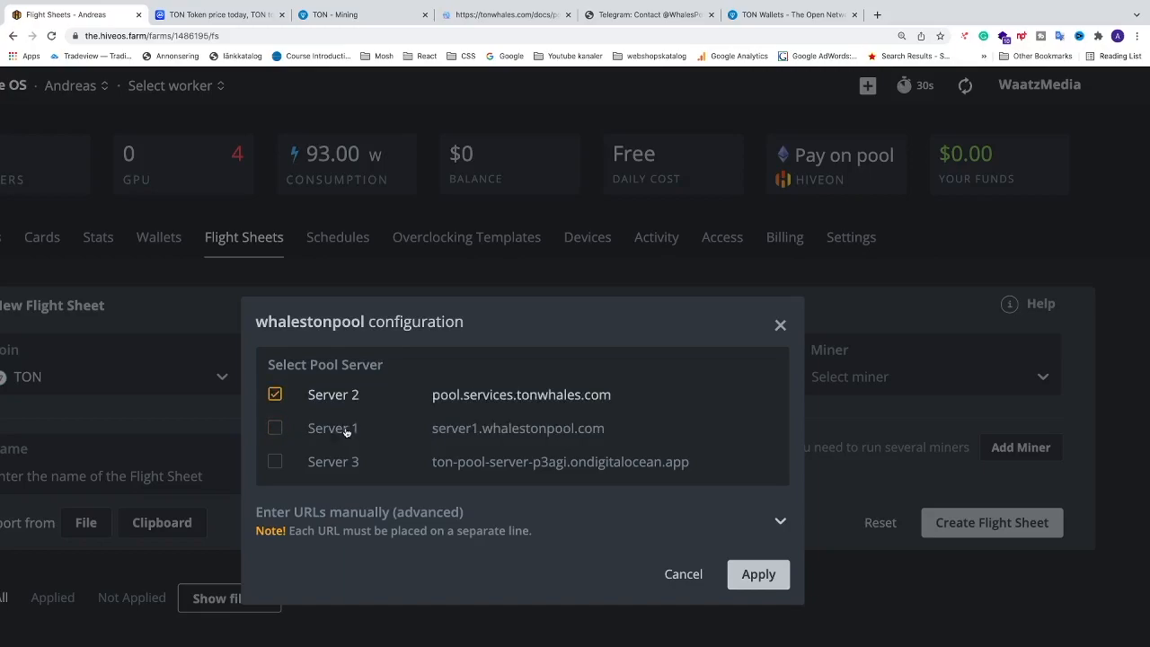
pyautogui.moveTo(338, 463)
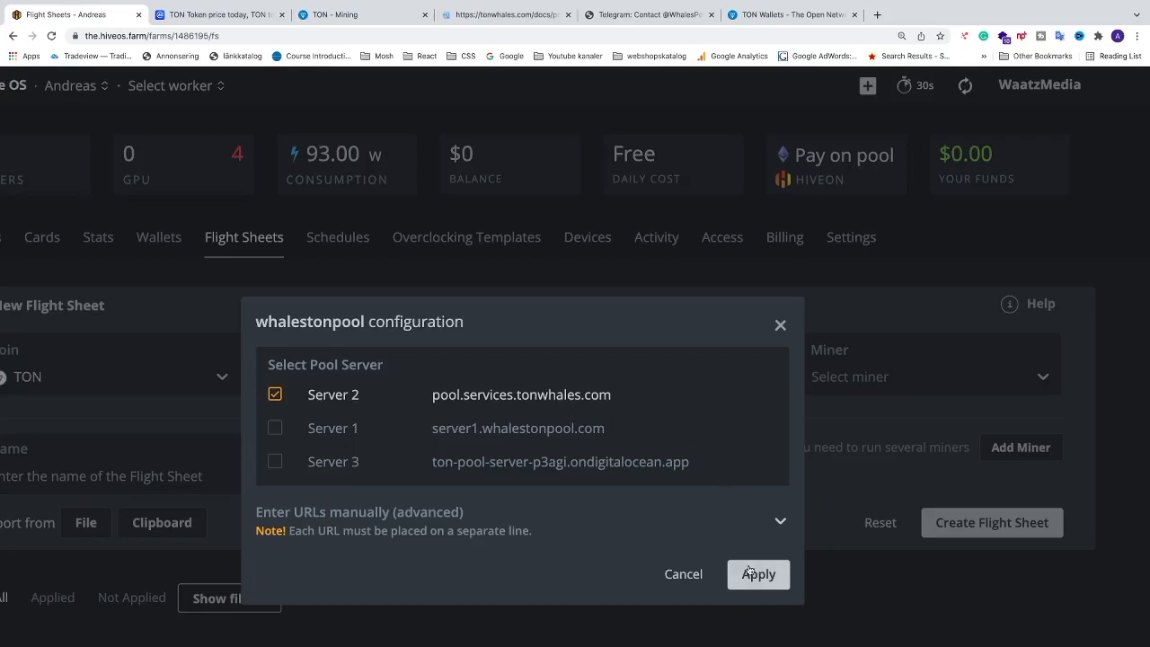
pyautogui.click(759, 575)
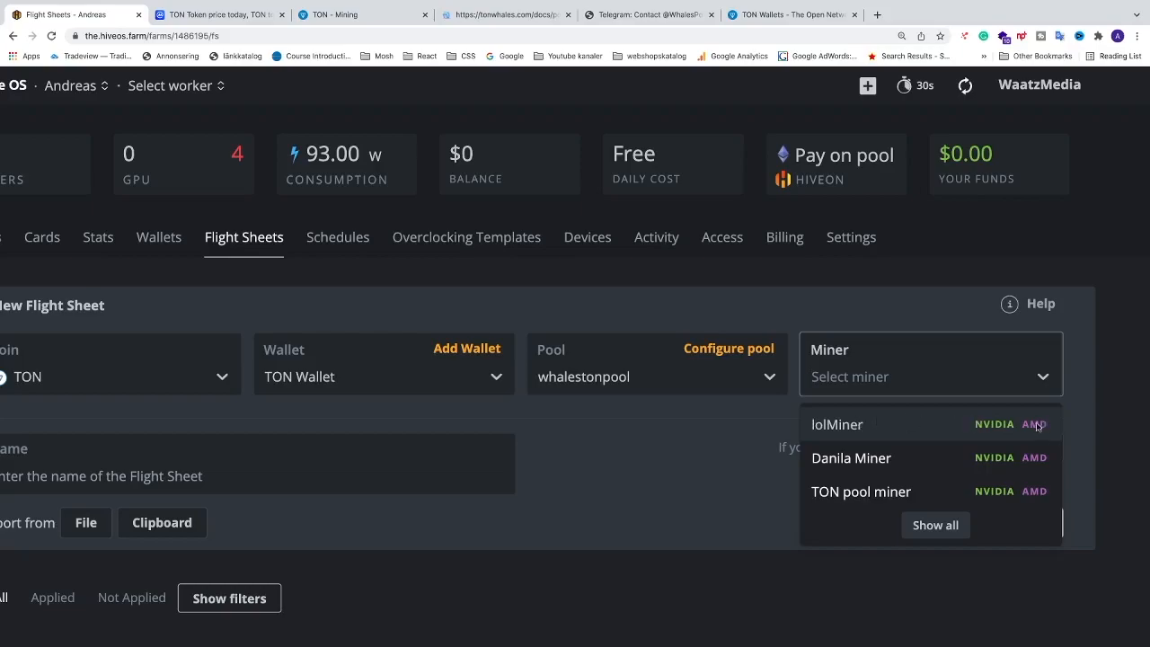
# Choose lolMiner, name the flight sheet 'TON Flight' and create it
pyautogui.click(838, 424)
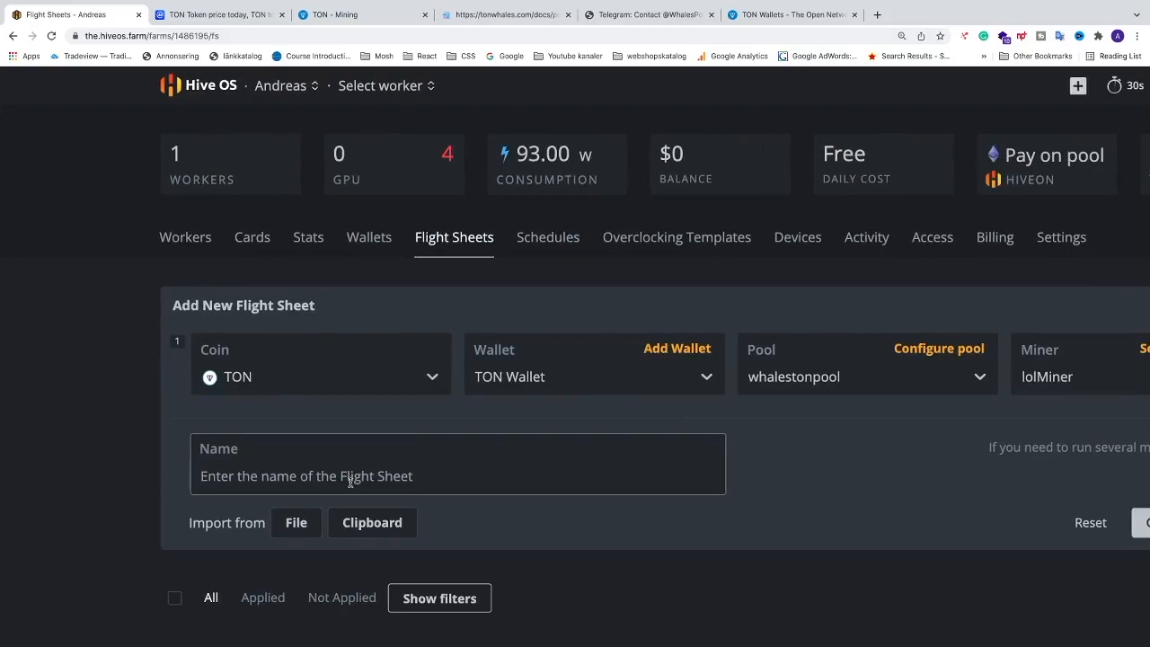
pyautogui.write('TON')
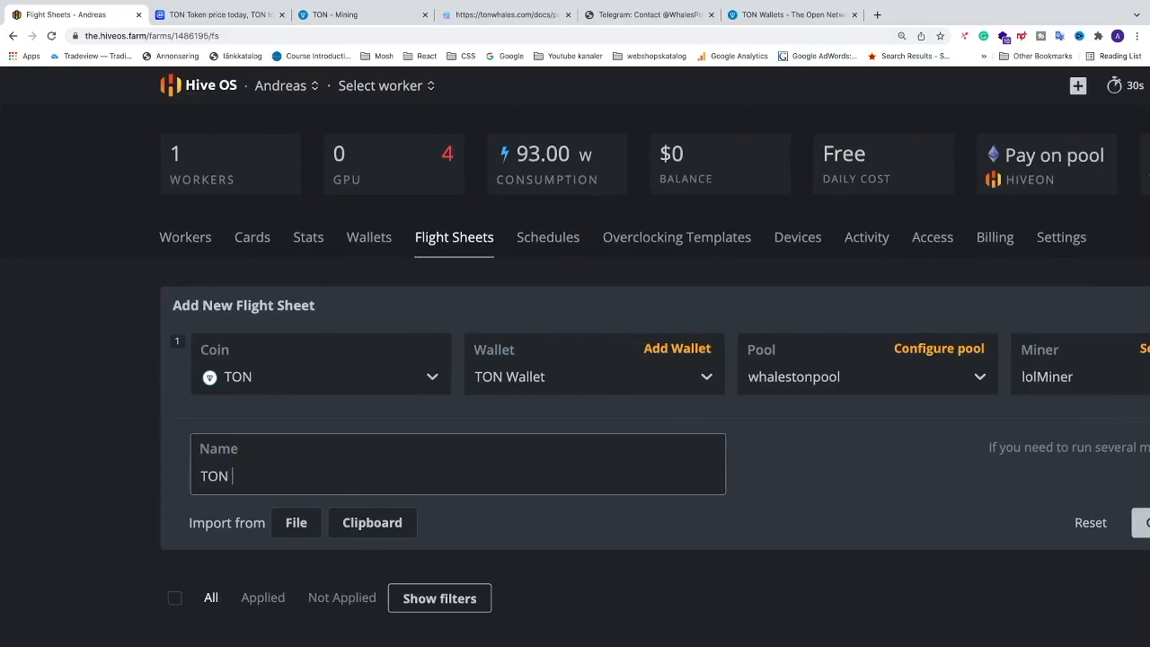
pyautogui.write('Flight')
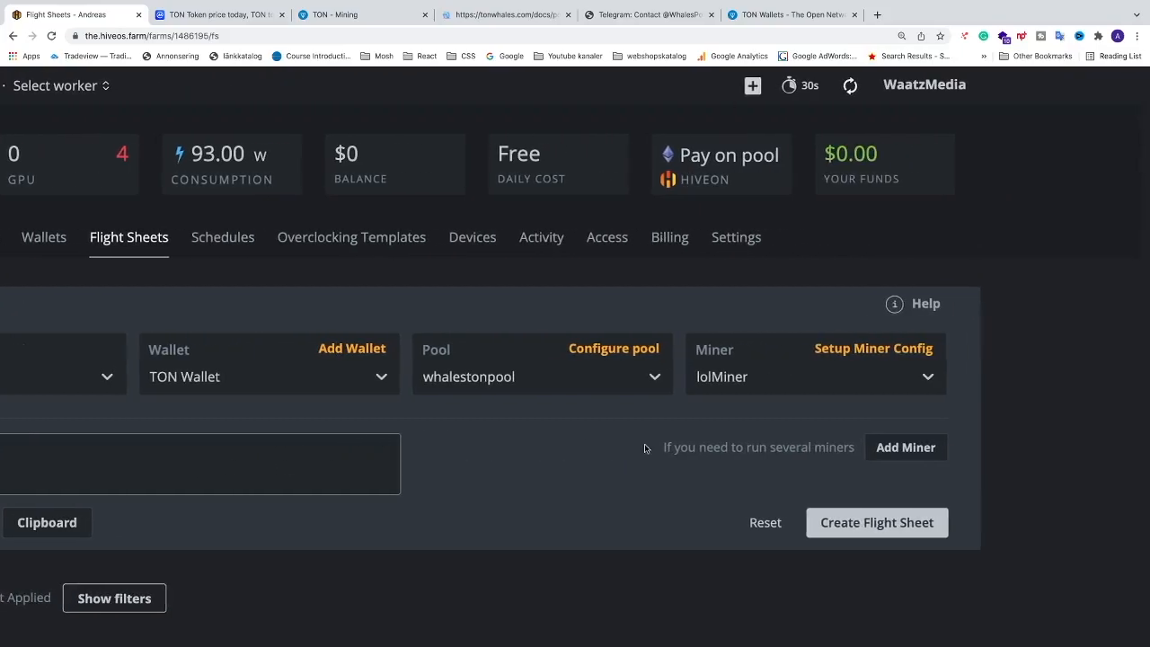
pyautogui.click(877, 521)
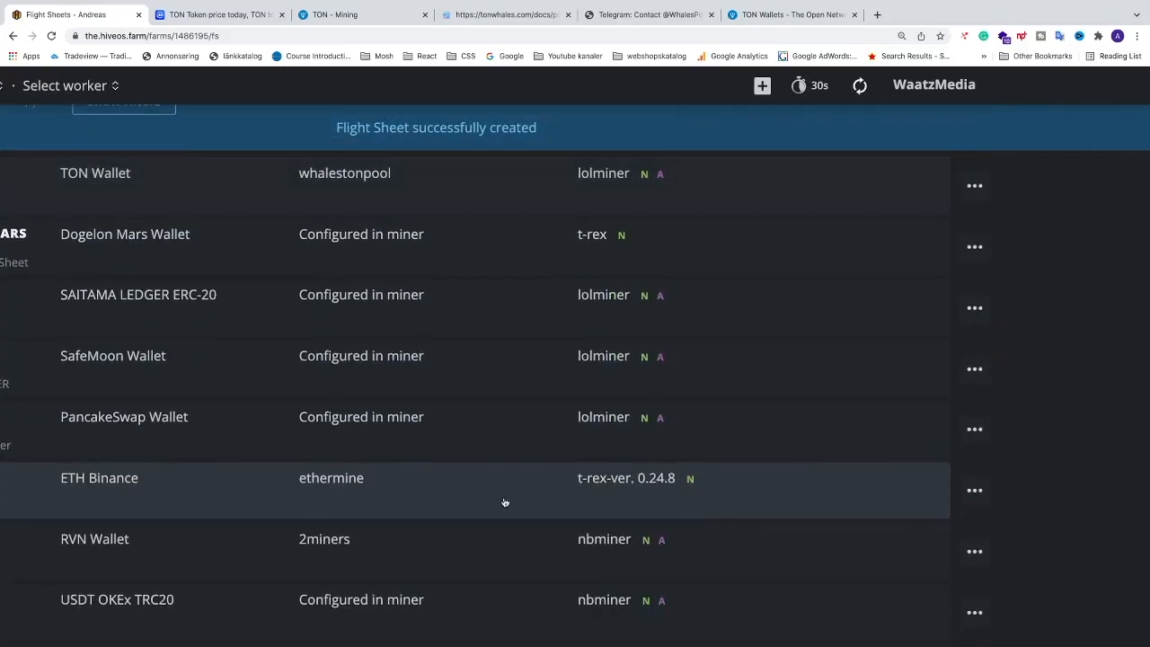
pyautogui.scroll(3)
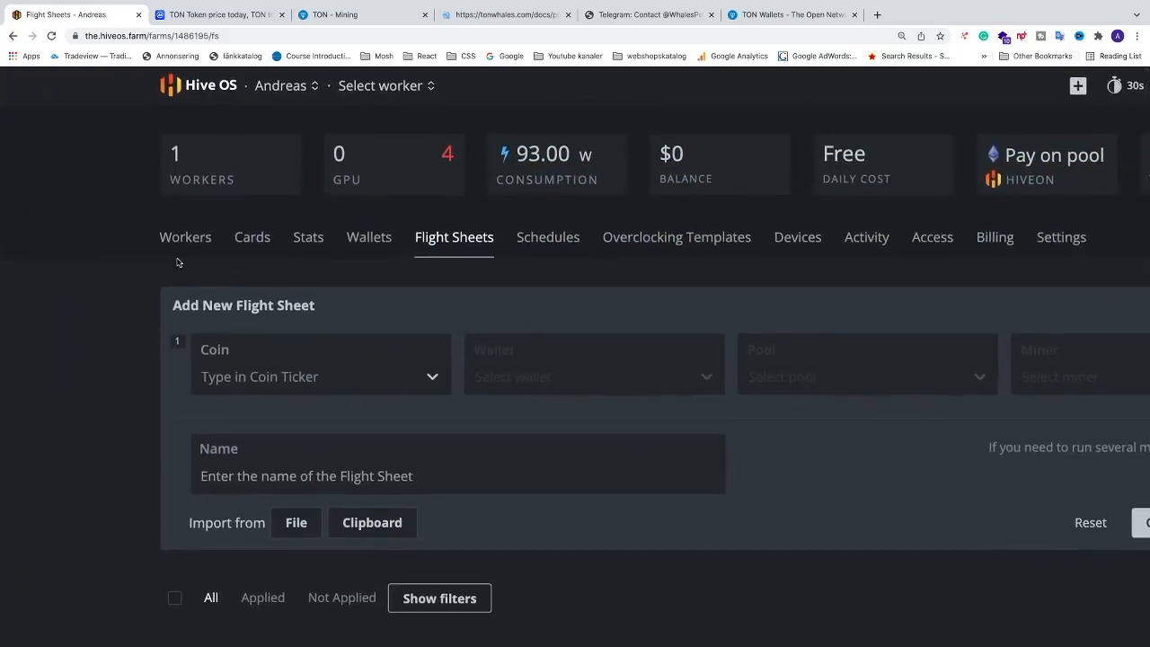
# Go to Workers, open the Sun worker and view its Flight Sheet settings
pyautogui.click(185, 237)
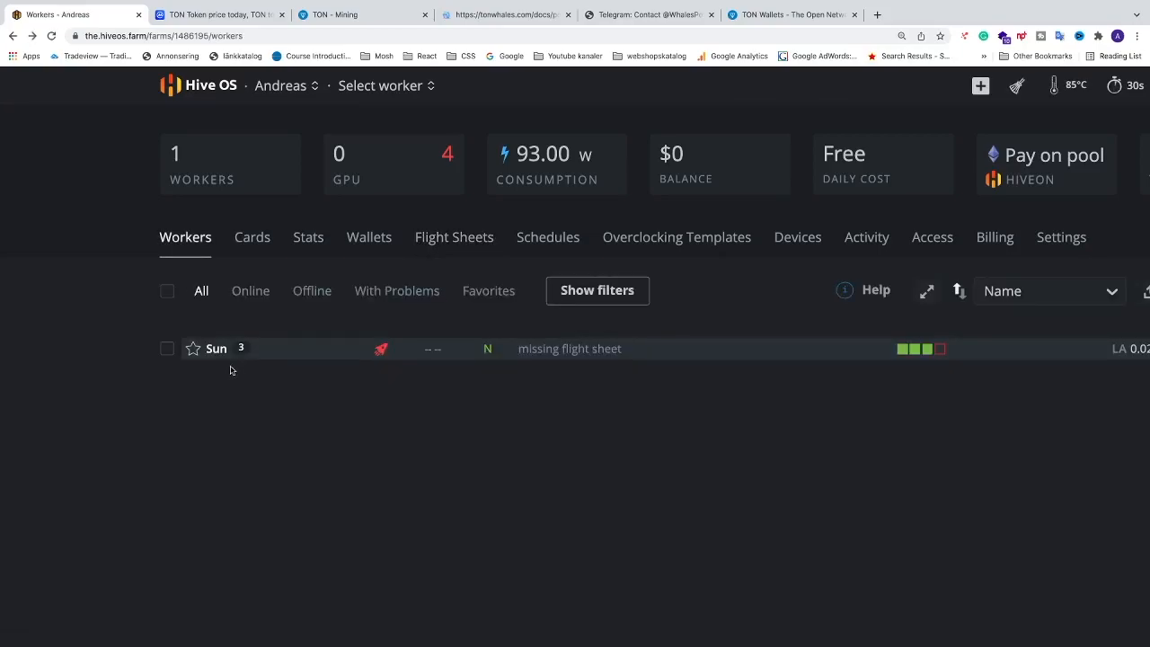
pyautogui.click(216, 348)
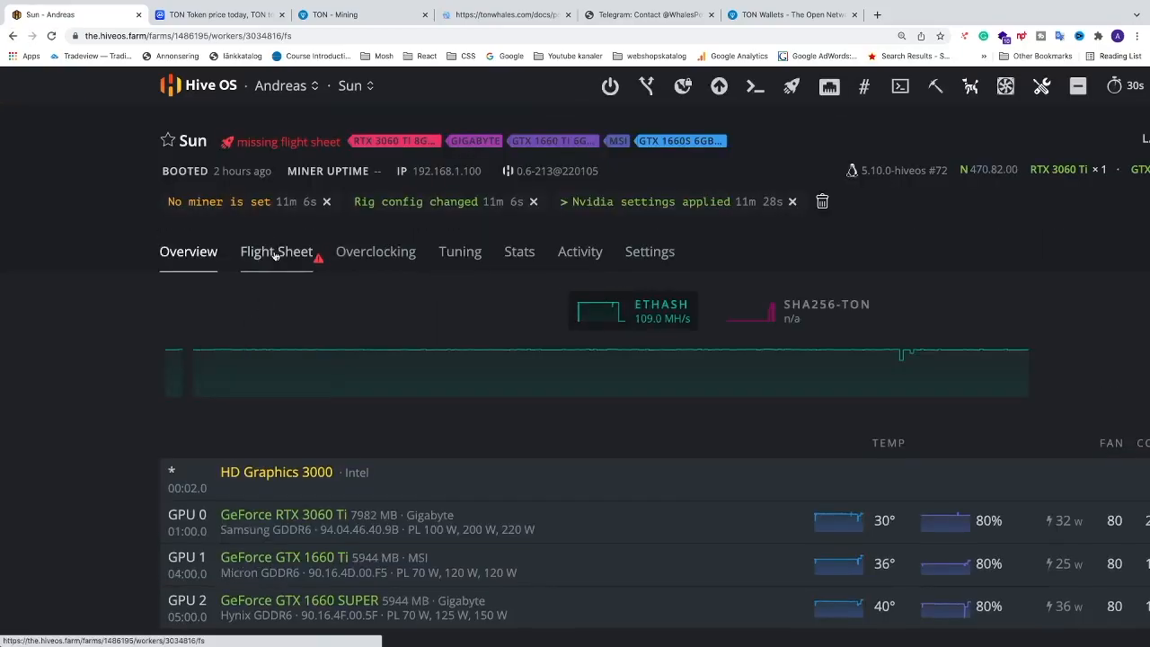
pyautogui.click(277, 252)
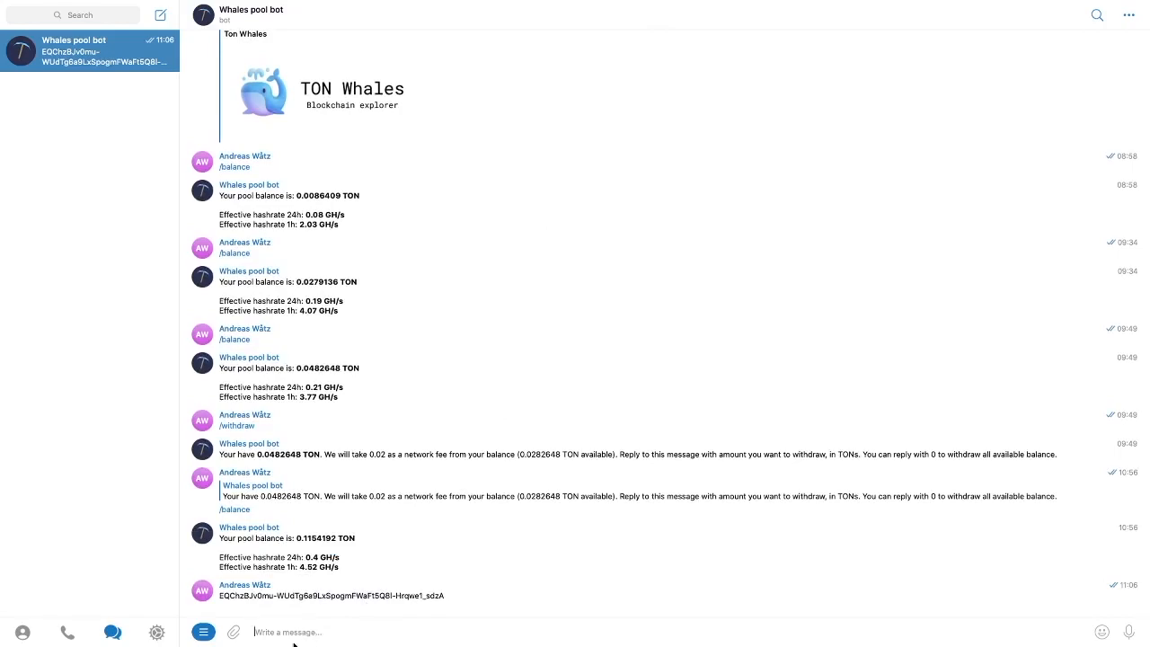
# Send the /balance command to the Whales pool bot for the current pool balance
pyautogui.write('/')
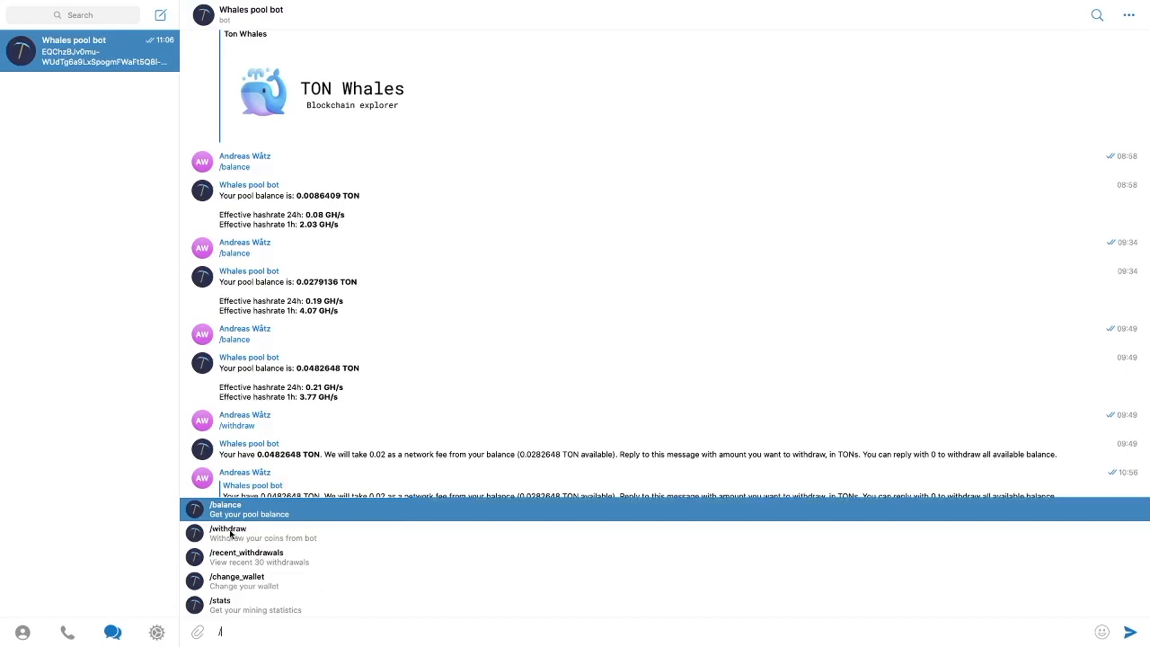
pyautogui.moveTo(255, 542)
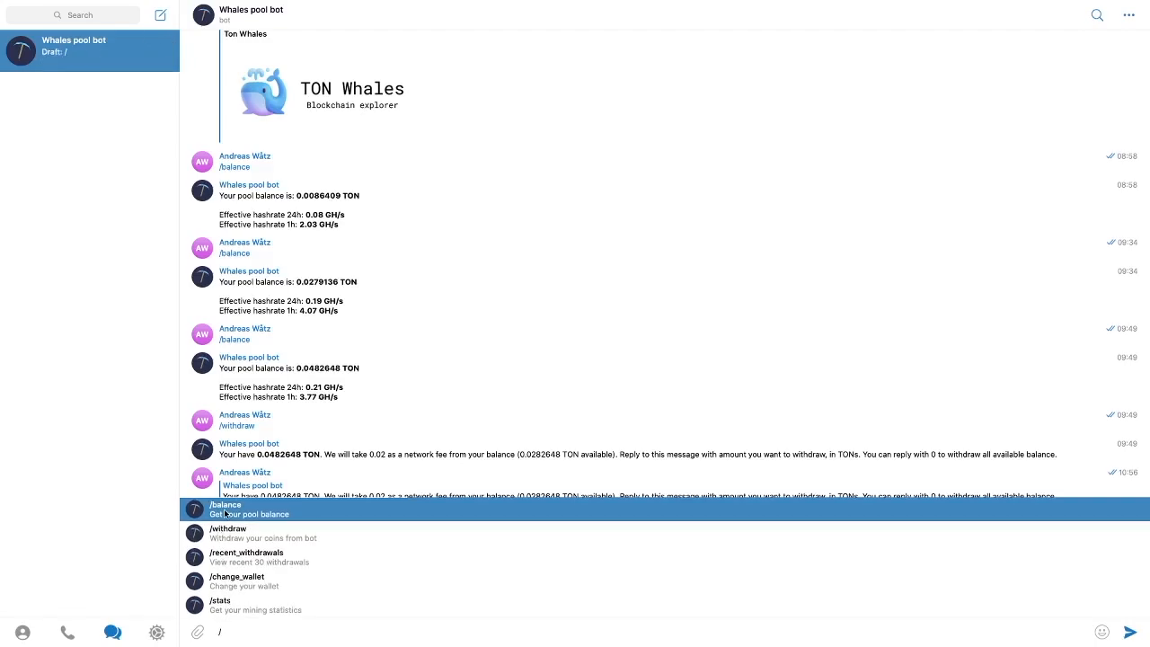
pyautogui.click(226, 508)
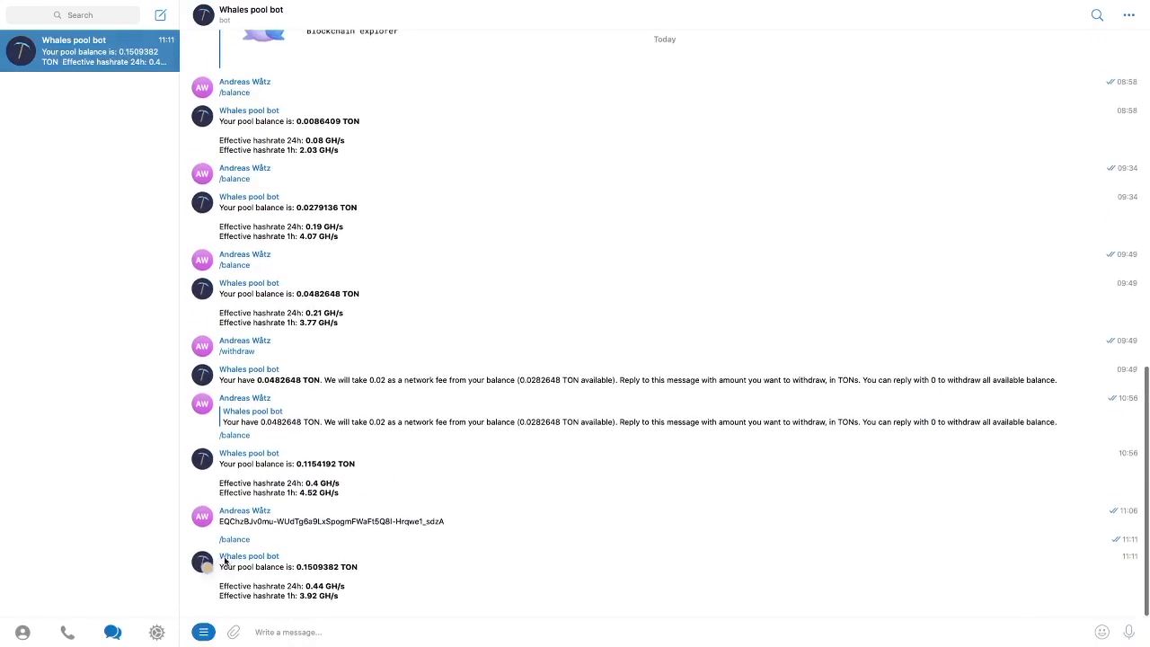
pyautogui.moveTo(252, 591)
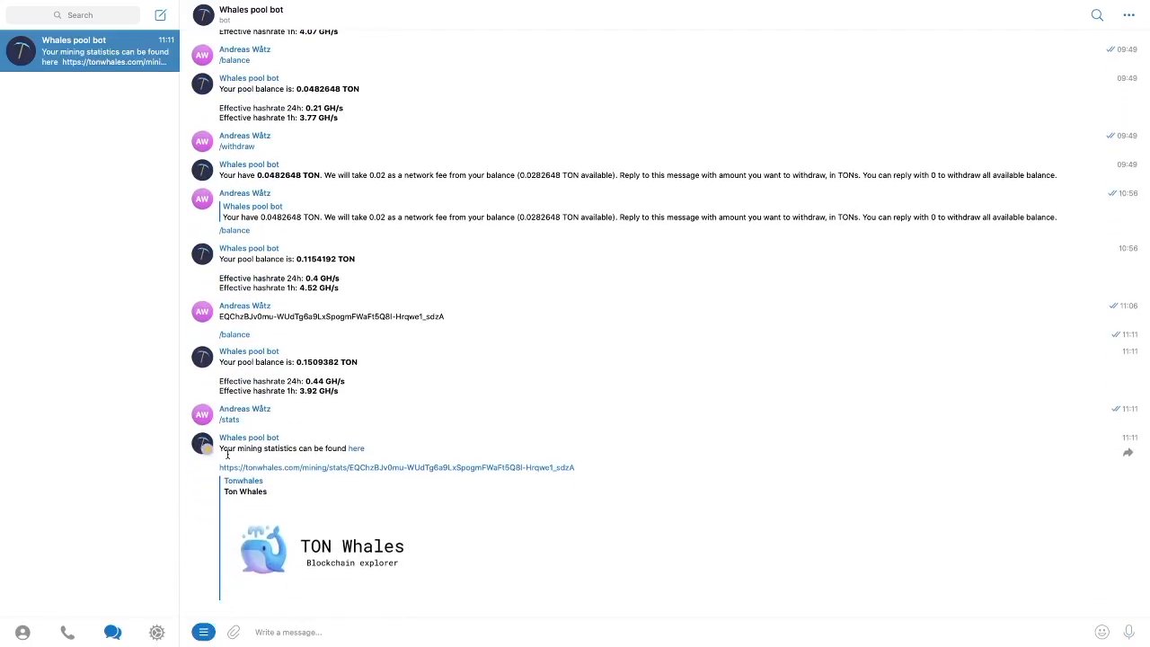
pyautogui.moveTo(357, 452)
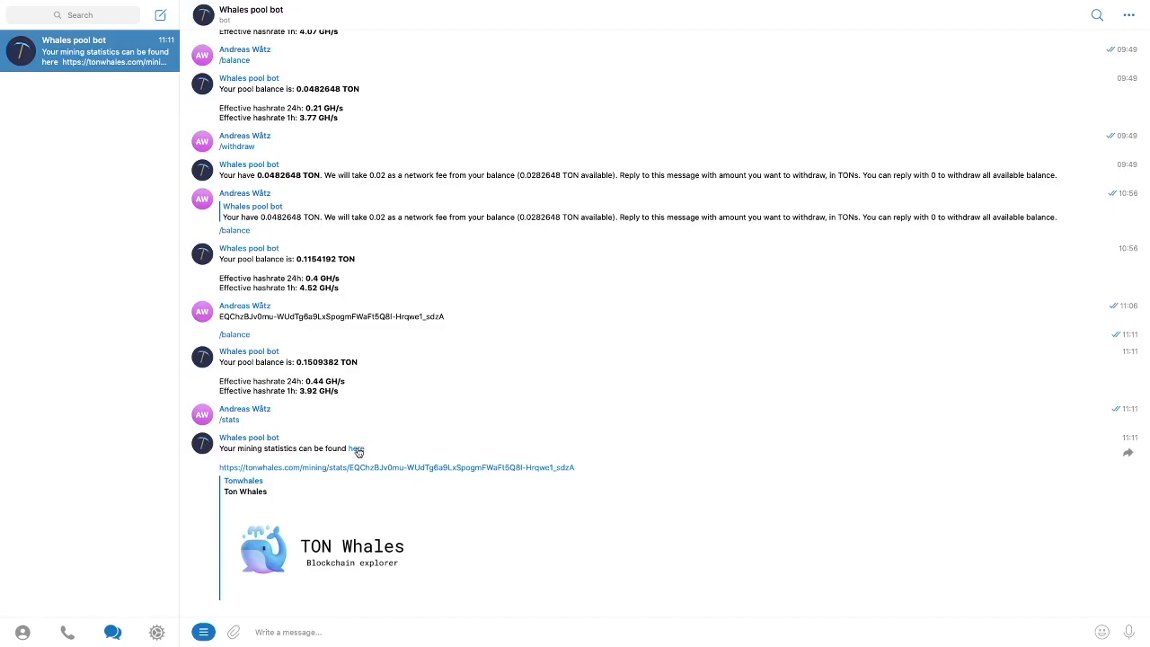
# Open the 'here' mining statistics link in the Whales pool bot's stats reply
pyautogui.click(356, 447)
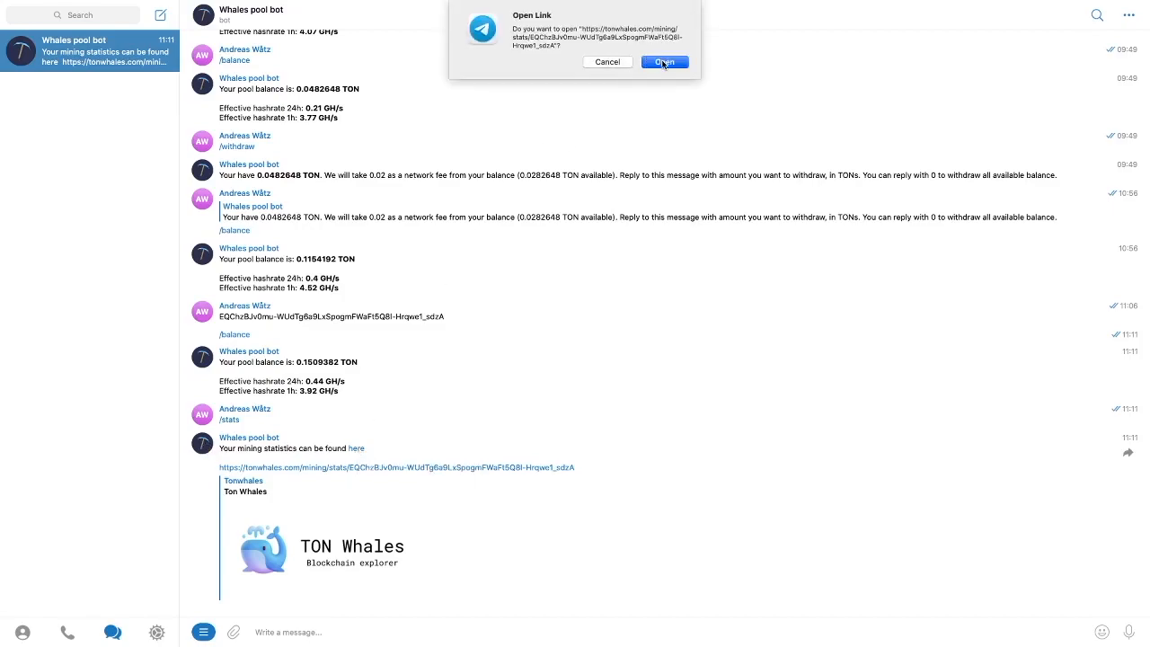
# Open the tonwhales.com Mining stats page and highlight 149 shares in 24h and 3.77 GH/s hashrate
pyautogui.click(665, 62)
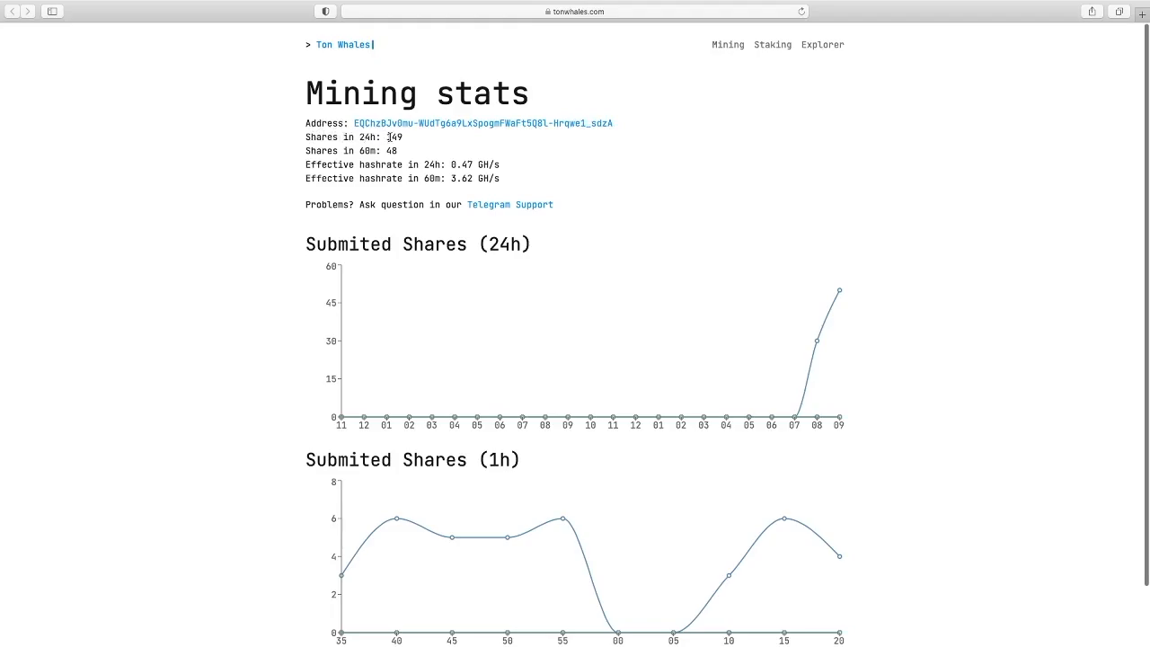
pyautogui.doubleClick(394, 136)
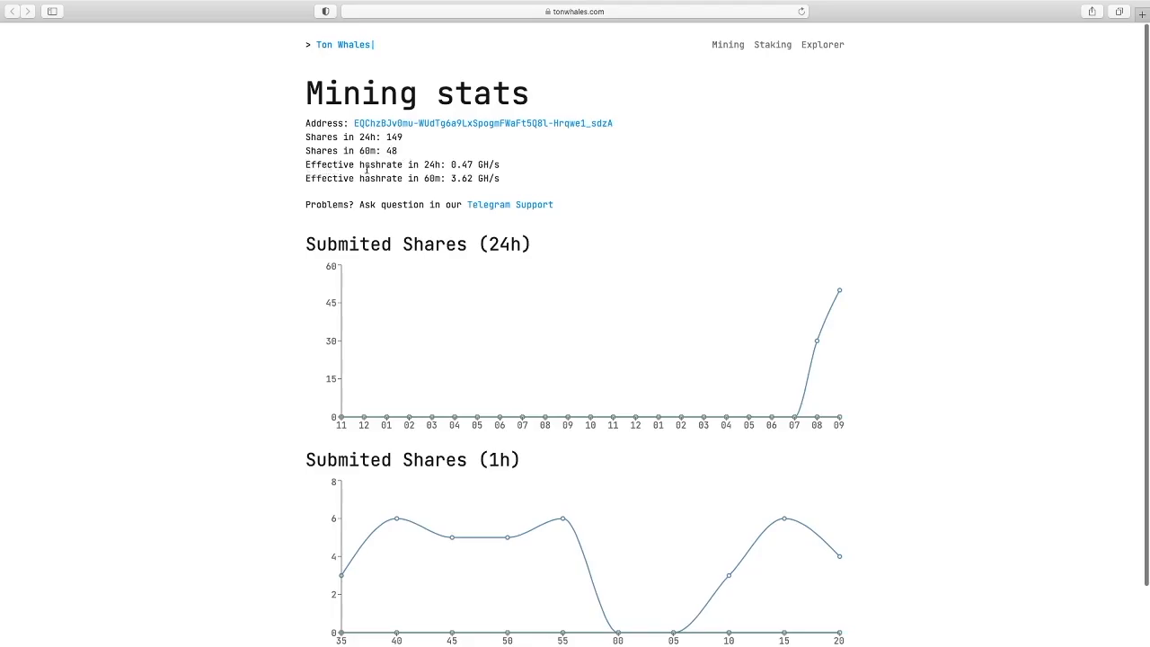
pyautogui.doubleClick(475, 165)
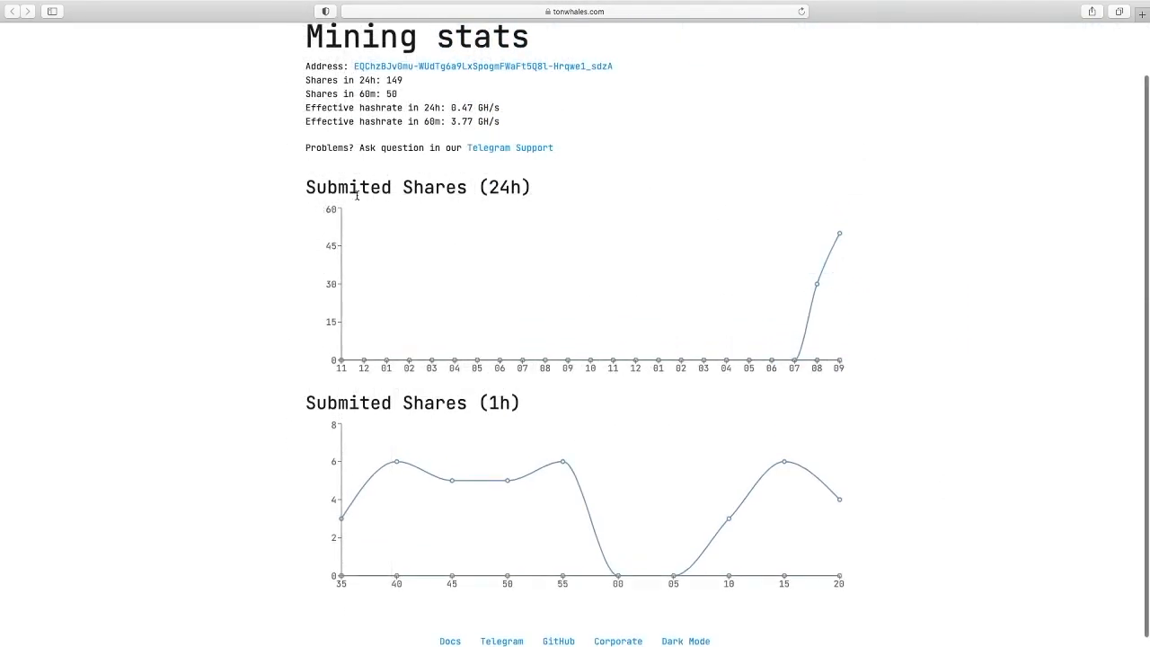
pyautogui.moveTo(843, 255)
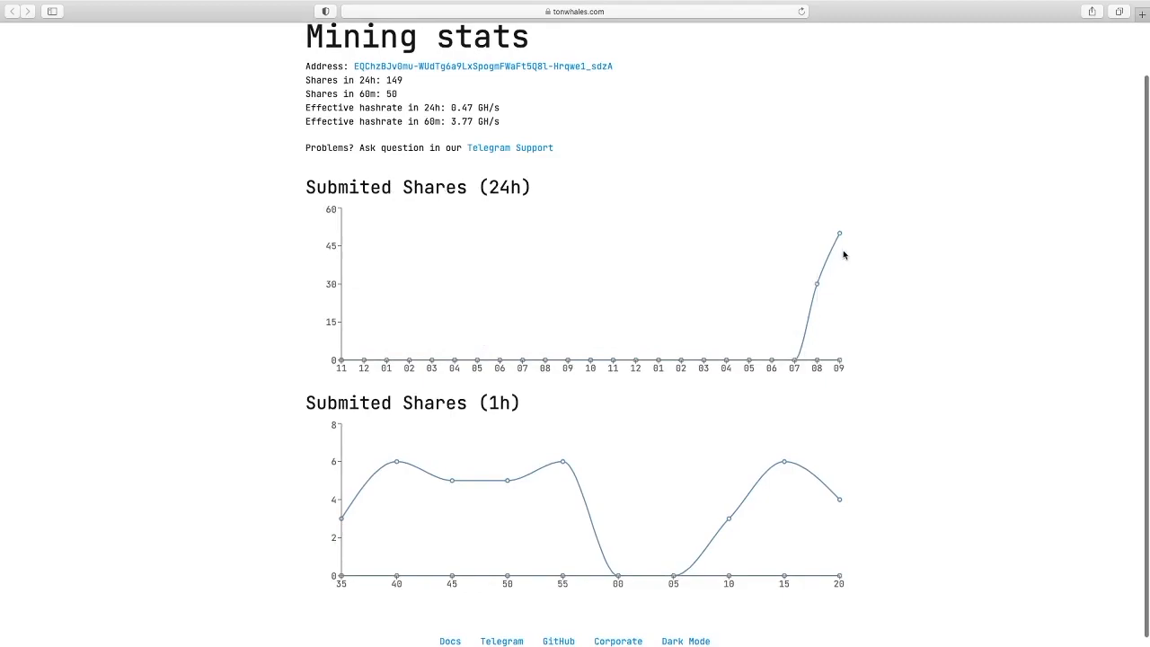
pyautogui.moveTo(432, 414)
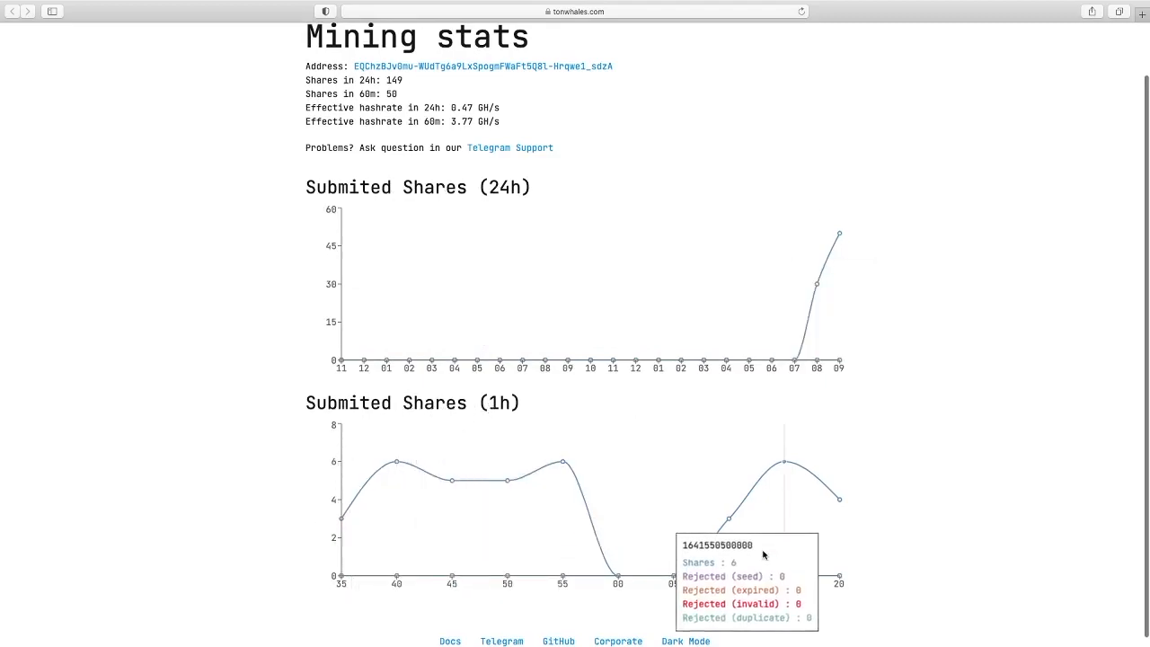
pyautogui.moveTo(644, 561)
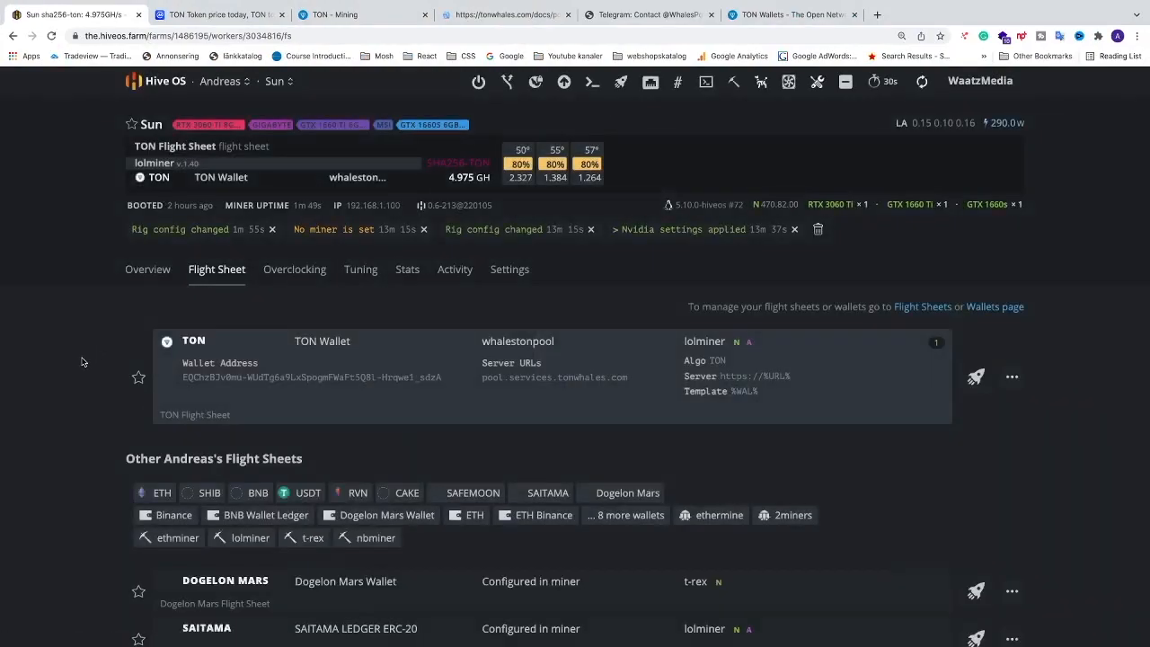
pyautogui.click(147, 269)
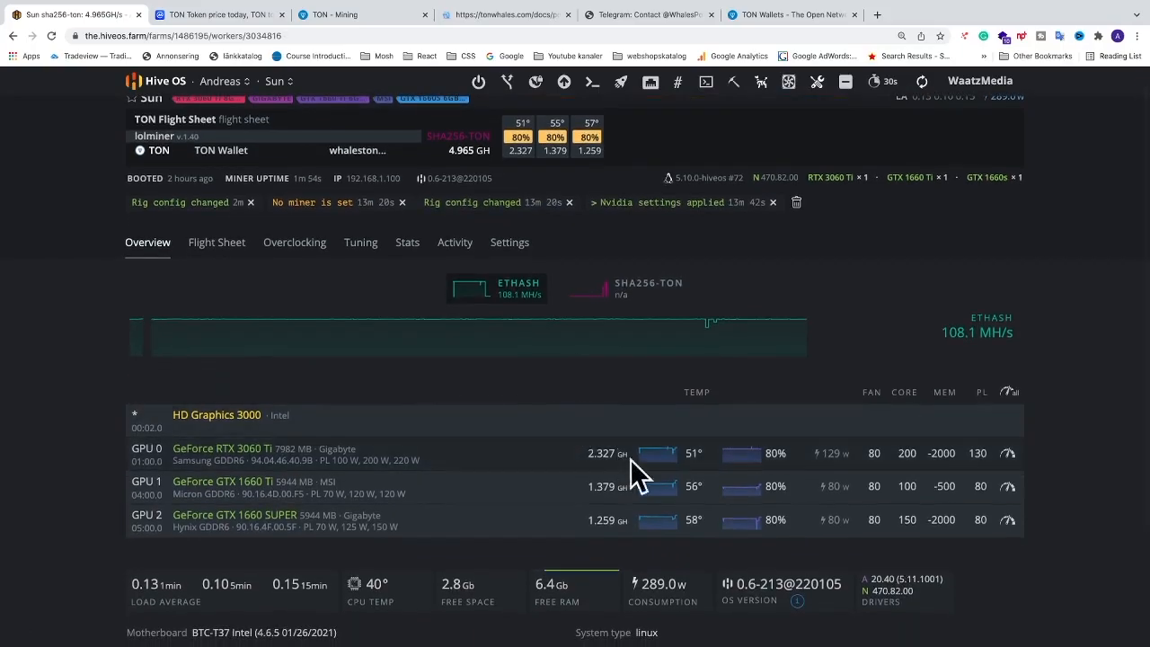
pyautogui.moveTo(593, 458)
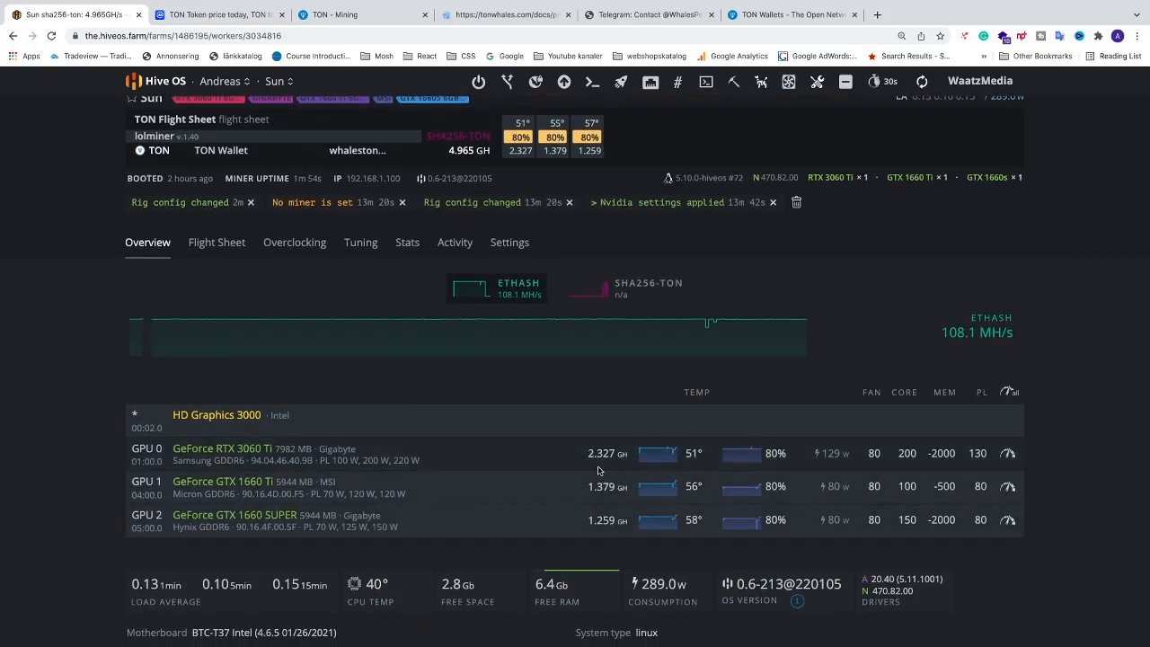
pyautogui.moveTo(682, 320)
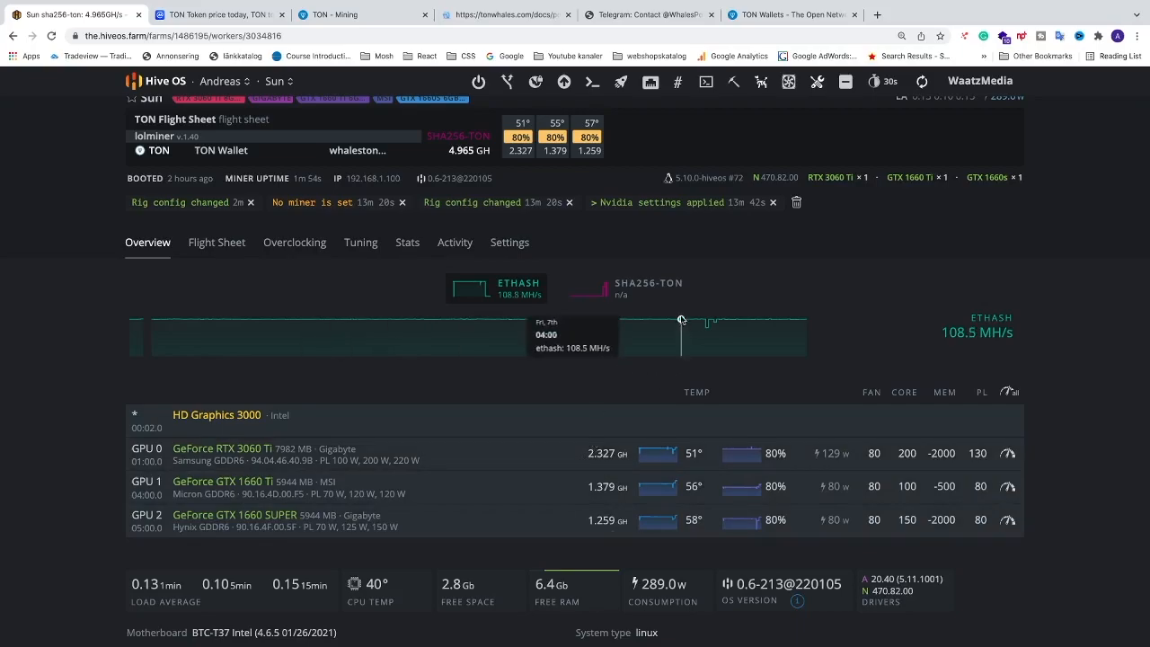
pyautogui.moveTo(597, 465)
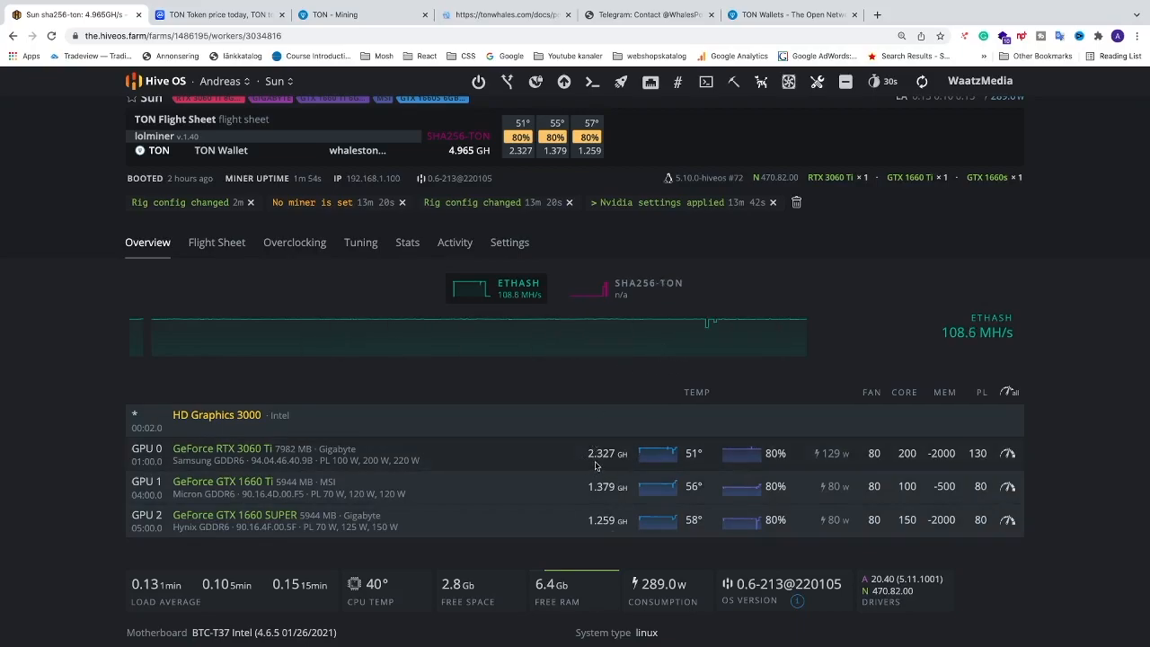
pyautogui.moveTo(622, 462)
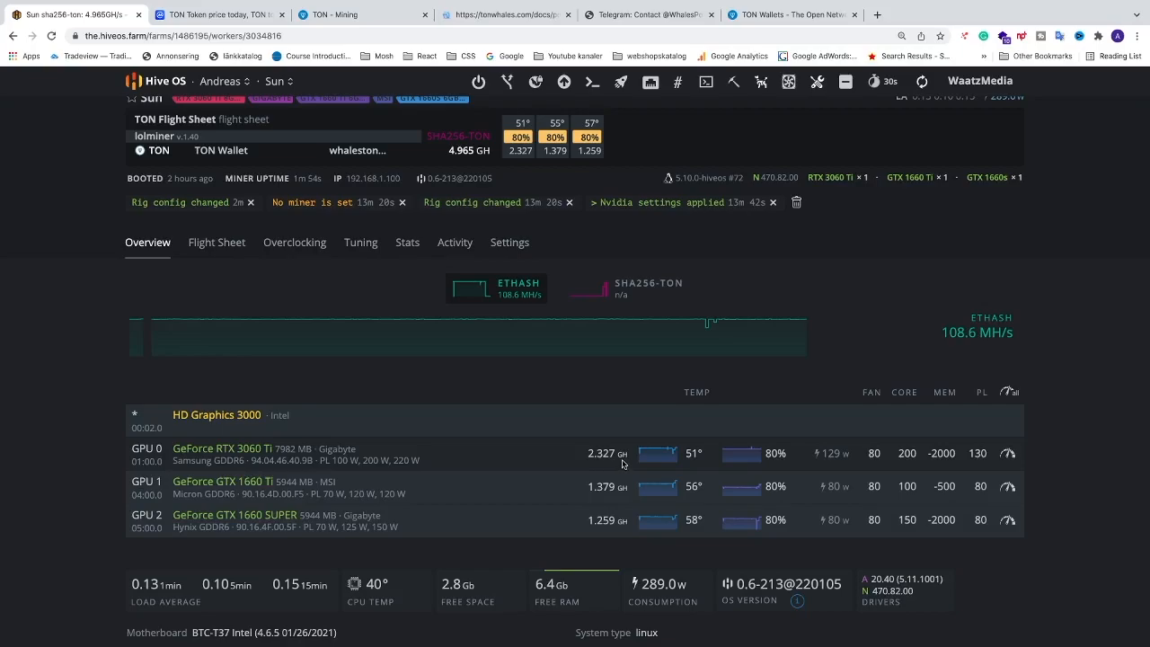
pyautogui.moveTo(636, 461)
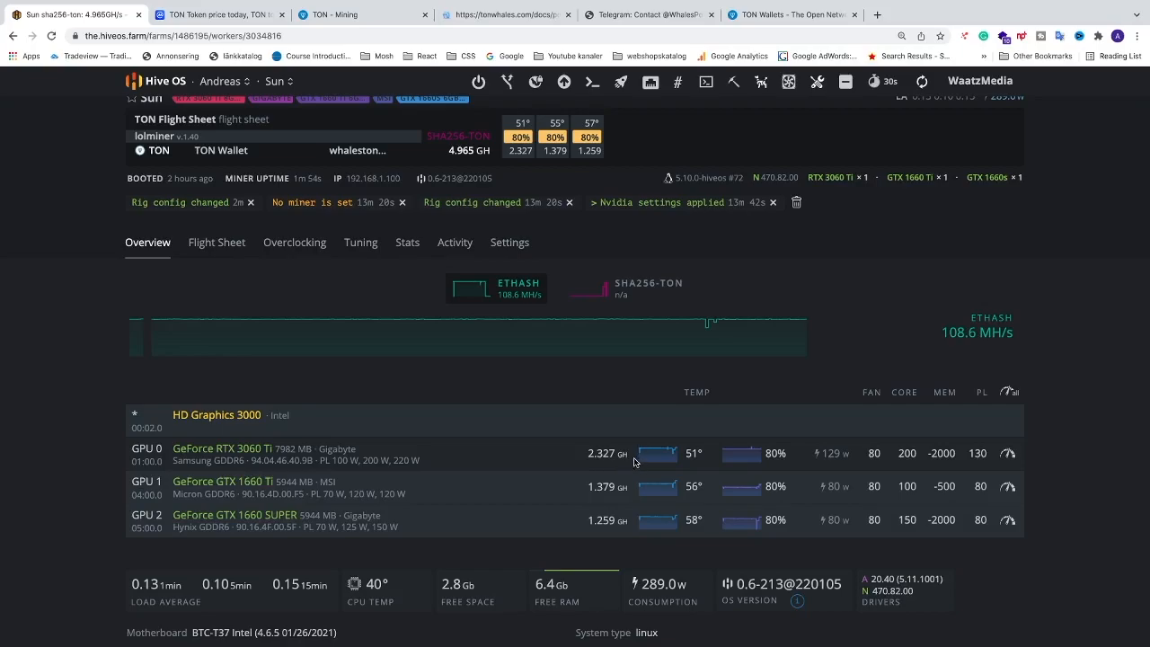
pyautogui.moveTo(695, 463)
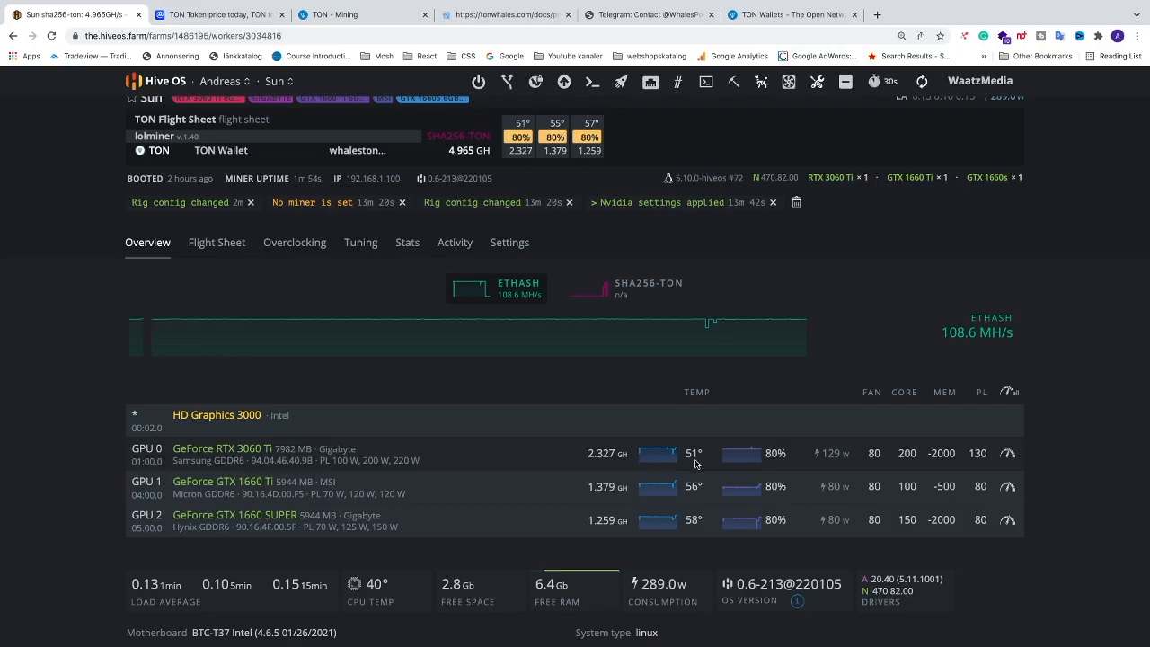
pyautogui.moveTo(668, 467)
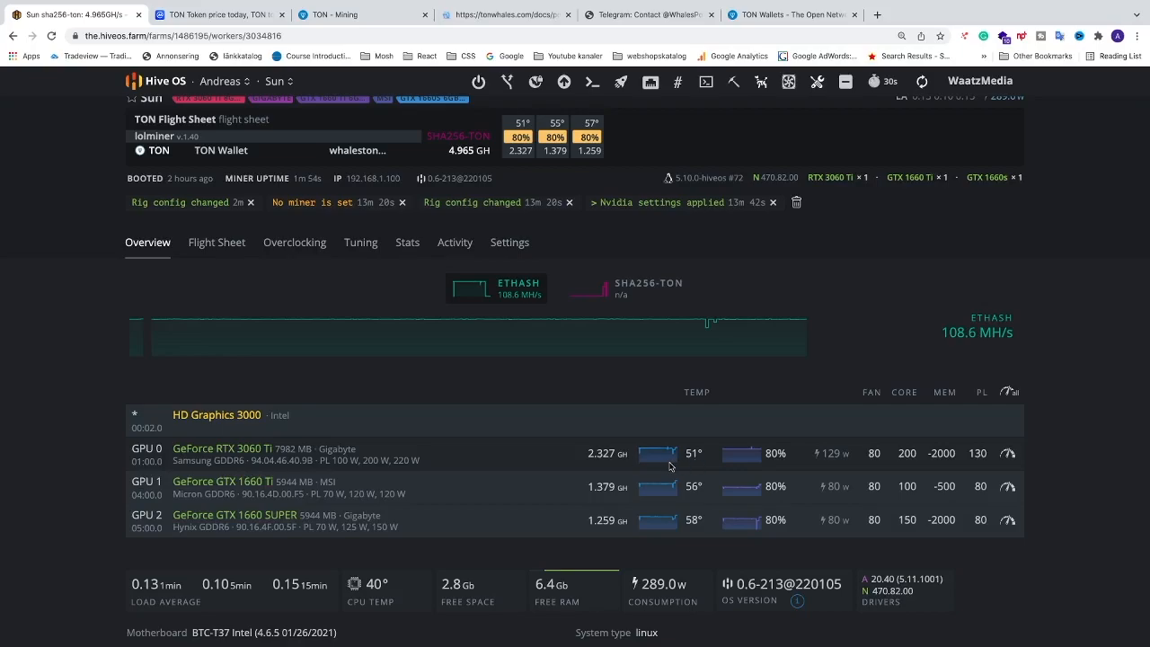
pyautogui.moveTo(692, 503)
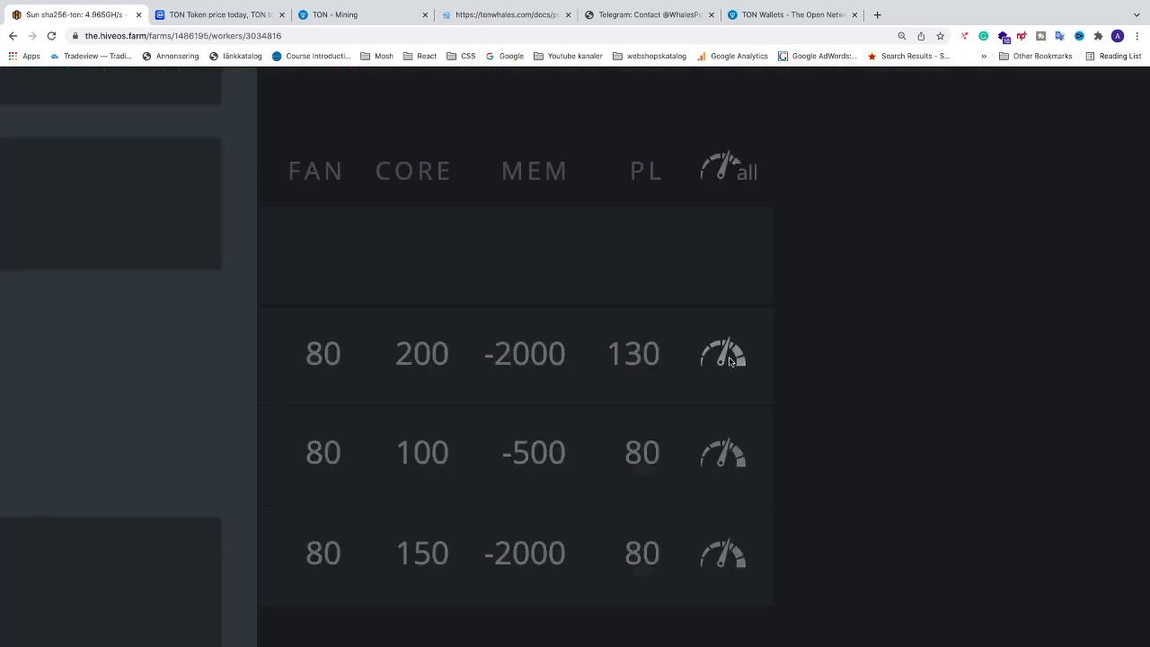
pyautogui.click(722, 352)
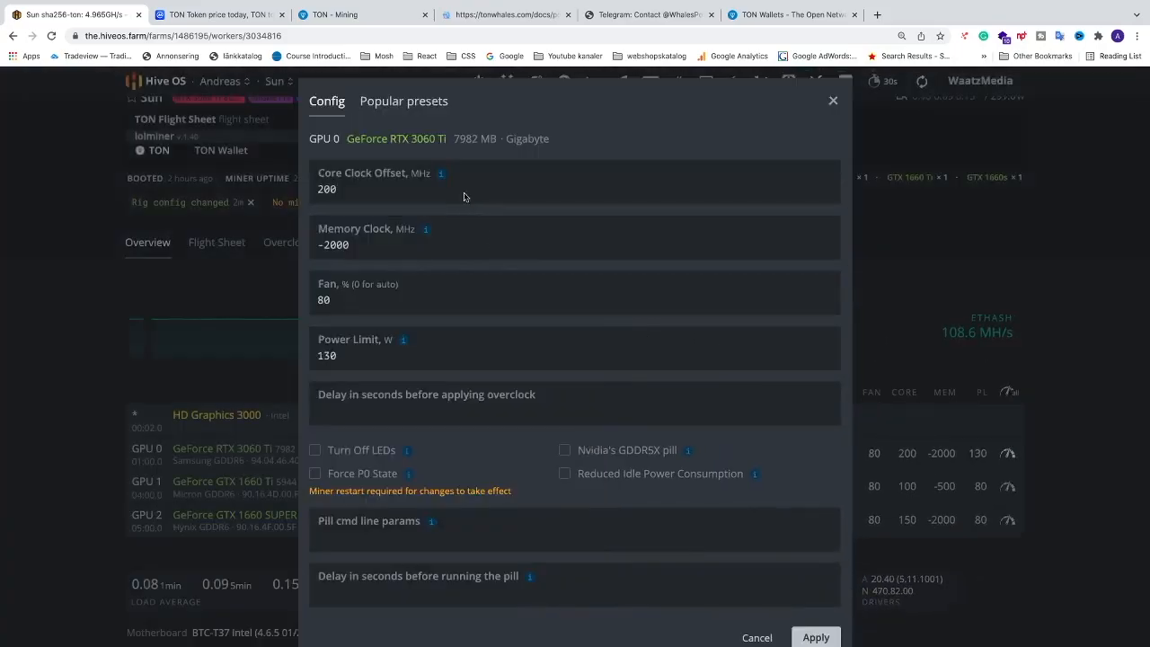
pyautogui.click(403, 101)
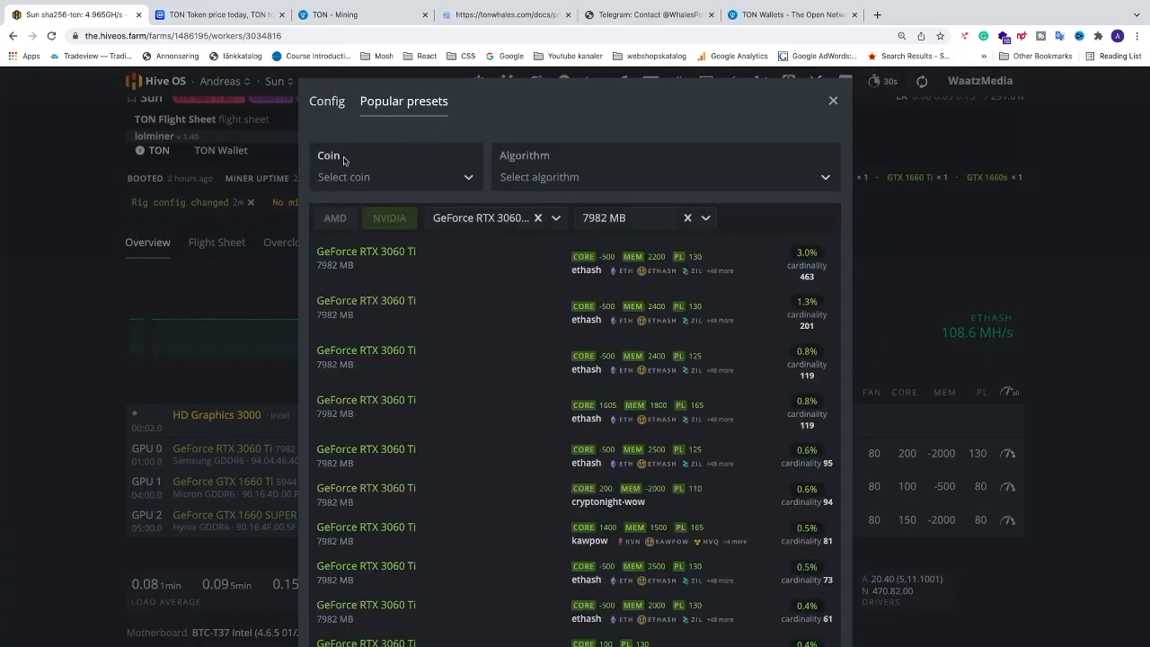
pyautogui.click(395, 176)
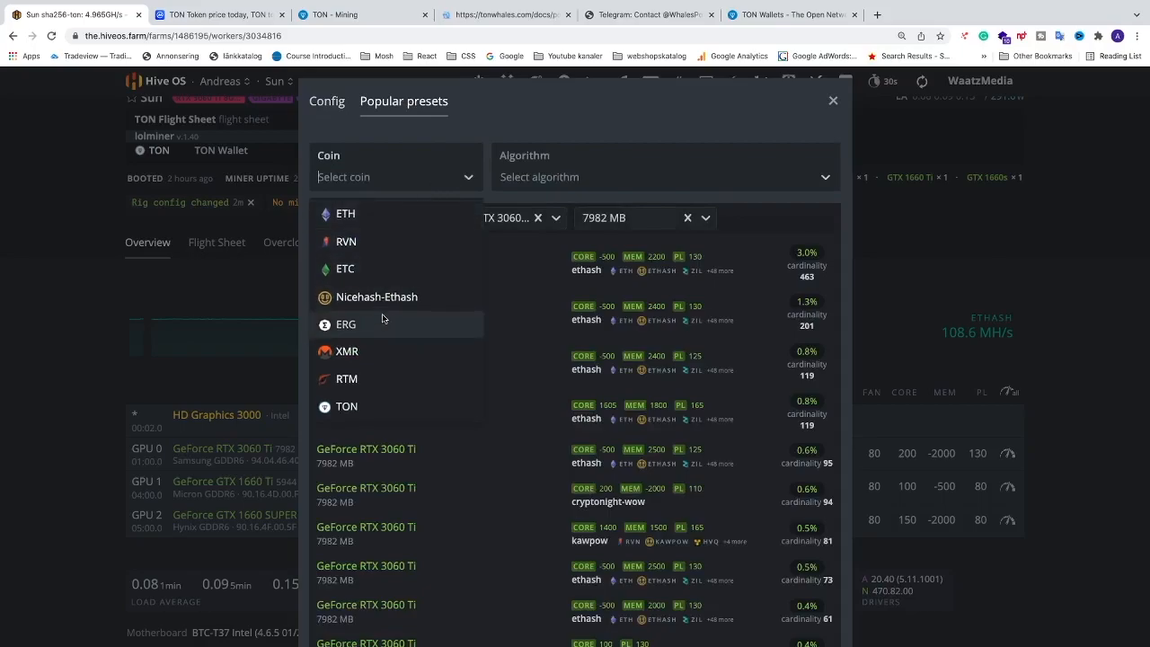
pyautogui.click(345, 407)
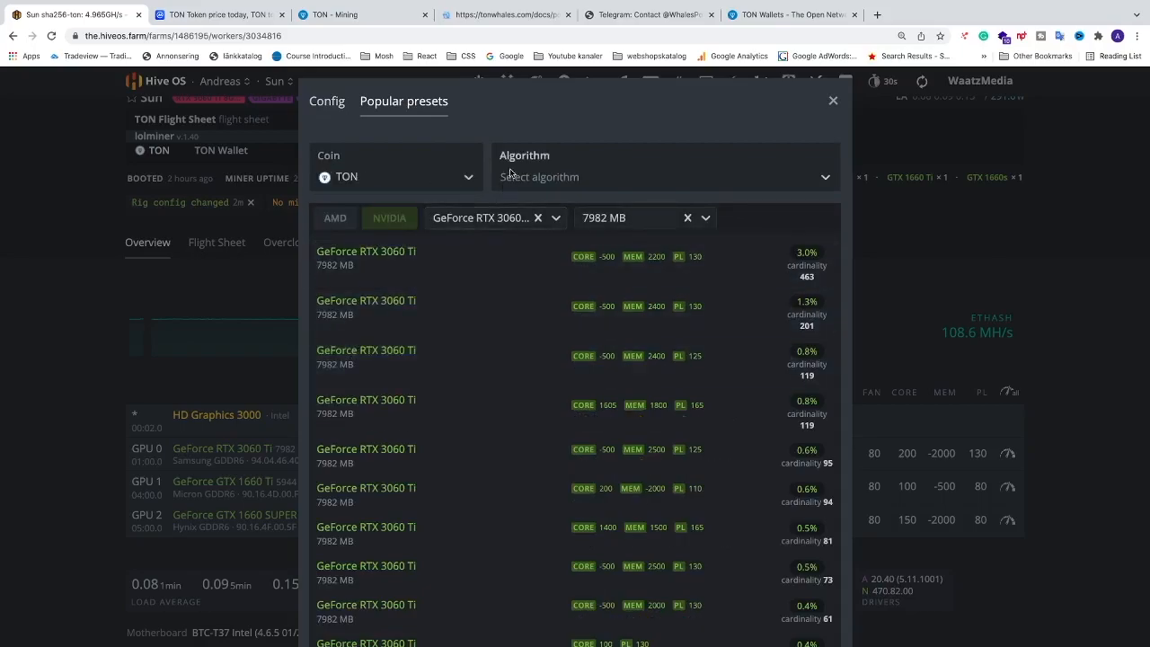
pyautogui.click(663, 176)
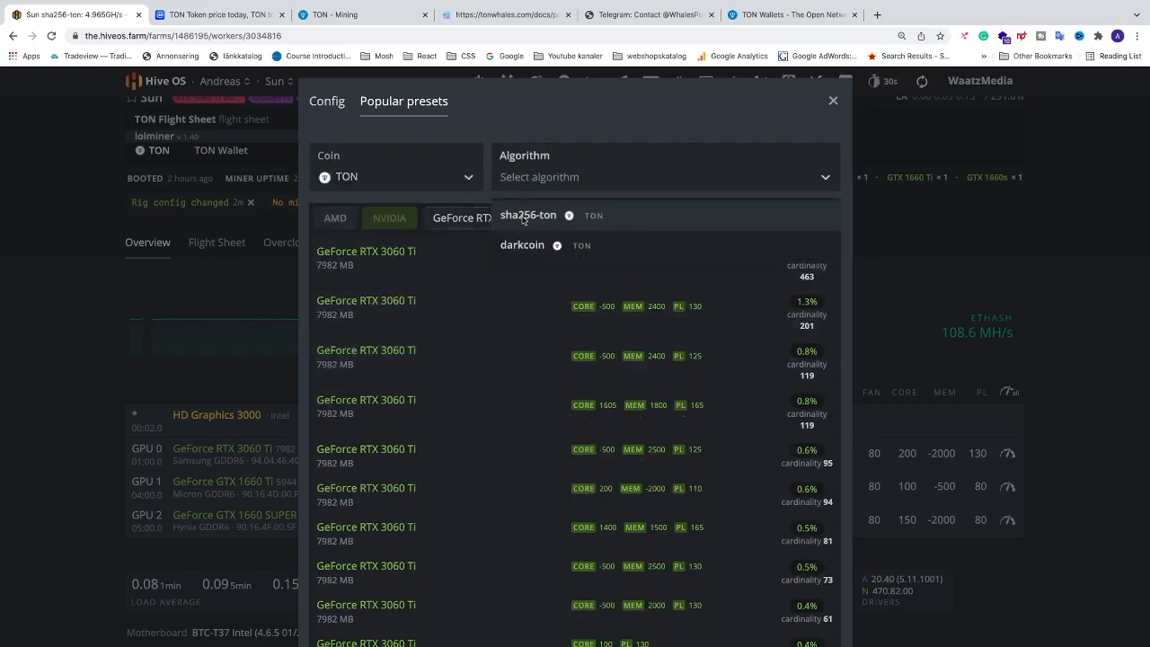
pyautogui.click(528, 216)
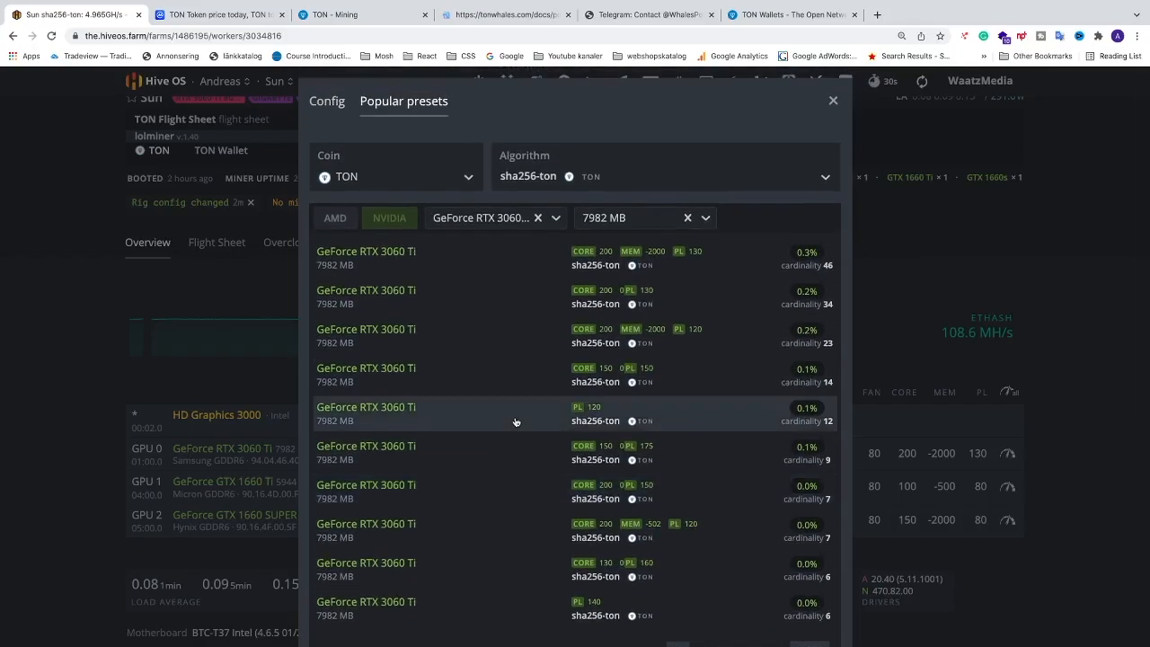
pyautogui.moveTo(485, 302)
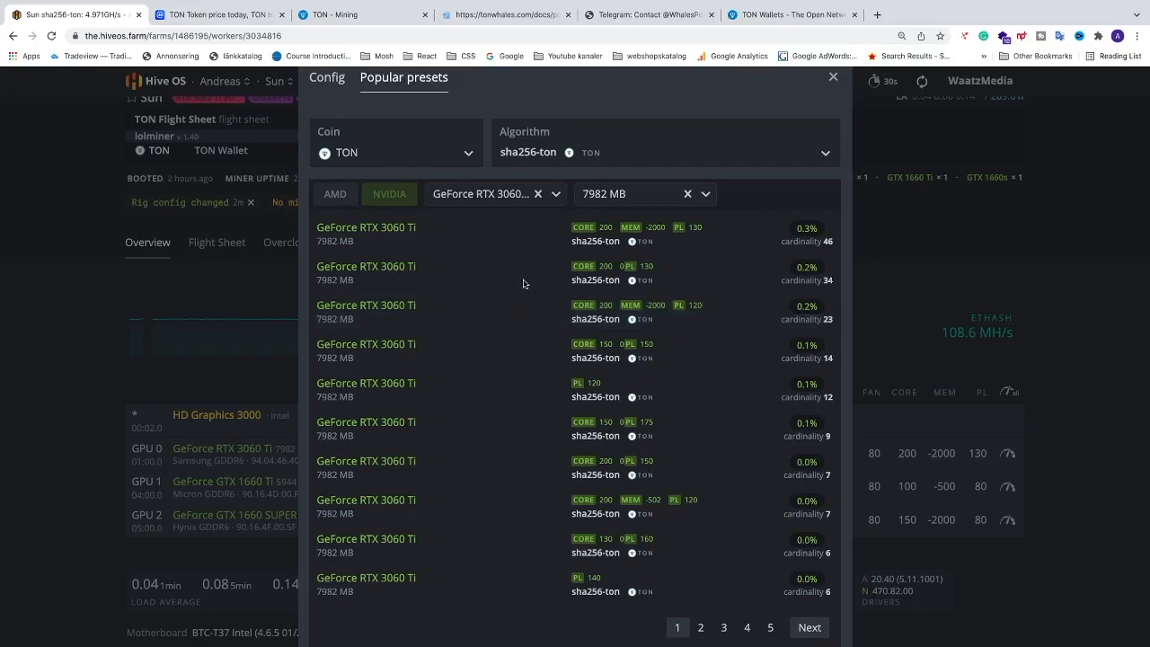
pyautogui.click(832, 76)
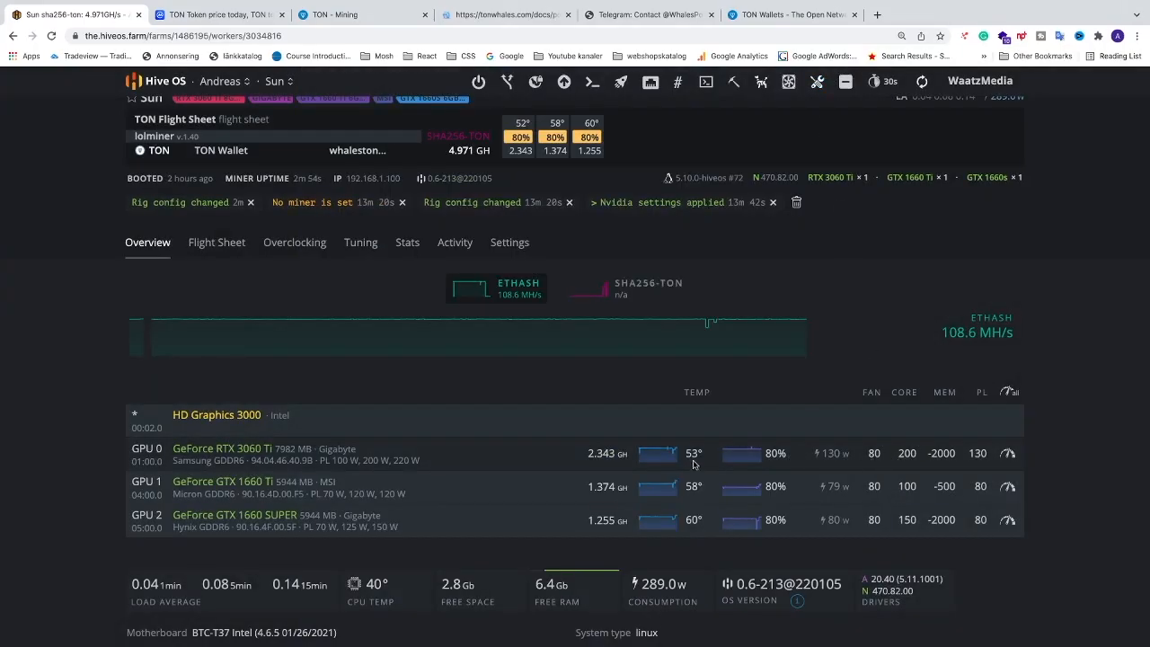
pyautogui.moveTo(1006, 485)
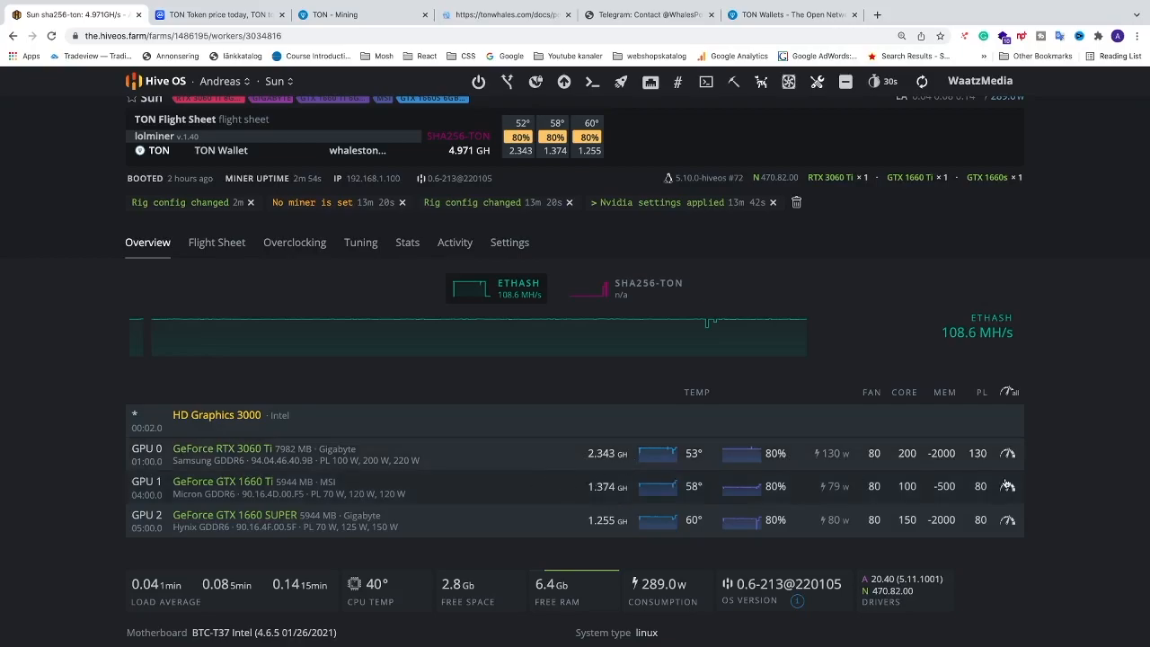
pyautogui.moveTo(724, 494)
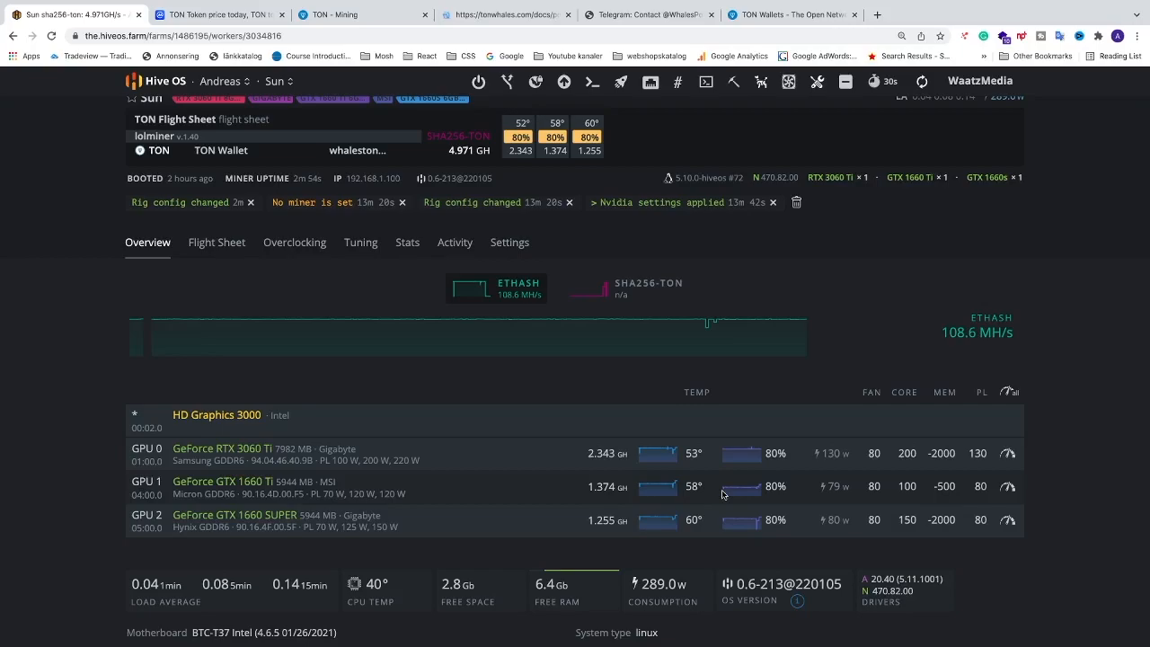
pyautogui.moveTo(486, 449)
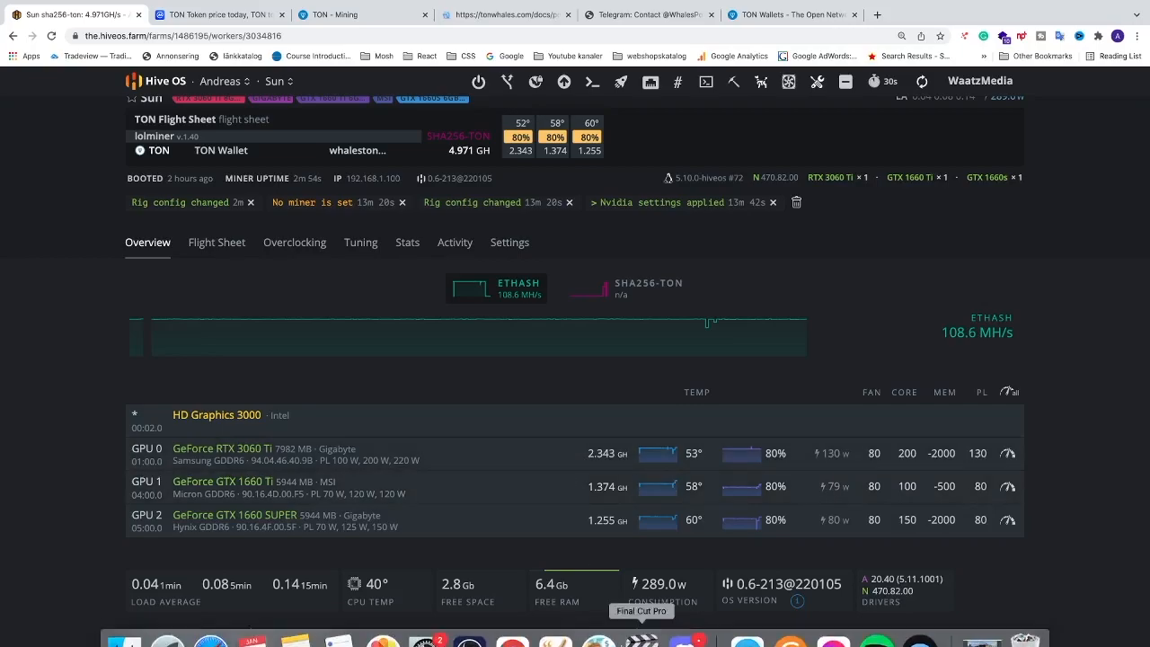
# Switch to the Discord server and open the #toncoin channel under Coins to Mine
pyautogui.click(705, 620)
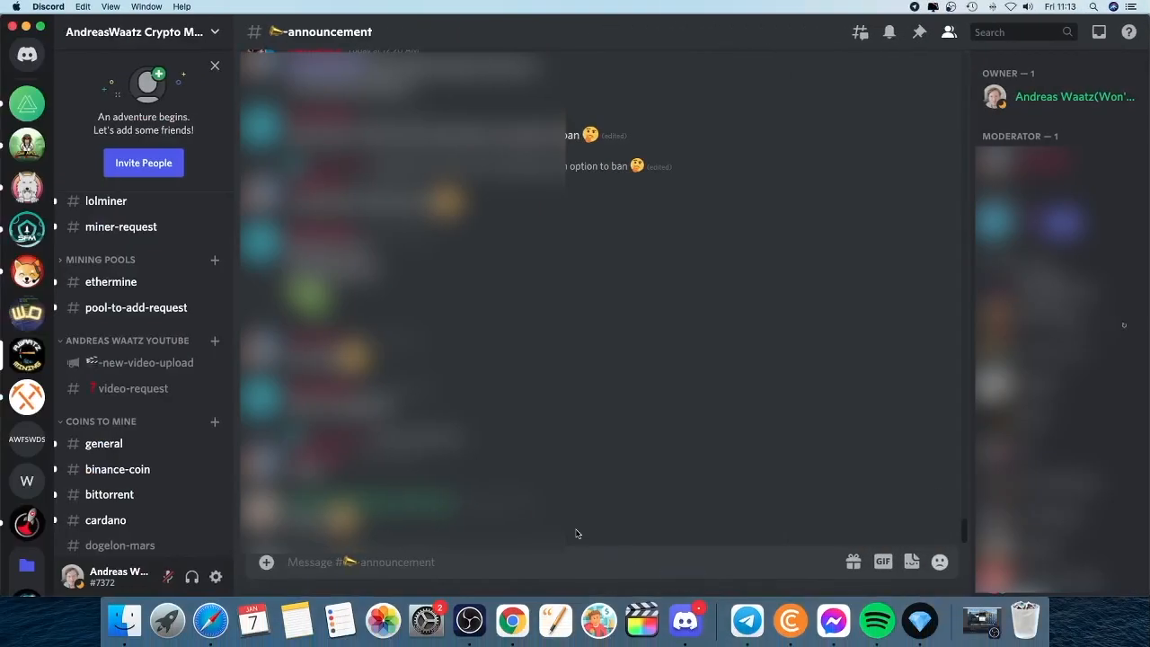
pyautogui.scroll(-3)
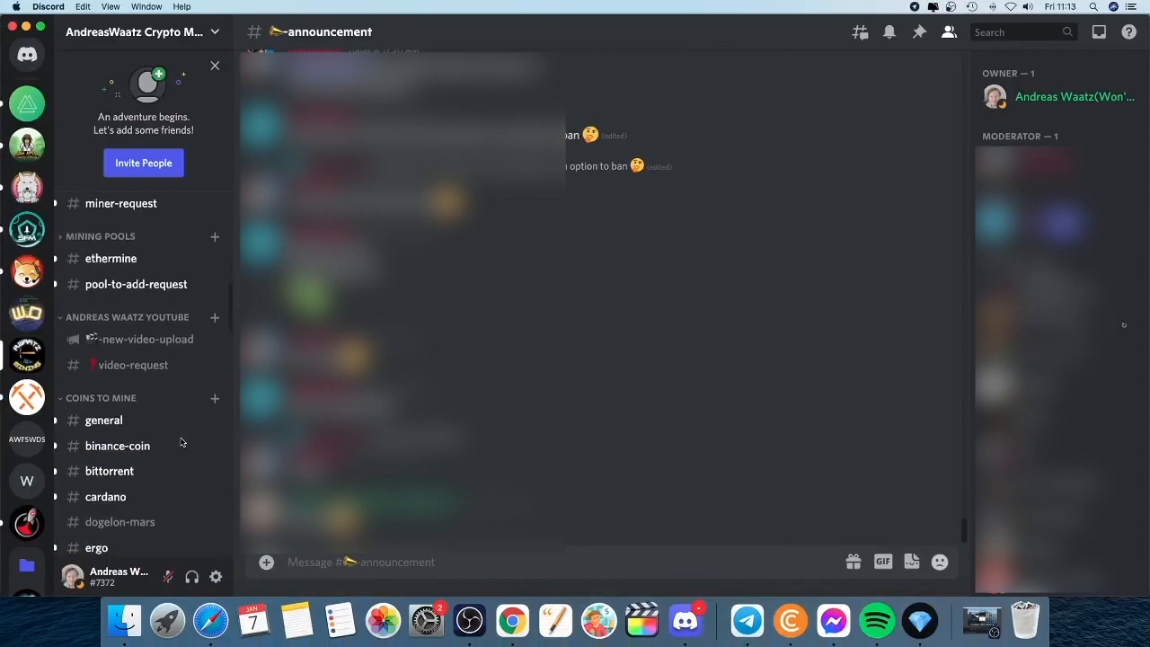
pyautogui.scroll(-3)
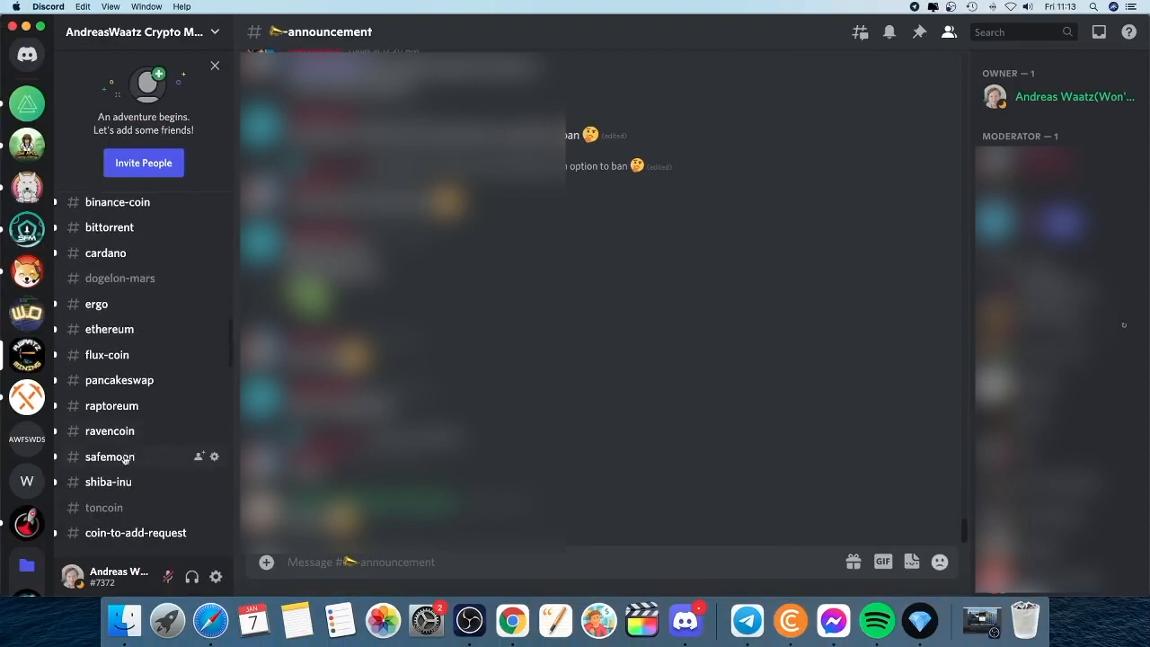
pyautogui.moveTo(104, 507)
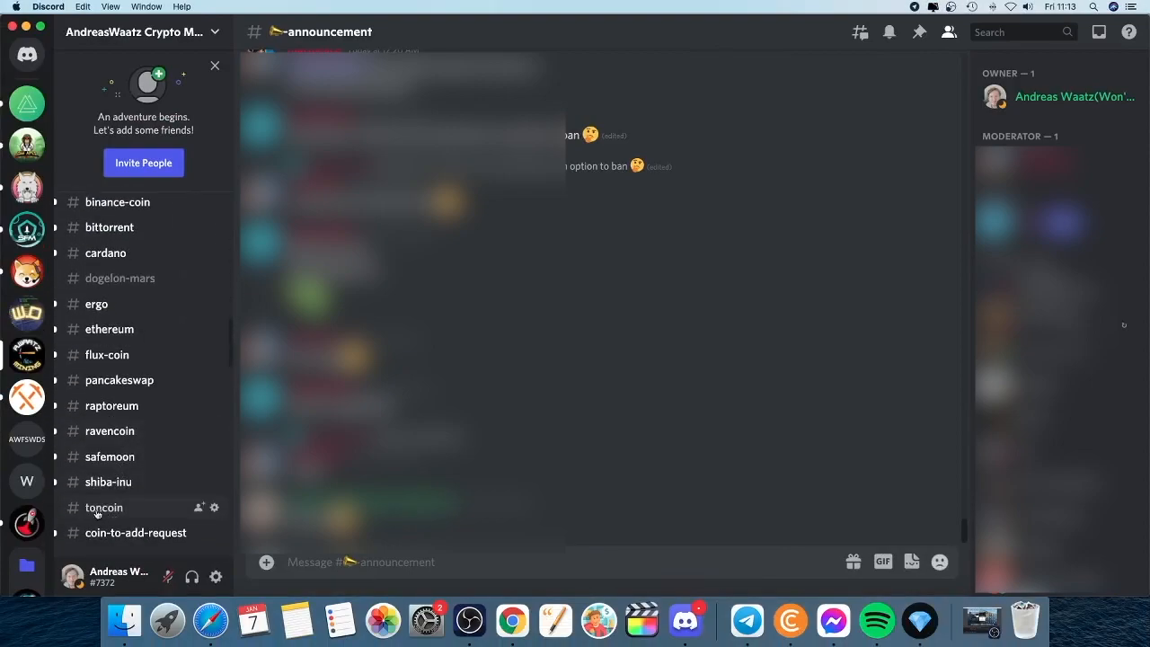
pyautogui.click(105, 507)
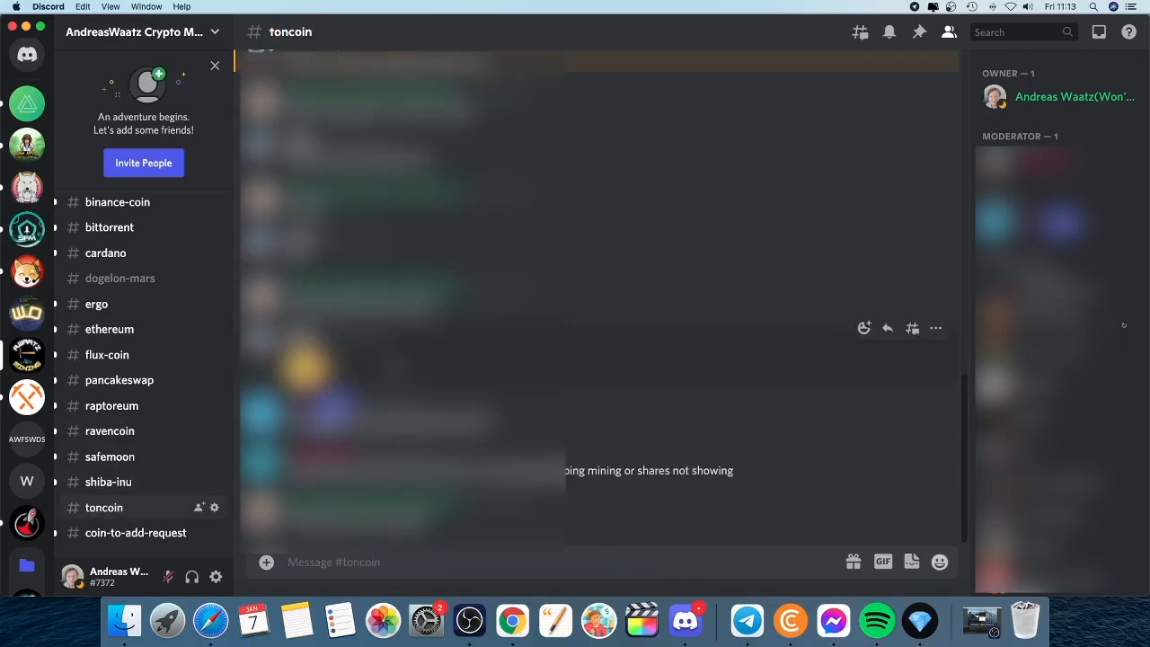